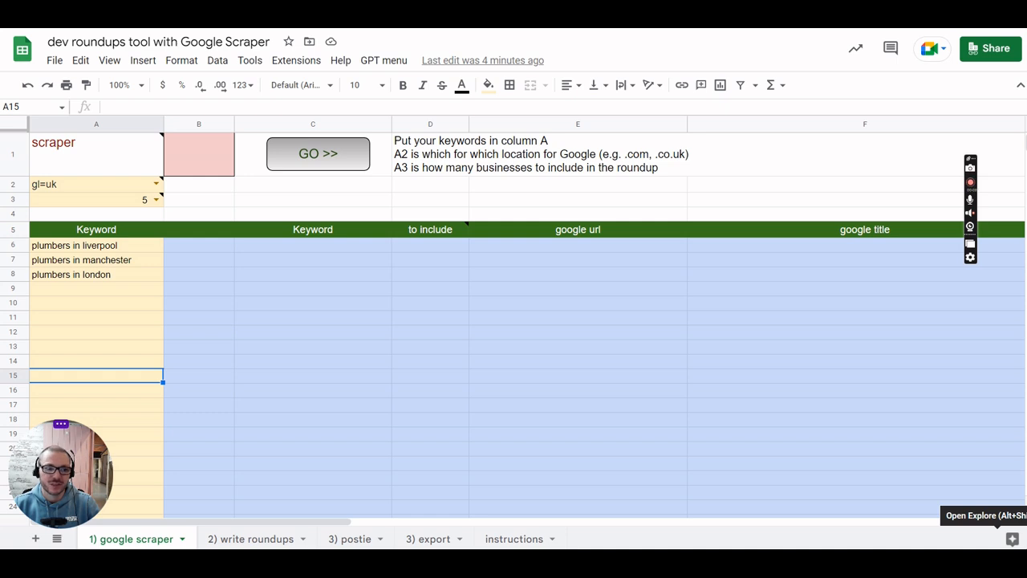
{"action": "mouse_move", "coordinate": [291, 185]}
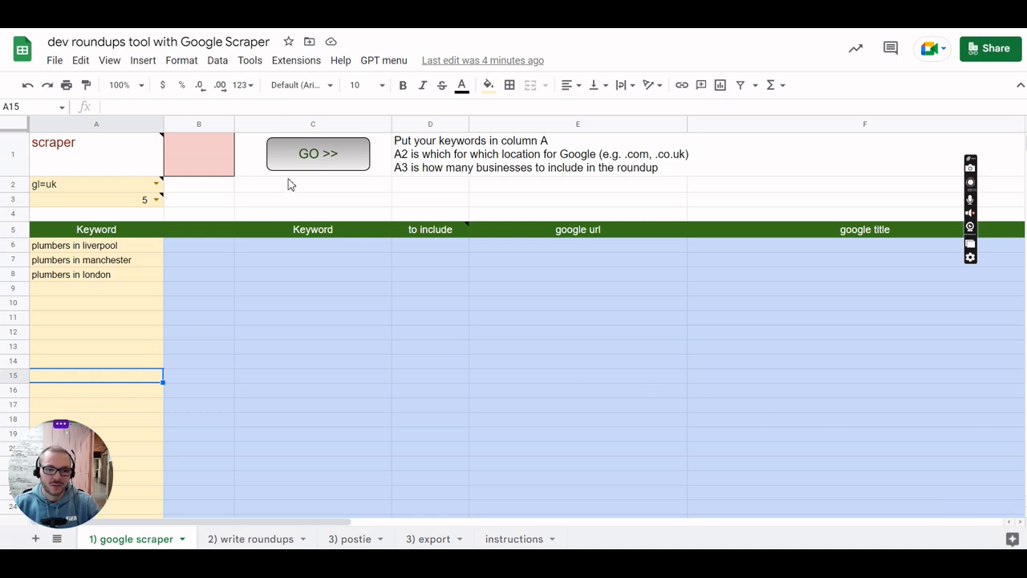
Run the scraper for the liverpool, manchester and london plumber keywords, then select liverpool
{"action": "left_click", "coordinate": [318, 154]}
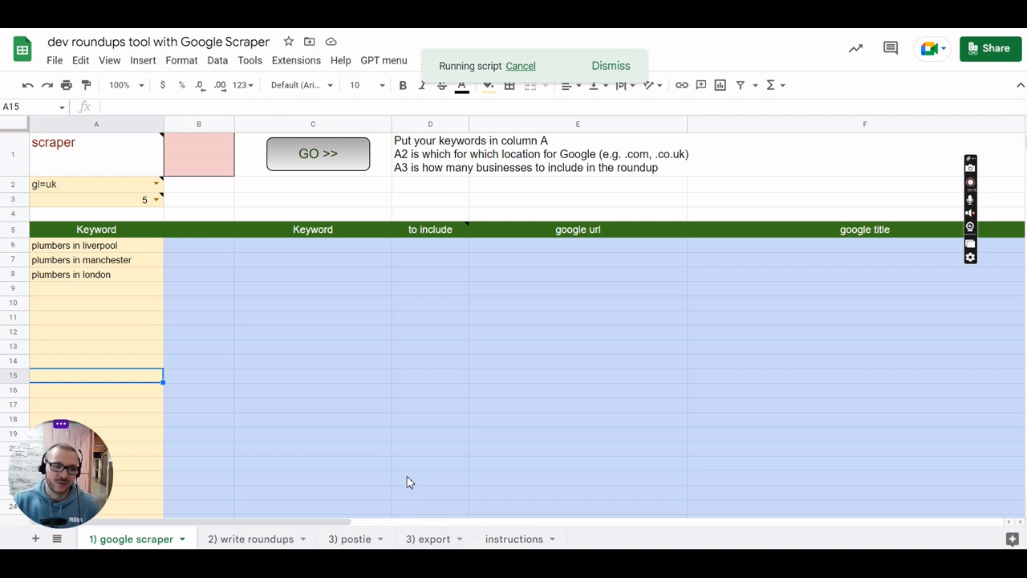
{"action": "mouse_move", "coordinate": [109, 251]}
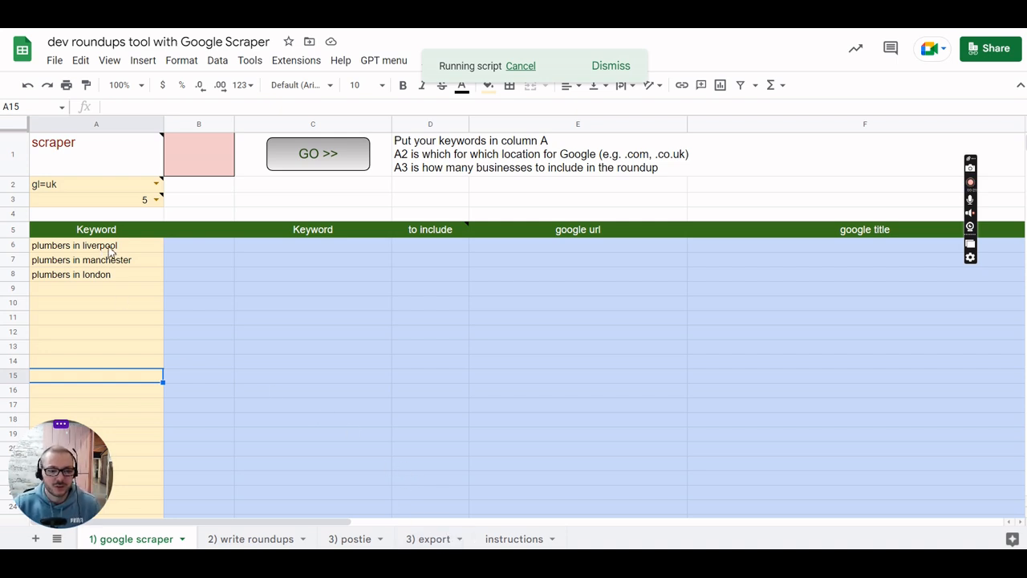
{"action": "left_click", "coordinate": [88, 245]}
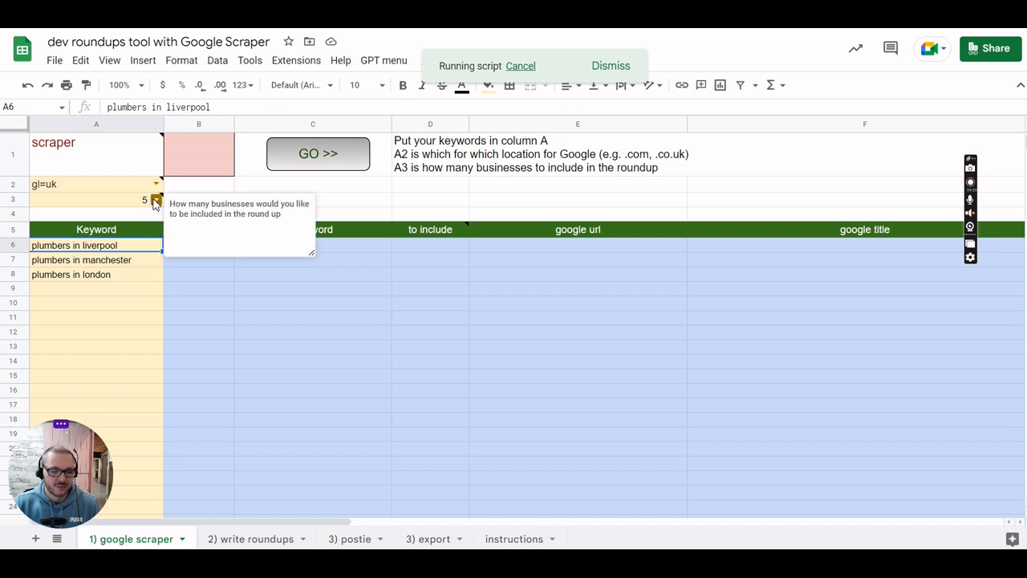
Review the scraped Liverpool urls, the Yell result and the included businesses numbered 1–5
{"action": "left_click", "coordinate": [156, 199]}
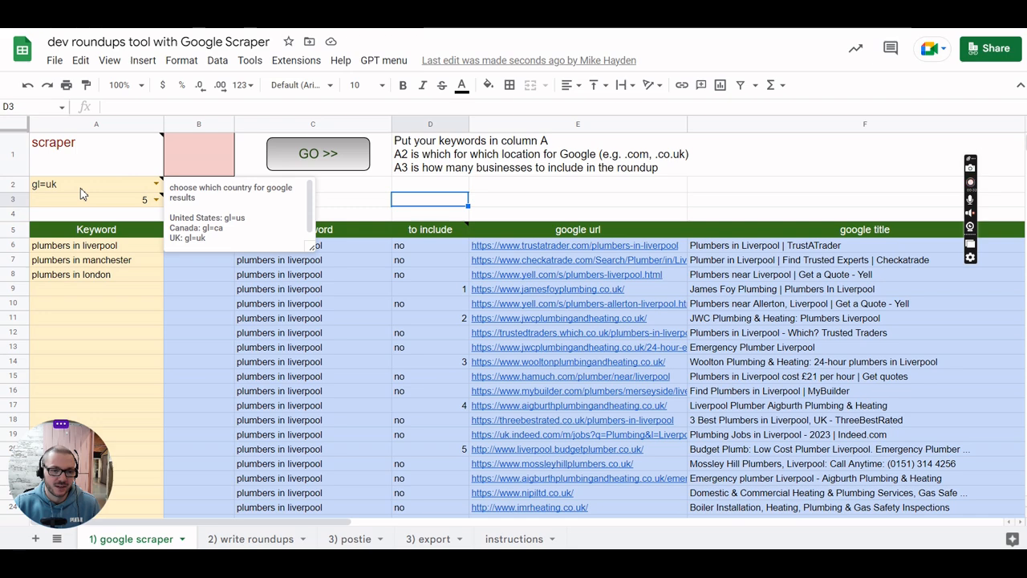
{"action": "mouse_move", "coordinate": [59, 191]}
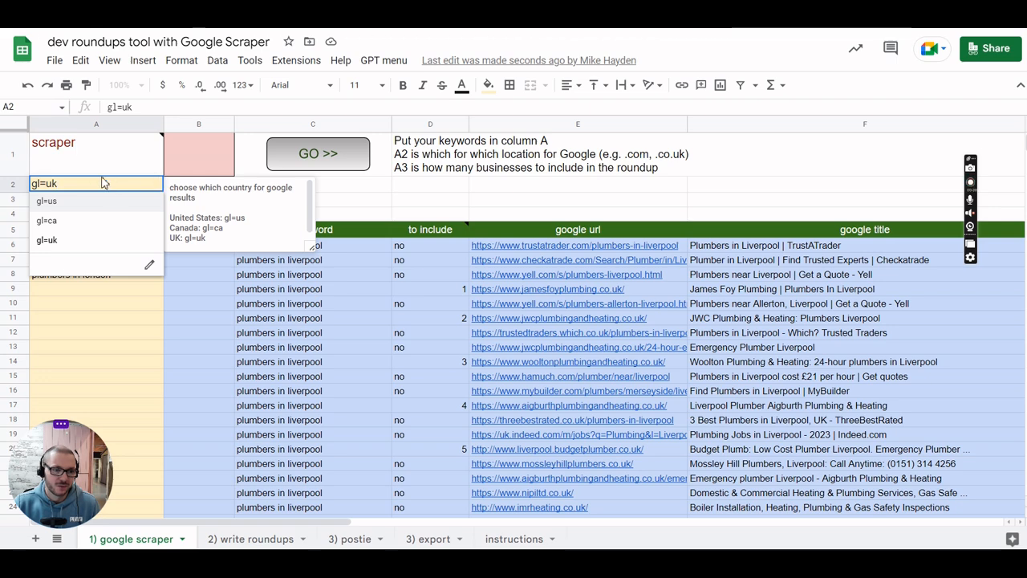
{"action": "mouse_move", "coordinate": [362, 201]}
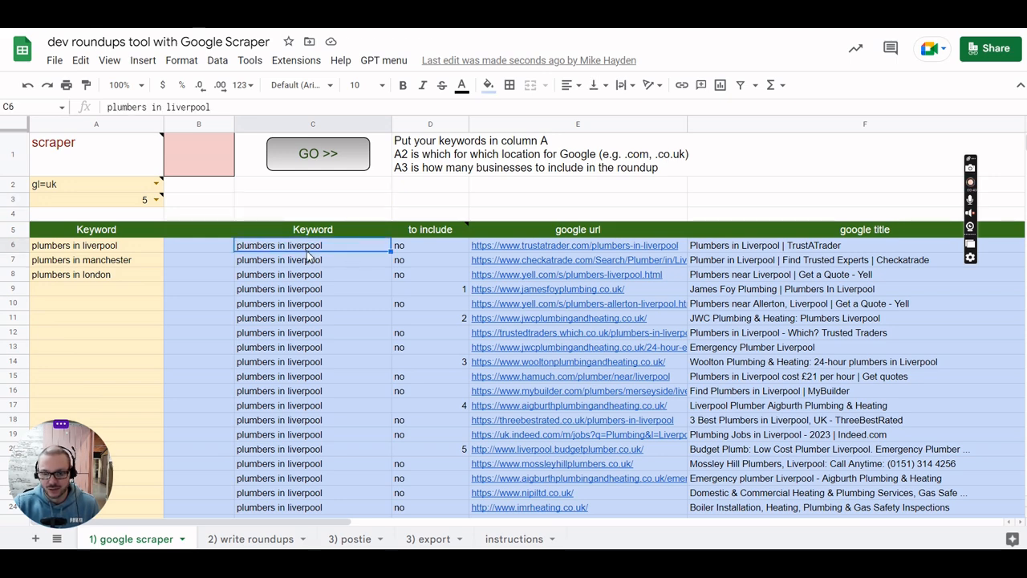
{"action": "left_click", "coordinate": [429, 245]}
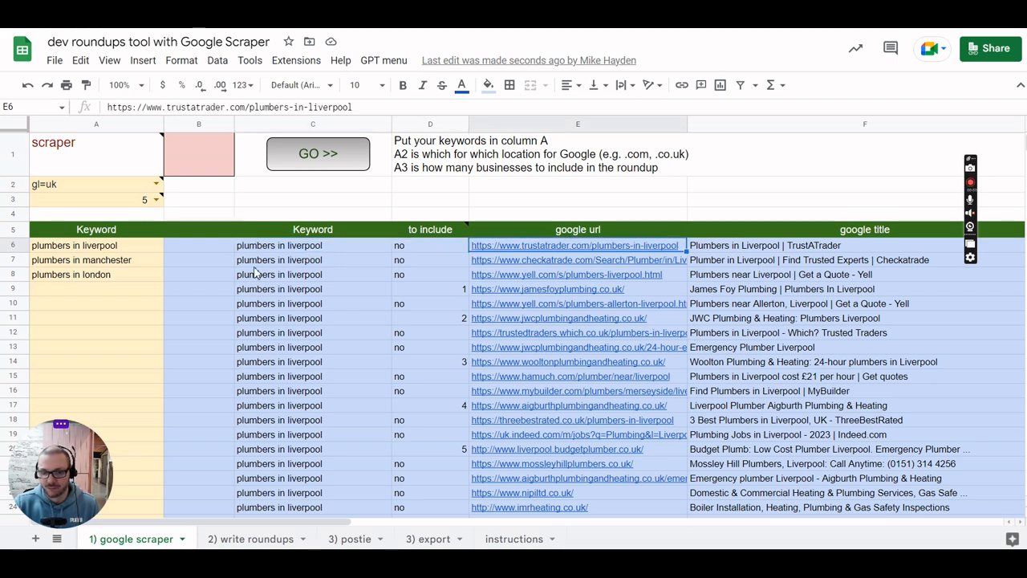
{"action": "mouse_move", "coordinate": [575, 245]}
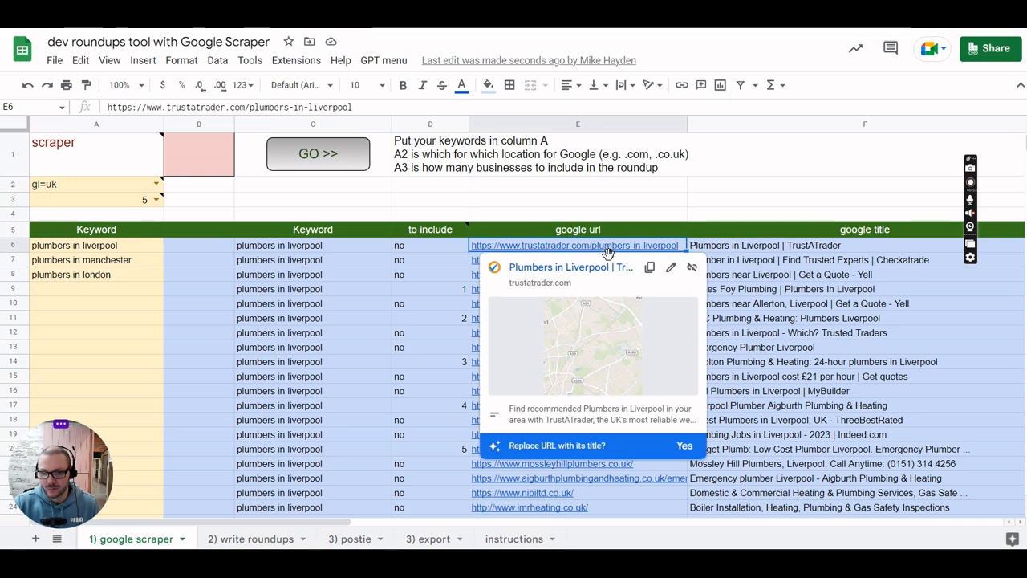
{"action": "mouse_move", "coordinate": [562, 251]}
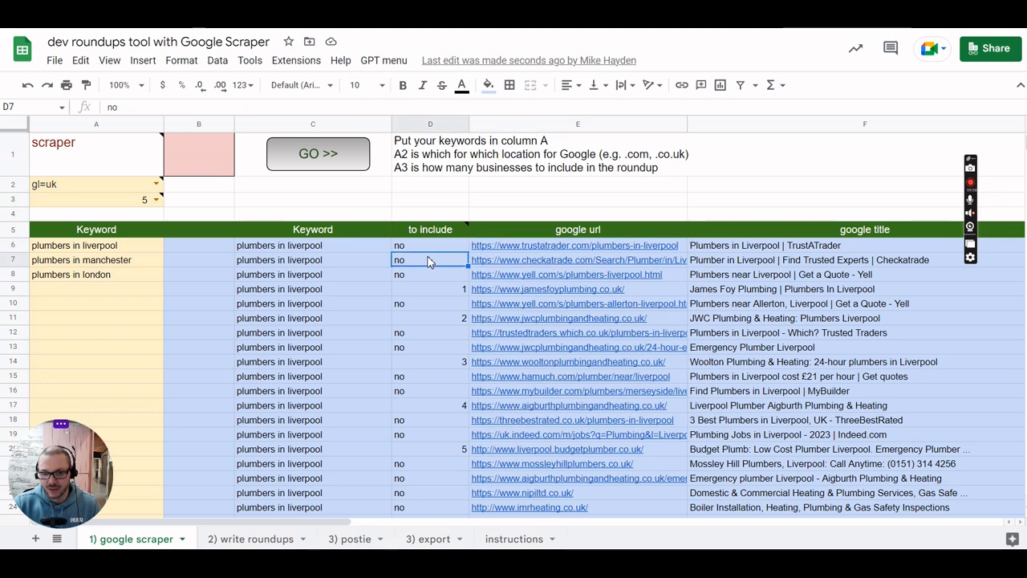
{"action": "left_click", "coordinate": [568, 274]}
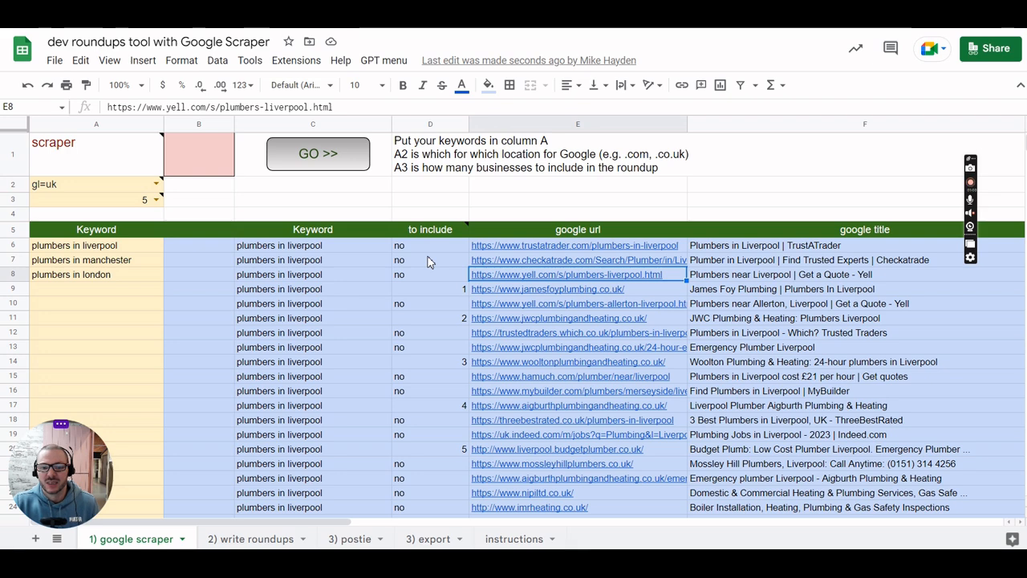
{"action": "left_click", "coordinate": [548, 289]}
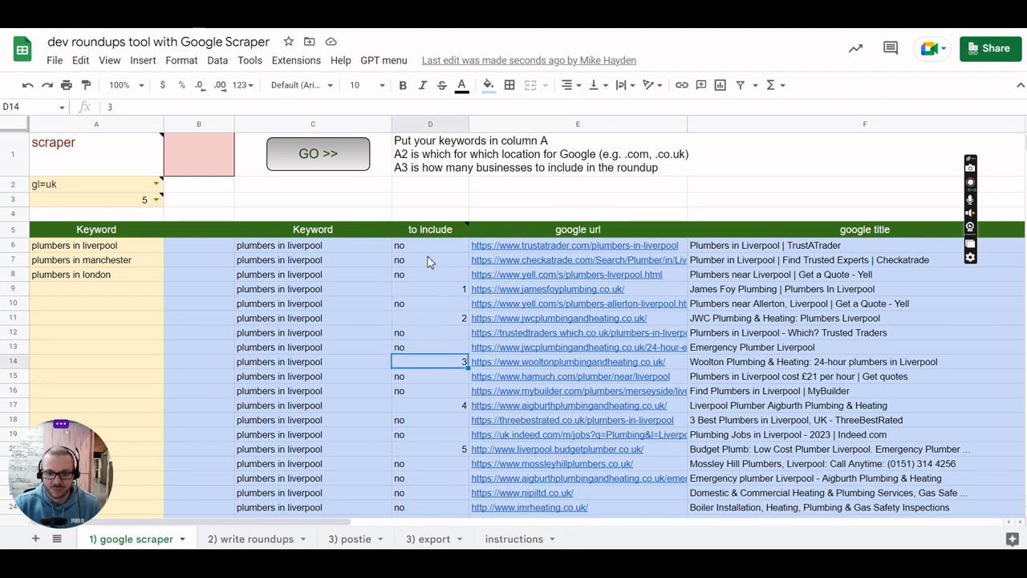
{"action": "left_click", "coordinate": [430, 448]}
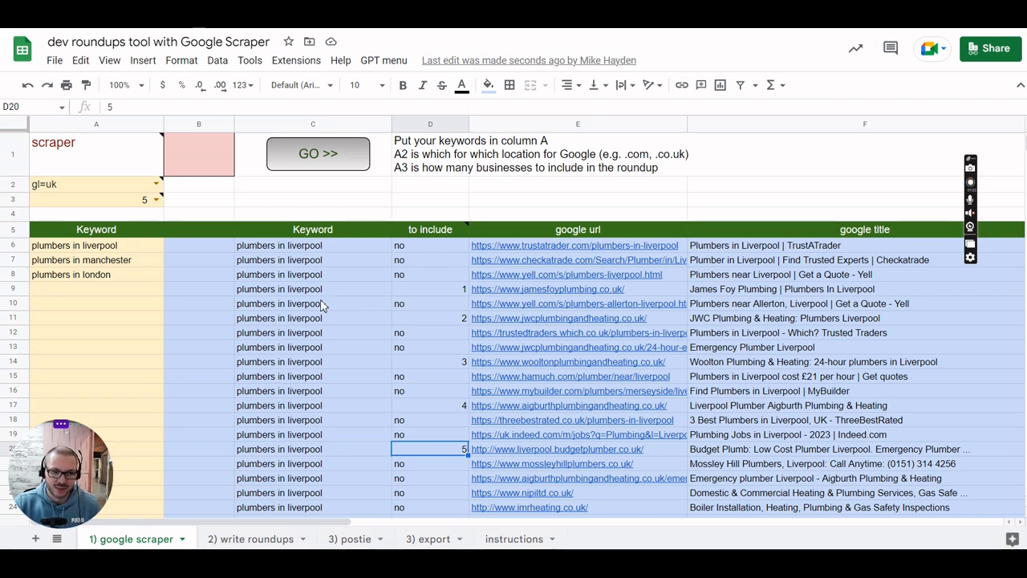
{"action": "scroll", "scroll_direction": "down", "scroll_amount": 3}
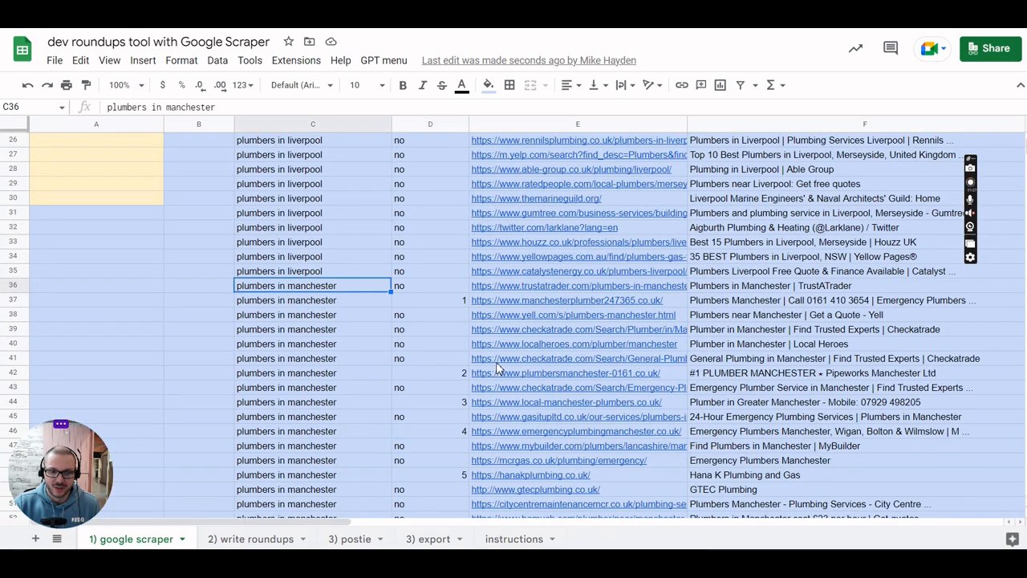
{"action": "scroll", "scroll_direction": "down", "scroll_amount": 3}
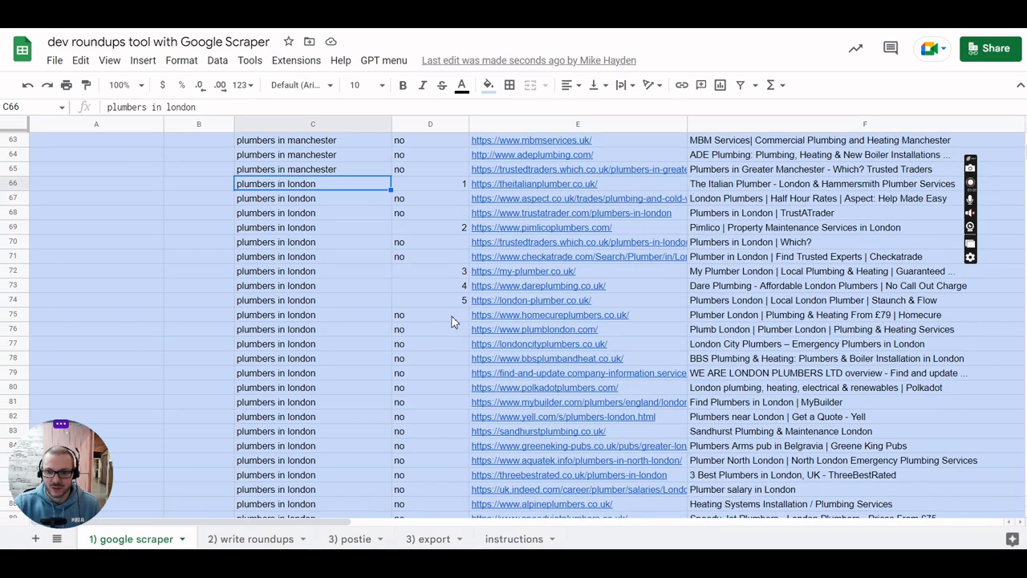
{"action": "scroll", "scroll_direction": "down", "scroll_amount": 3}
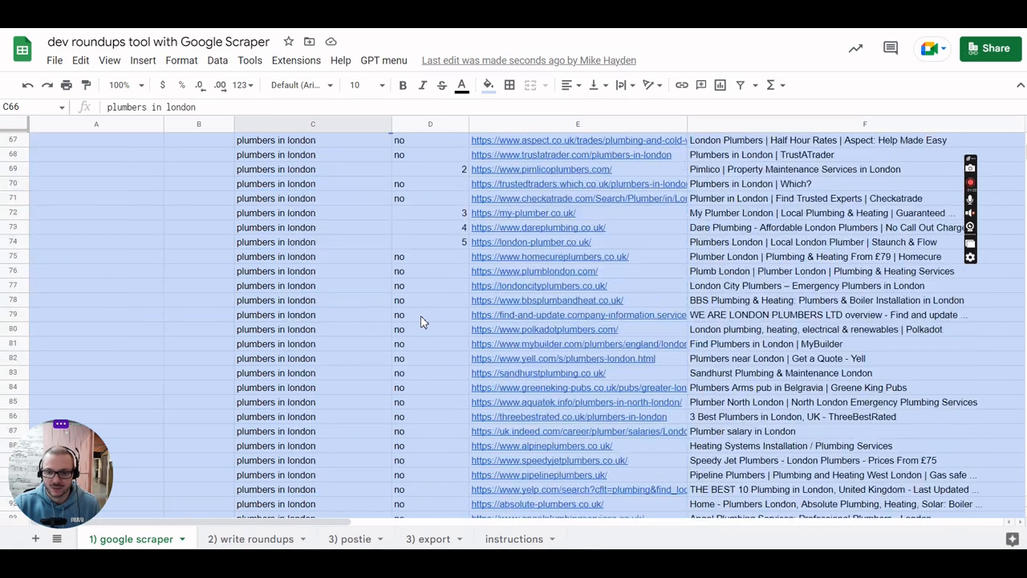
{"action": "scroll", "scroll_direction": "up", "scroll_amount": 3}
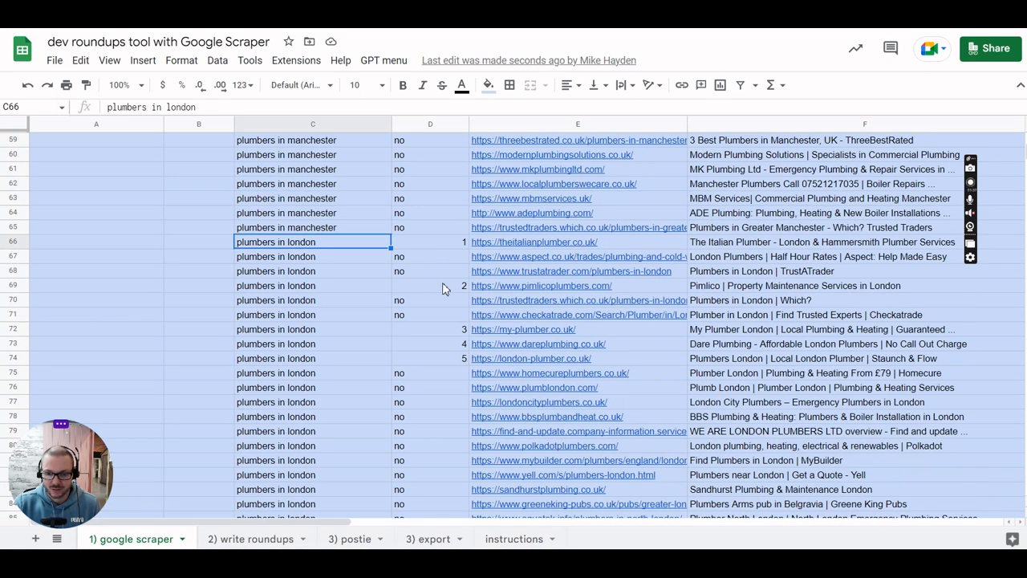
{"action": "left_click", "coordinate": [429, 329]}
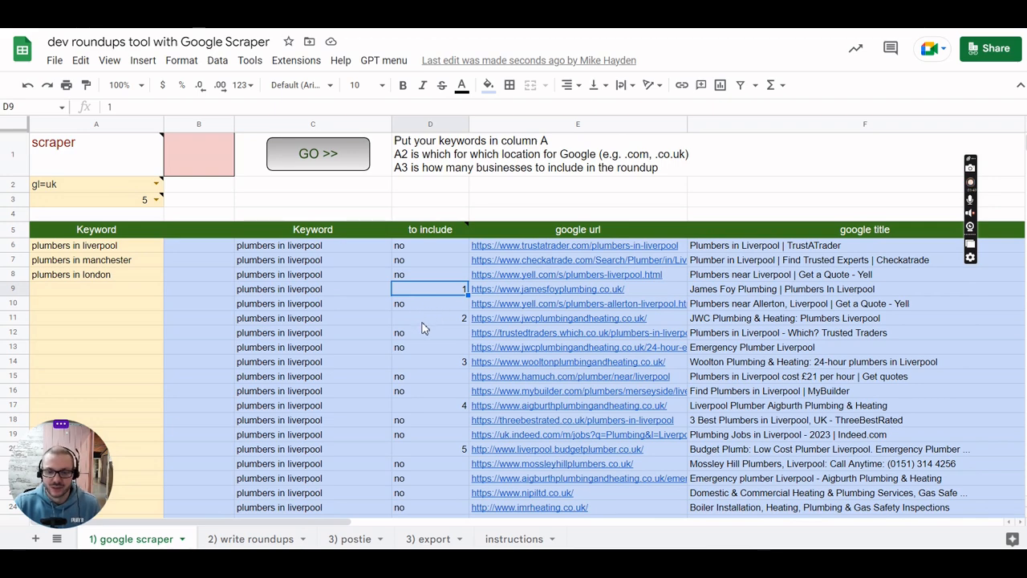
{"action": "left_click", "coordinate": [429, 347]}
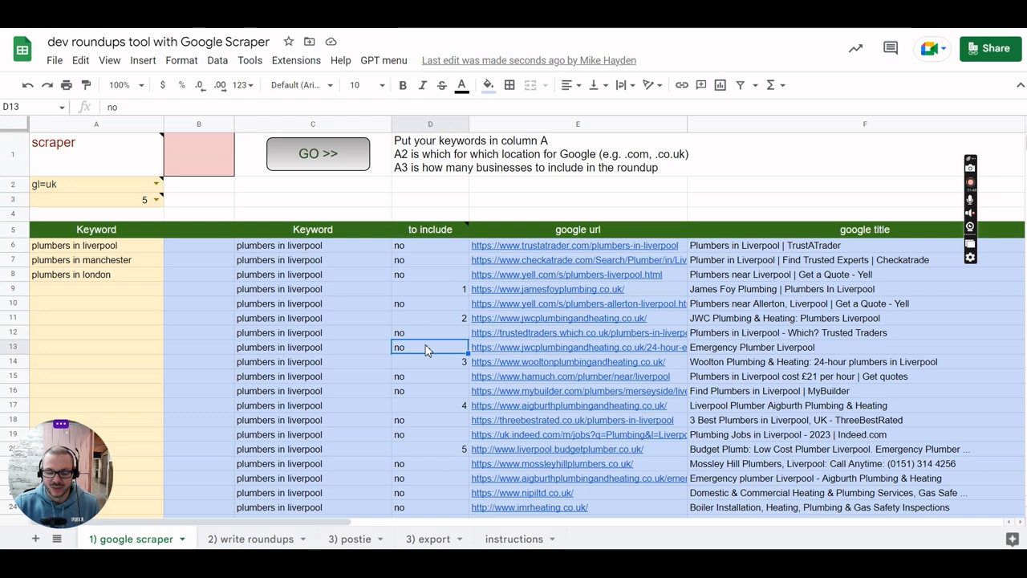
{"action": "mouse_move", "coordinate": [422, 347]}
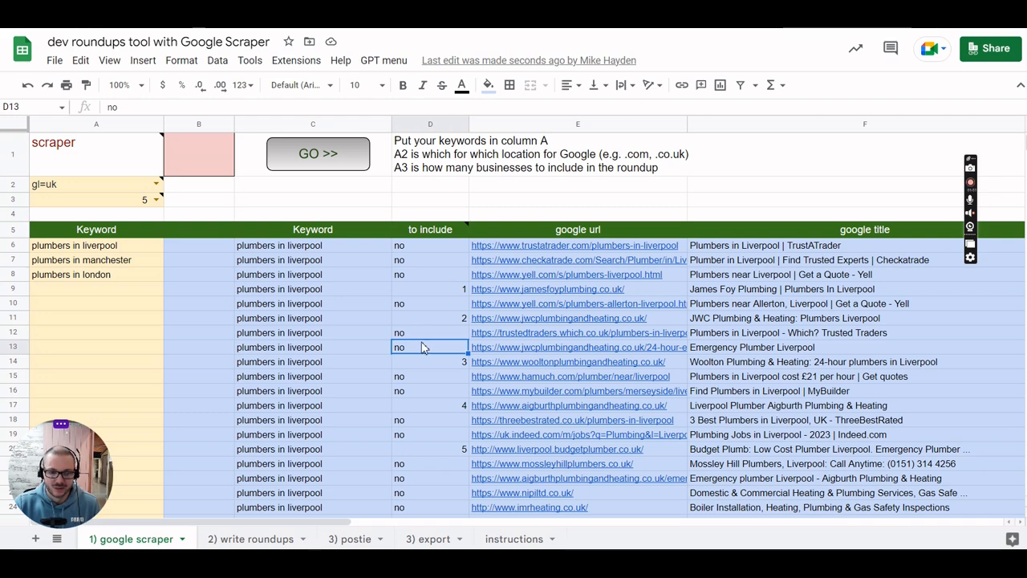
{"action": "mouse_move", "coordinate": [293, 333]}
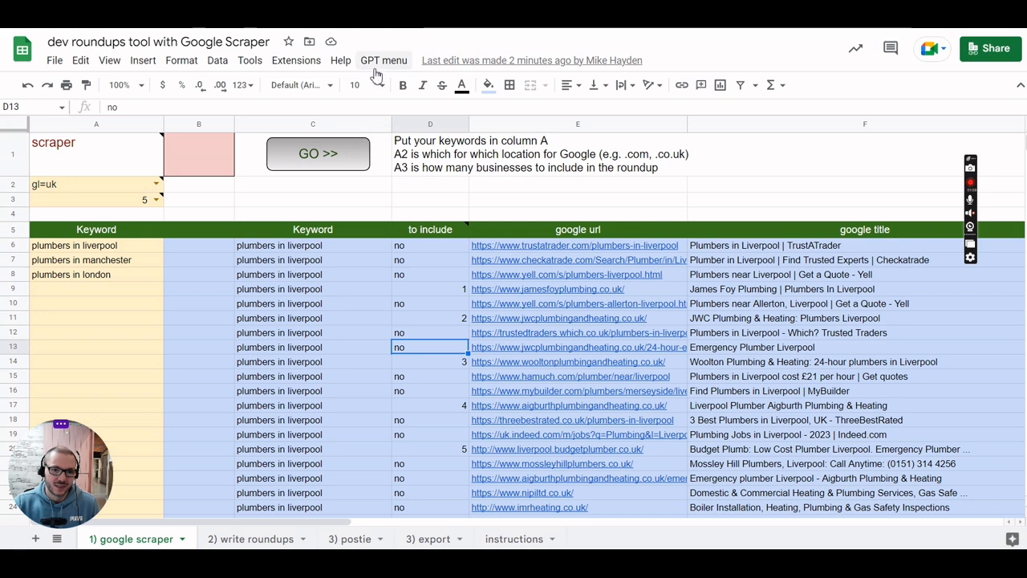
Switch to '2) write roundups' and inspect its scraper filter formula and script actions
{"action": "left_click", "coordinate": [384, 60]}
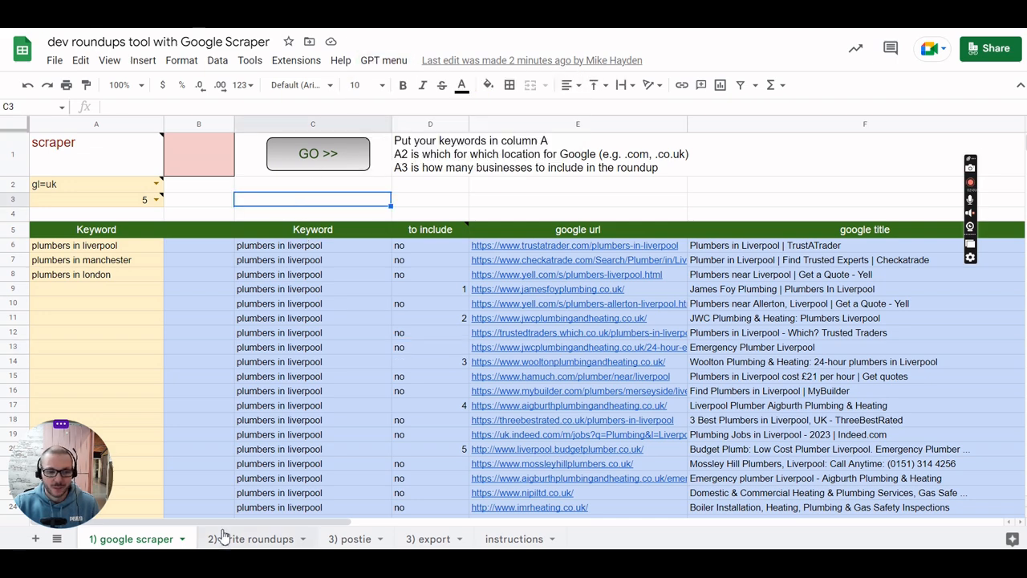
{"action": "left_click", "coordinate": [248, 538]}
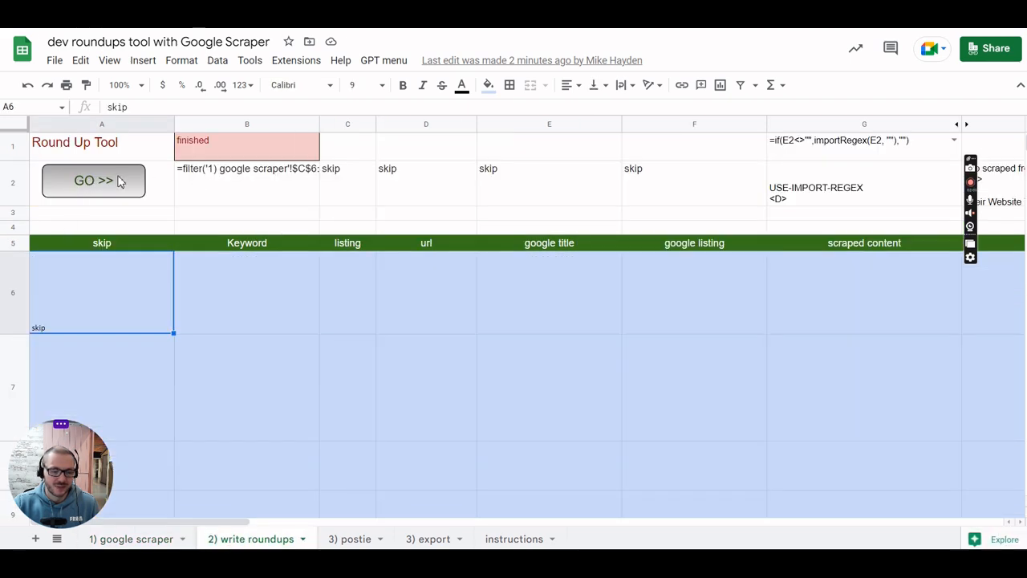
{"action": "left_click", "coordinate": [94, 180]}
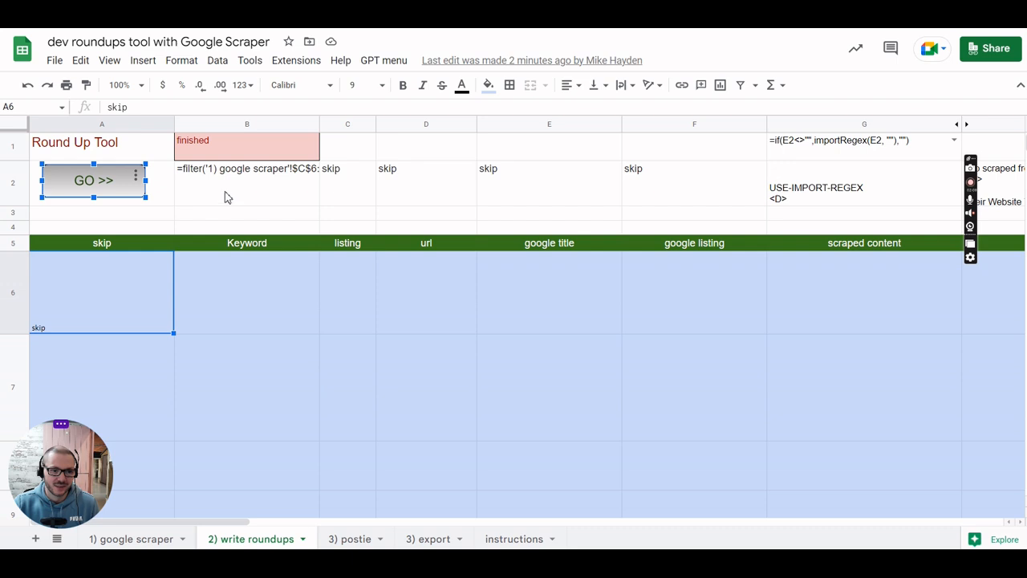
{"action": "left_click", "coordinate": [383, 59]}
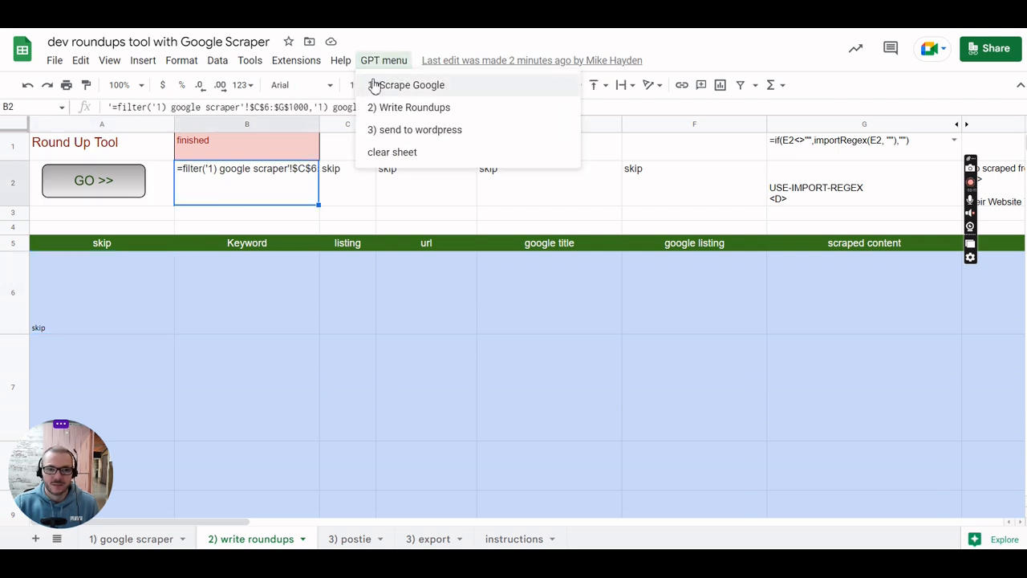
{"action": "left_click", "coordinate": [409, 84]}
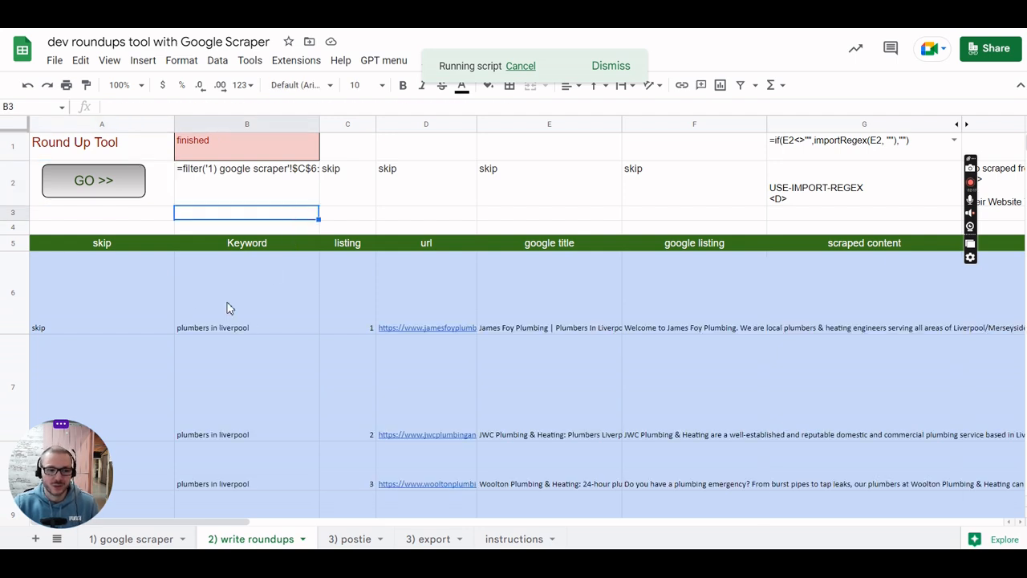
Scroll right past the scraped website content column toward the J2 link formula
{"action": "left_click", "coordinate": [426, 293]}
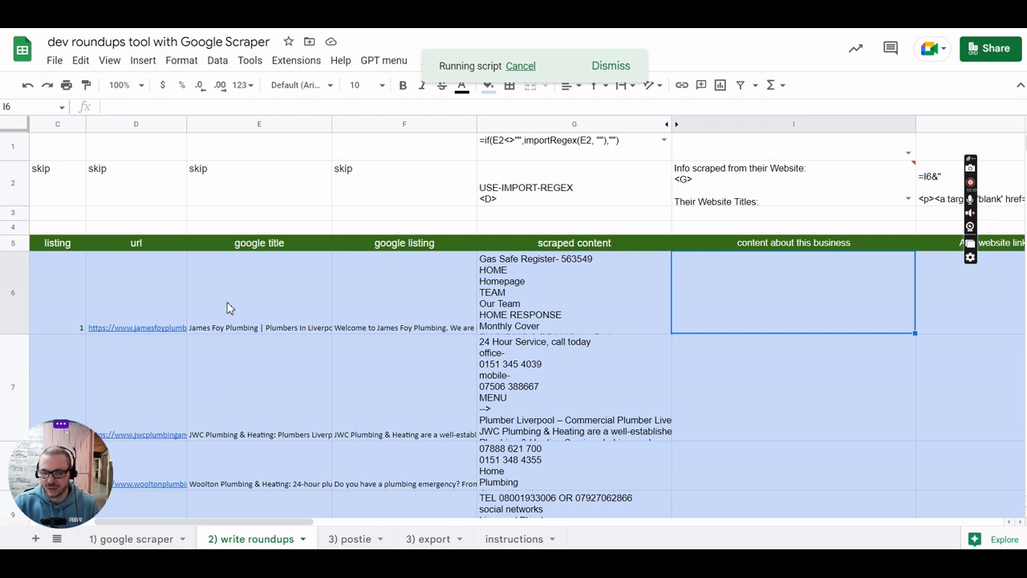
{"action": "scroll", "scroll_direction": "right", "scroll_amount": 3}
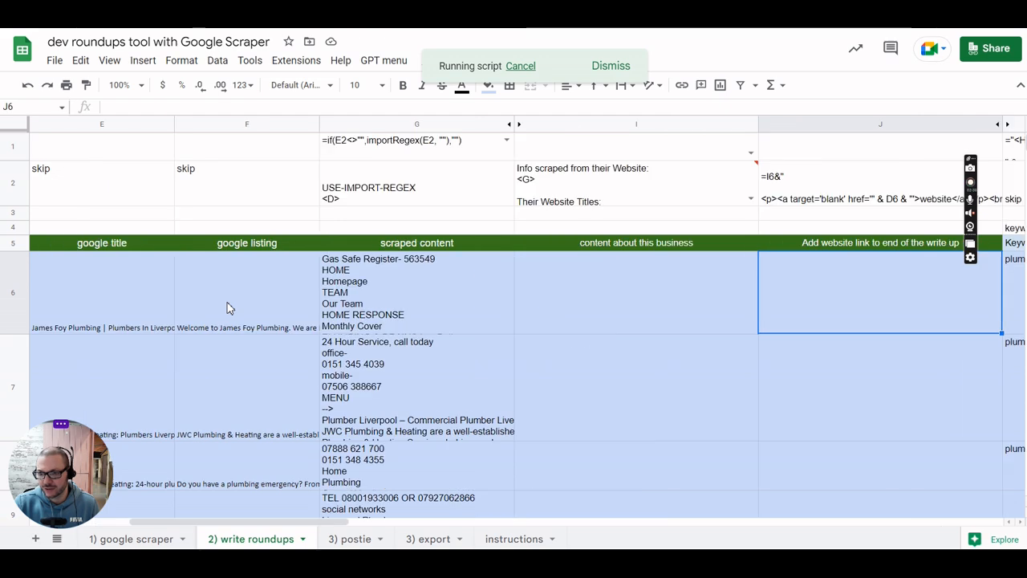
{"action": "scroll", "scroll_direction": "right", "scroll_amount": 3}
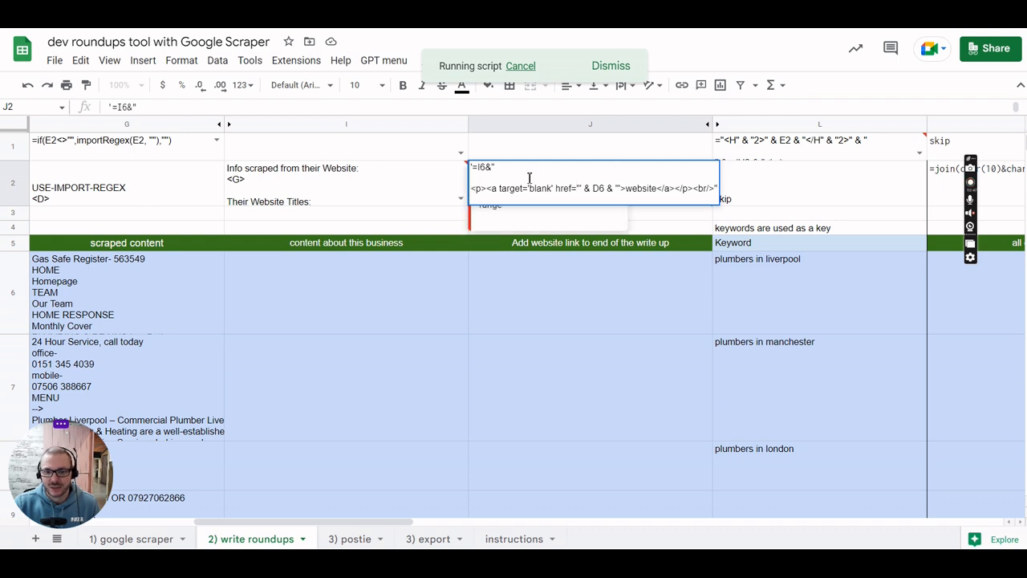
{"action": "mouse_move", "coordinate": [484, 167]}
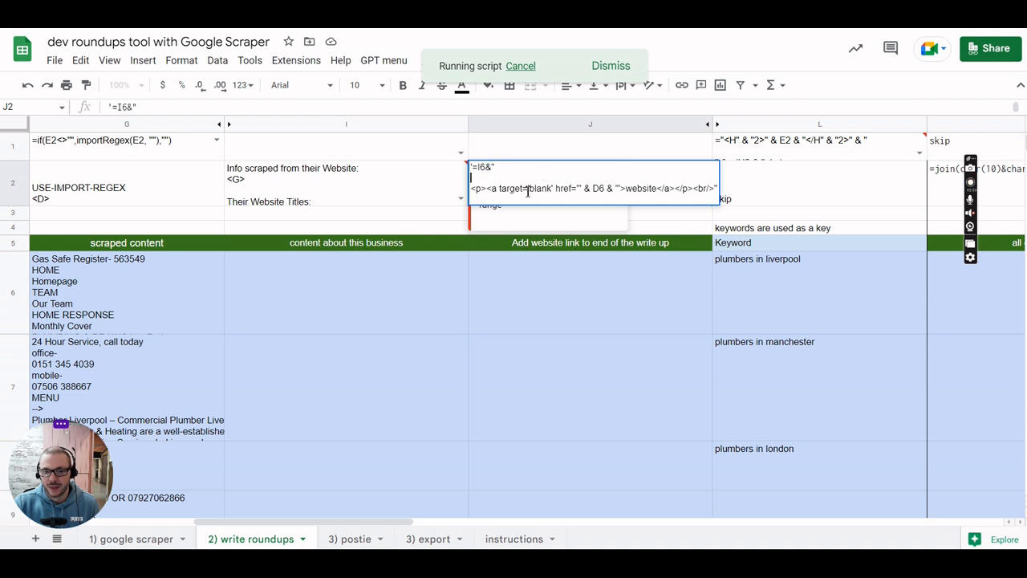
Add rel='nofollow' to the J2 website link anchor and leave the cell
{"action": "double_click", "coordinate": [518, 188]}
{"action": "type", "text": "' rel='nofollow"}
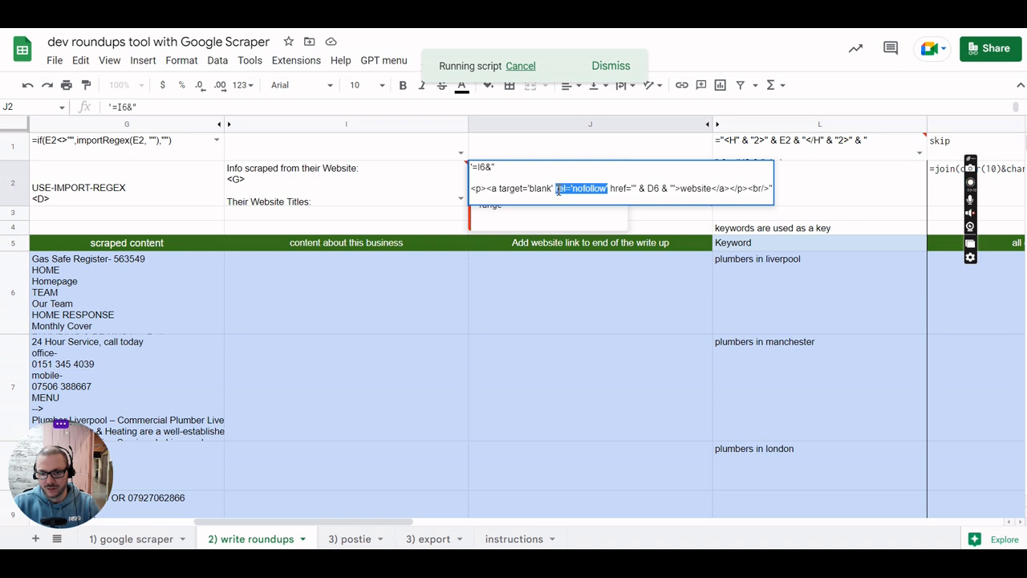
{"action": "key", "text": "Delete"}
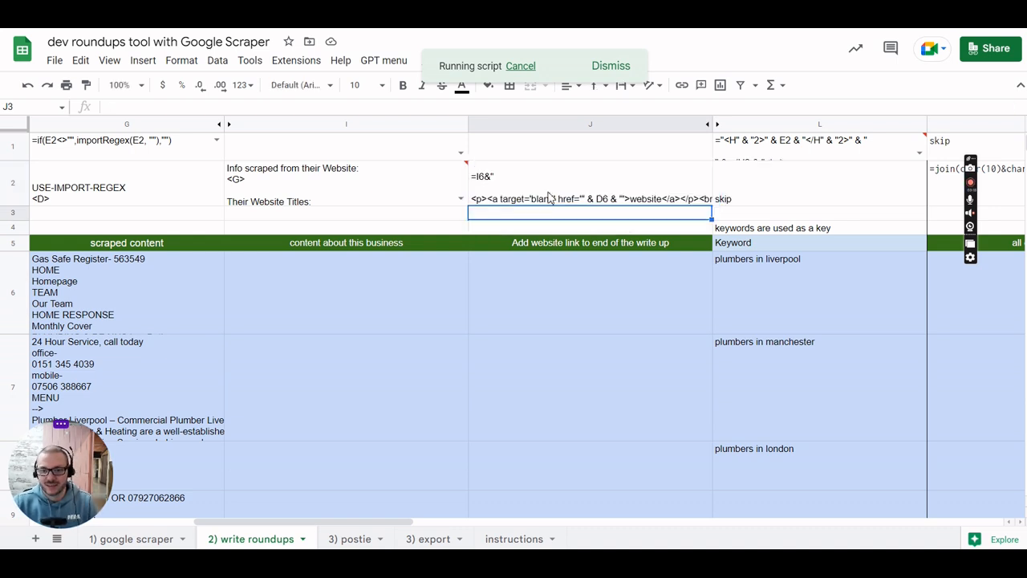
{"action": "left_click", "coordinate": [612, 297]}
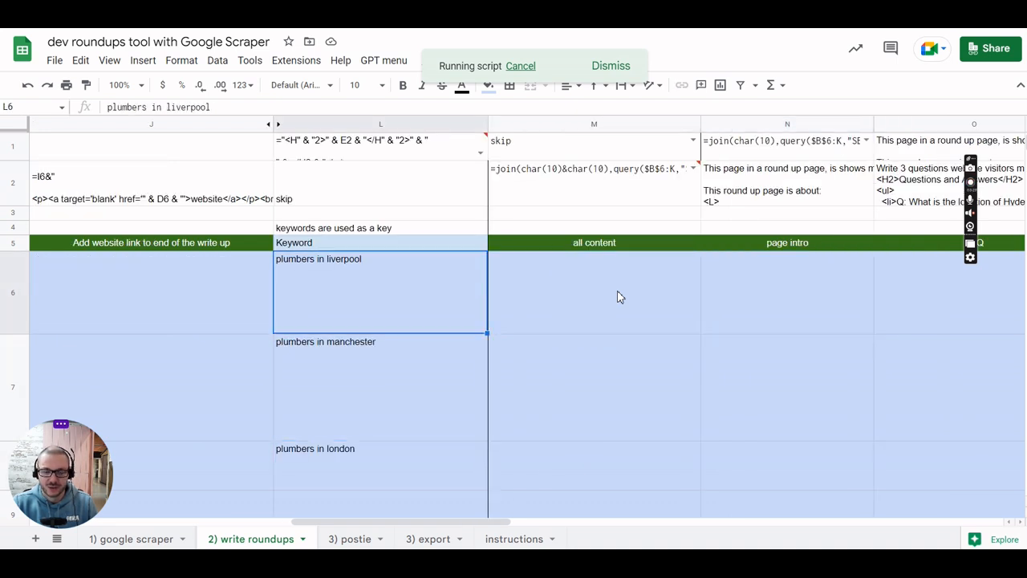
{"action": "left_click", "coordinate": [618, 297]}
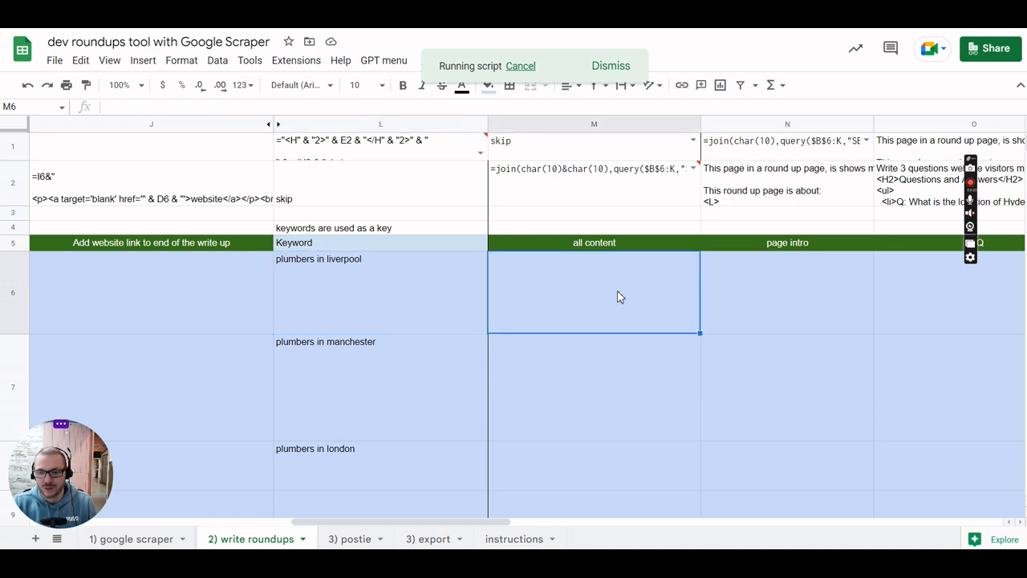
{"action": "left_click", "coordinate": [786, 293]}
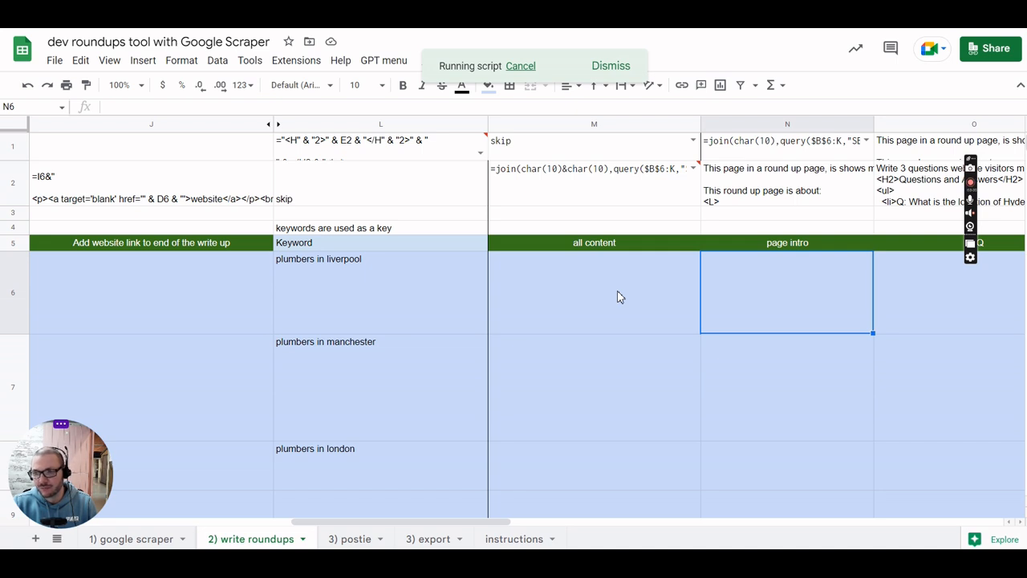
{"action": "scroll", "scroll_direction": "right", "scroll_amount": 3}
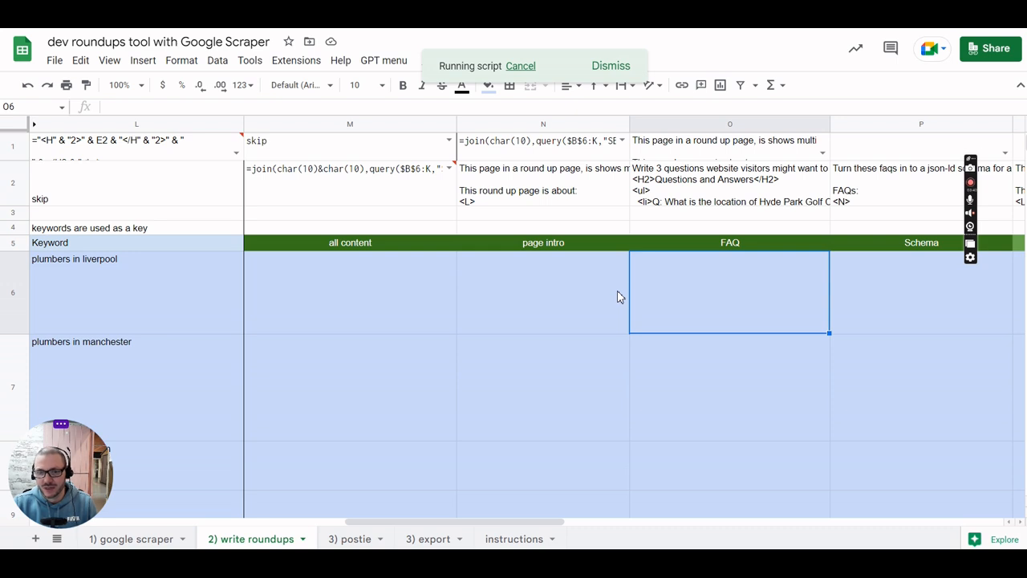
{"action": "left_click", "coordinate": [726, 168]}
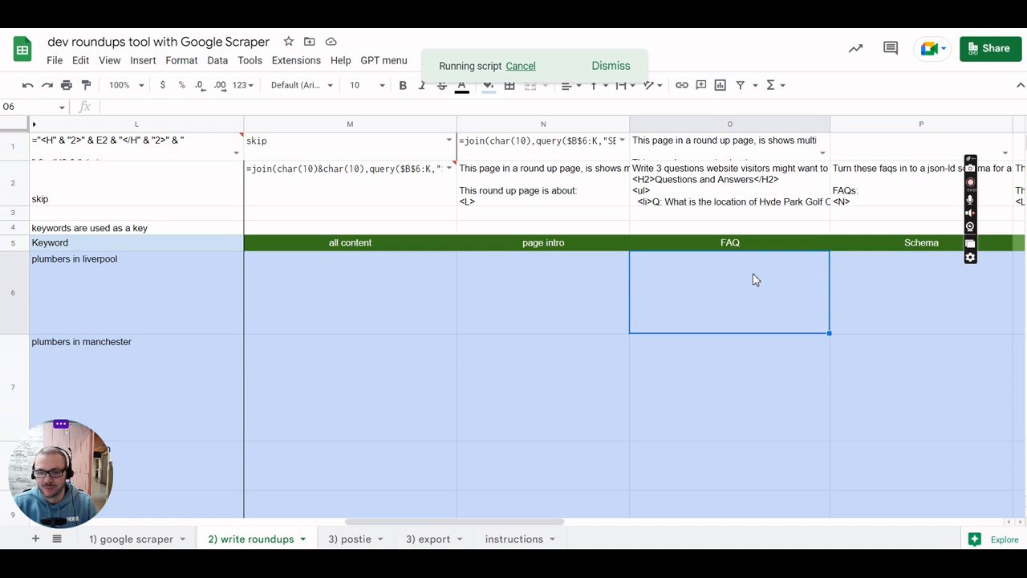
Scroll through the Liverpool plumber write-ups in column I, then switch to '3) postie'
{"action": "left_click", "coordinate": [922, 293]}
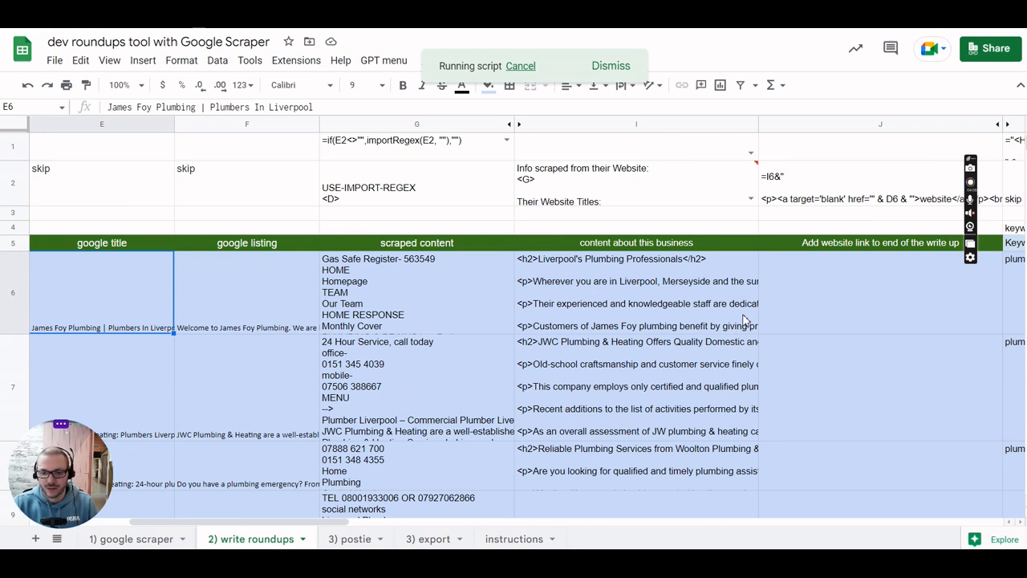
{"action": "scroll", "scroll_direction": "down", "scroll_amount": 3}
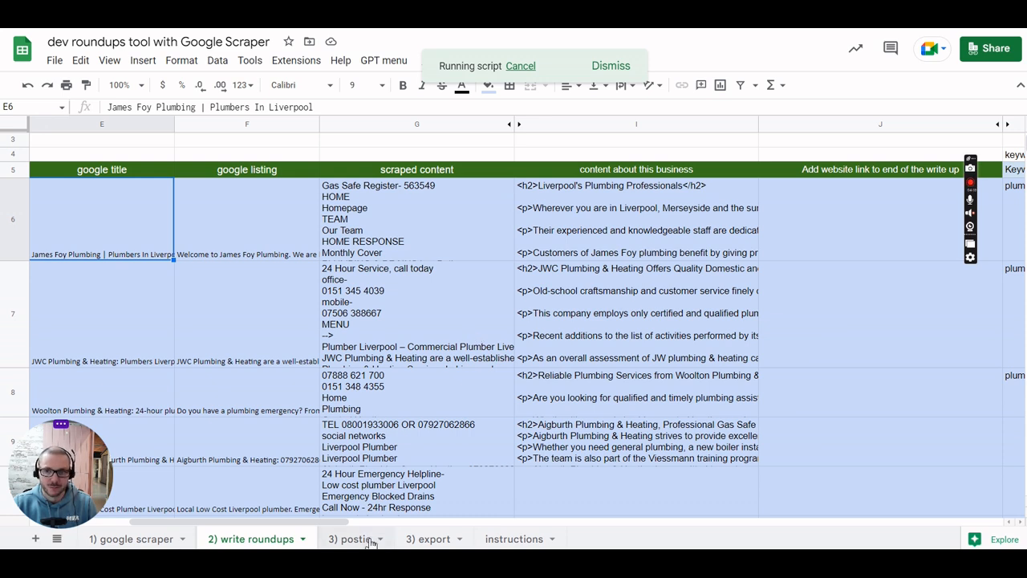
{"action": "left_click", "coordinate": [351, 538]}
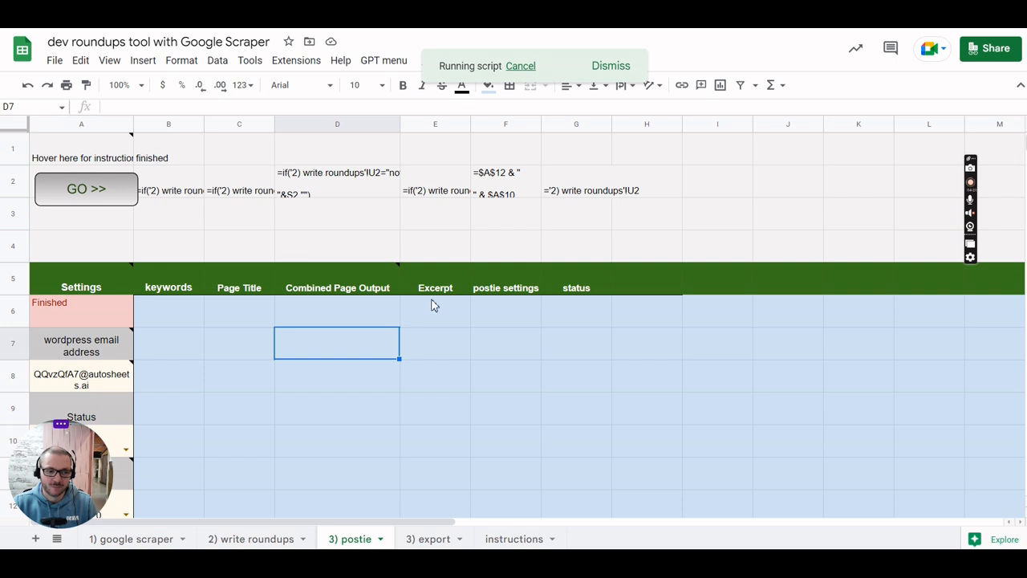
{"action": "mouse_move", "coordinate": [69, 191]}
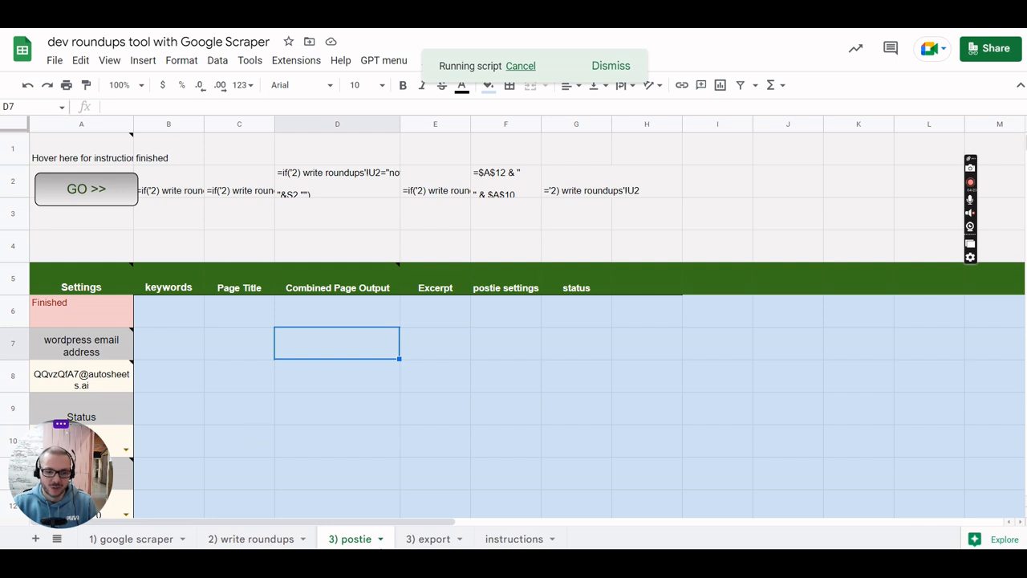
{"action": "left_click", "coordinate": [428, 539]}
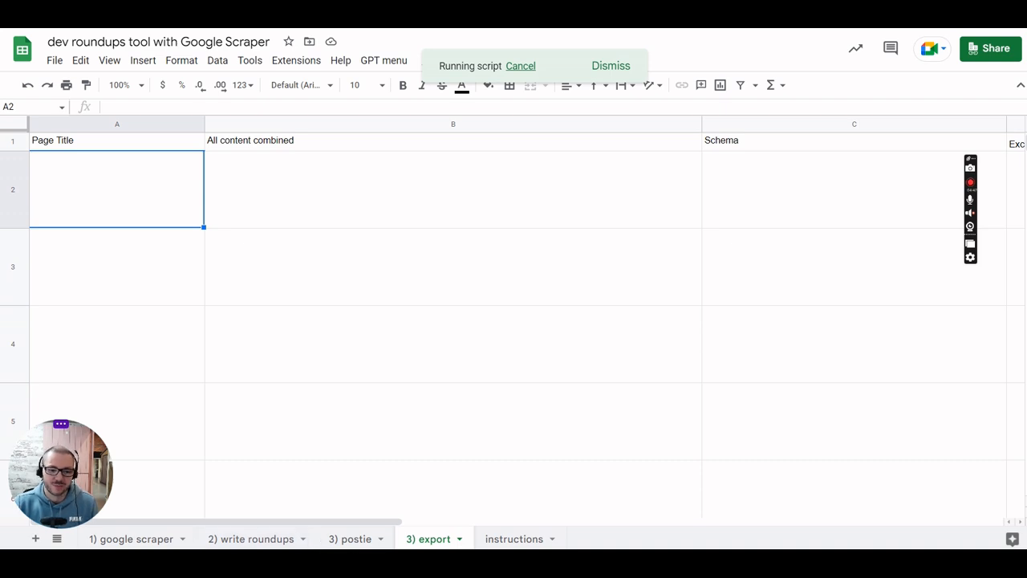
{"action": "left_click", "coordinate": [348, 538]}
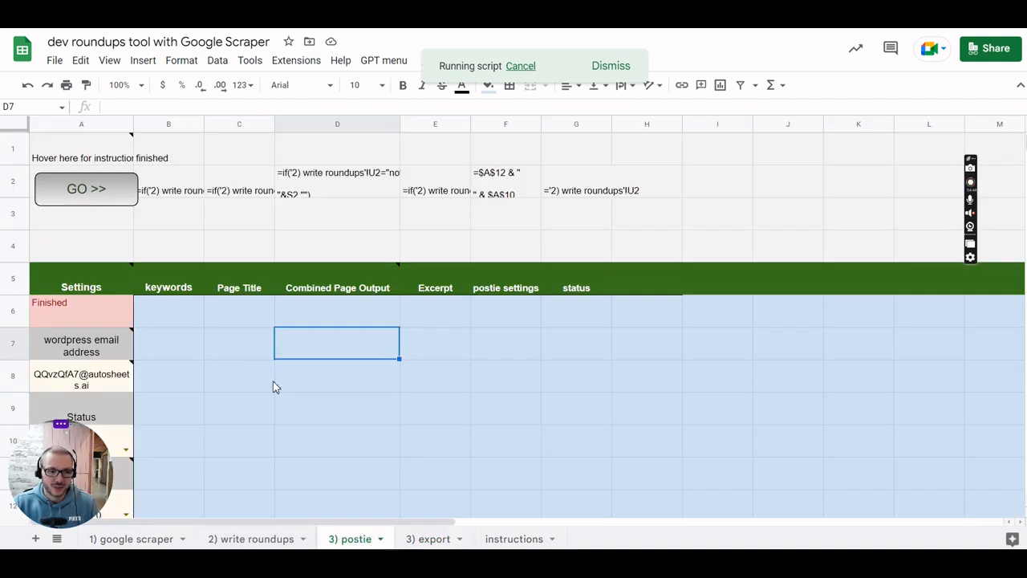
{"action": "mouse_move", "coordinate": [230, 341]}
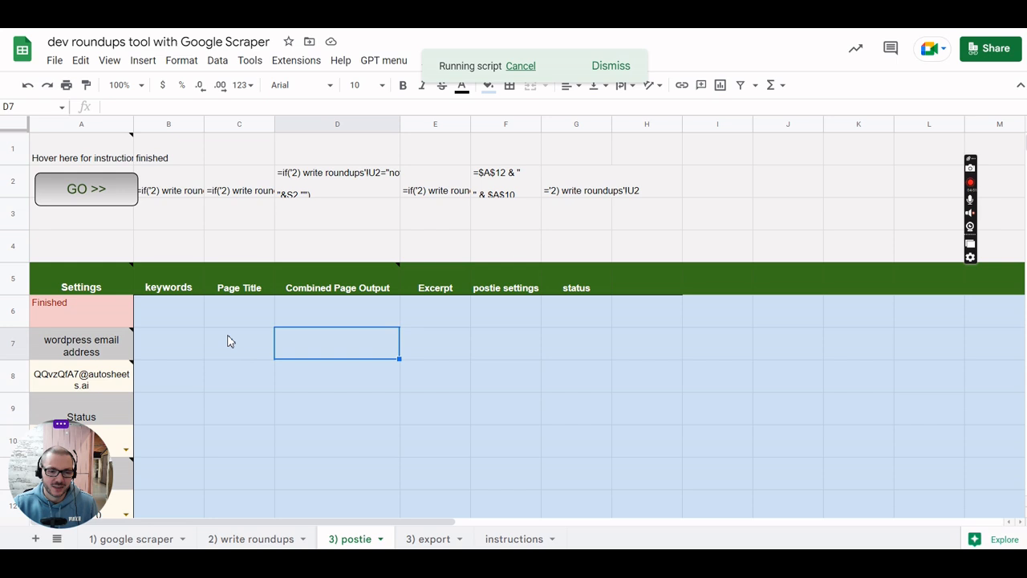
{"action": "scroll", "scroll_direction": "down", "scroll_amount": 3}
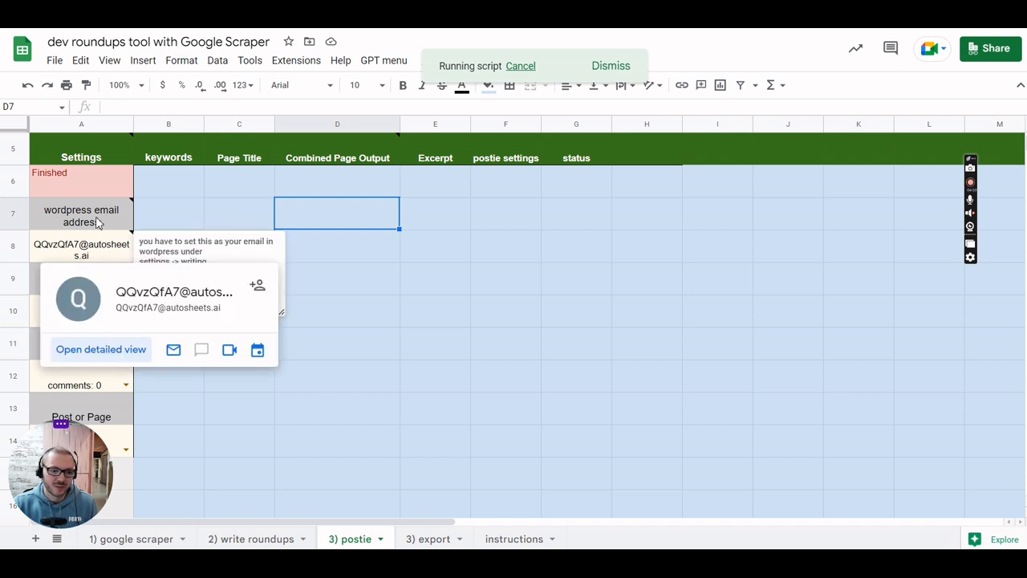
{"action": "left_click", "coordinate": [238, 212]}
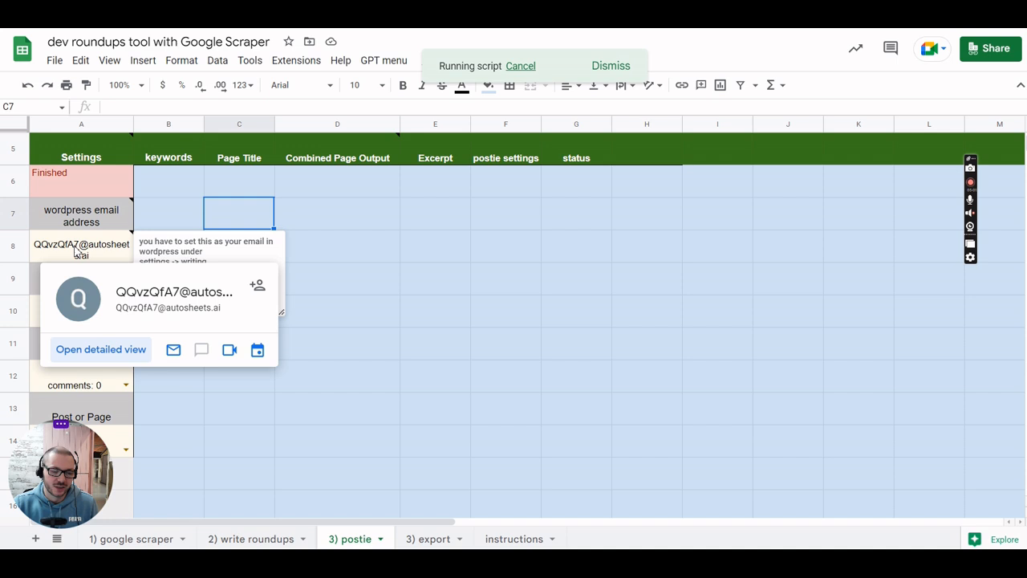
{"action": "left_click", "coordinate": [169, 213]}
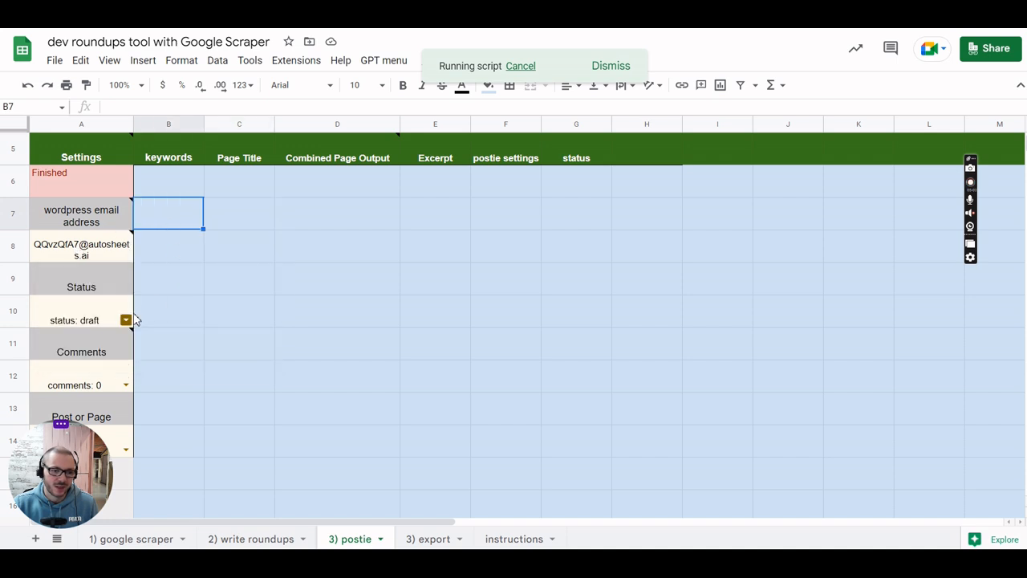
{"action": "left_click", "coordinate": [126, 320]}
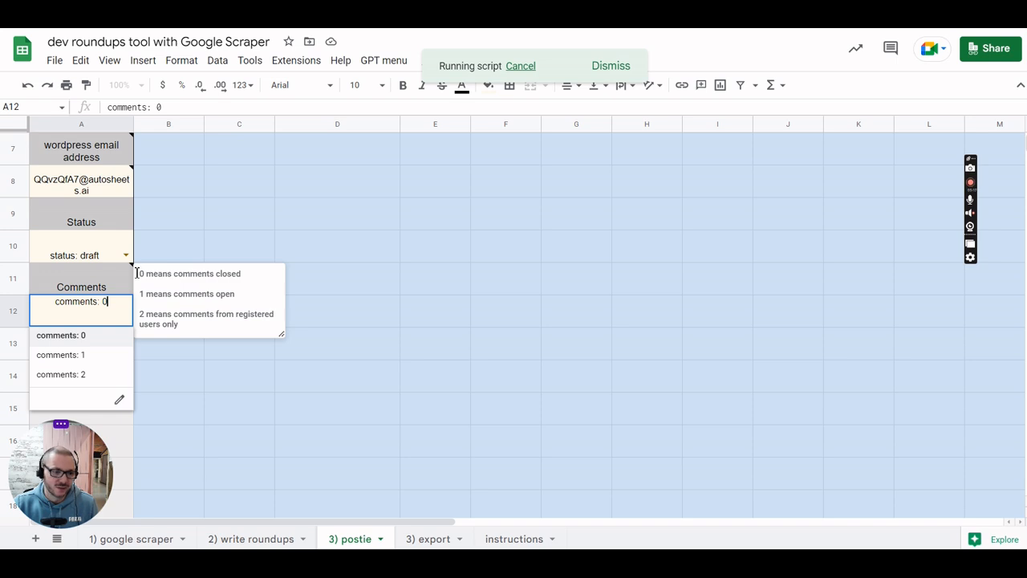
{"action": "mouse_move", "coordinate": [214, 346]}
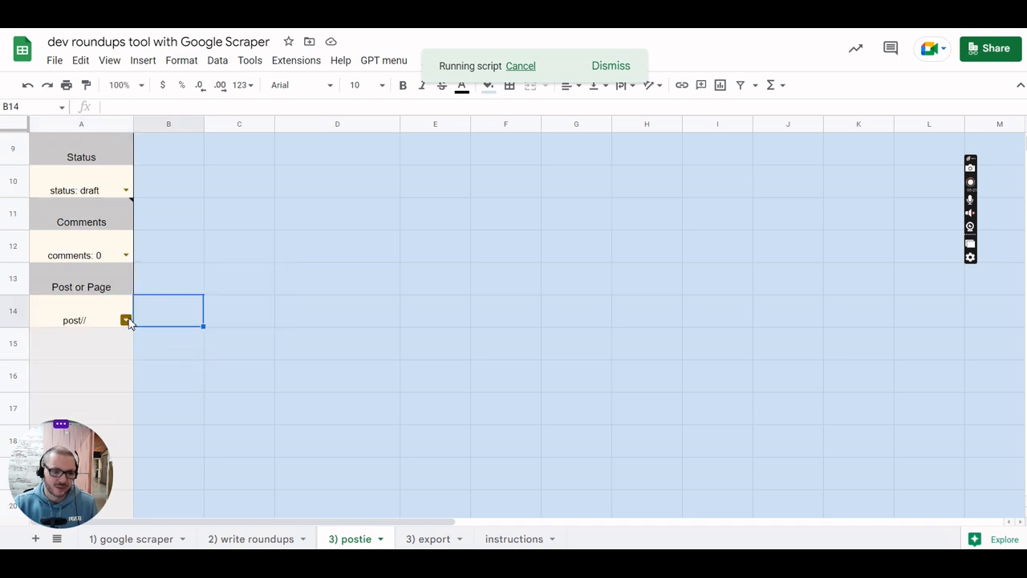
{"action": "left_click", "coordinate": [169, 278]}
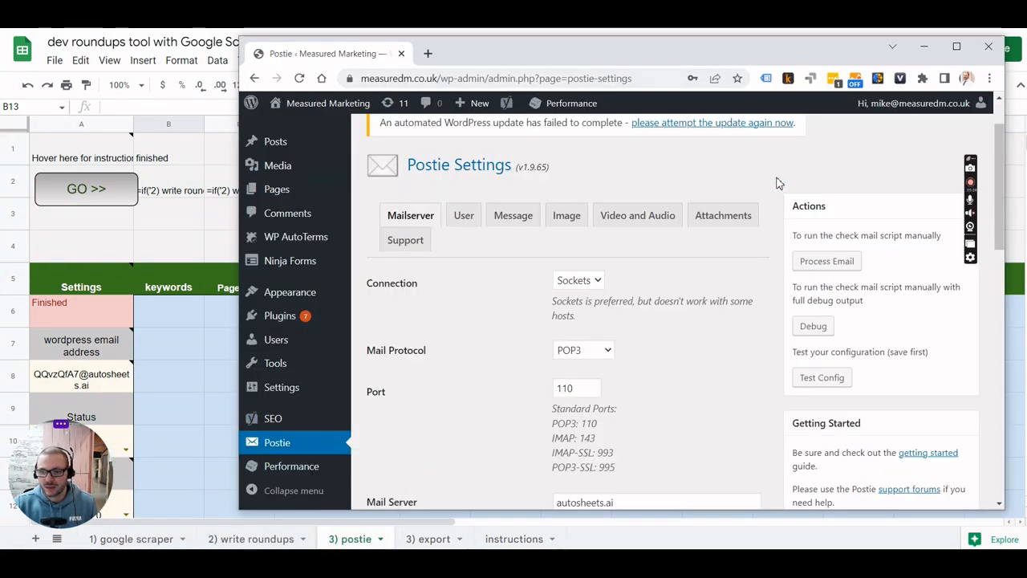
{"action": "mouse_move", "coordinate": [573, 333]}
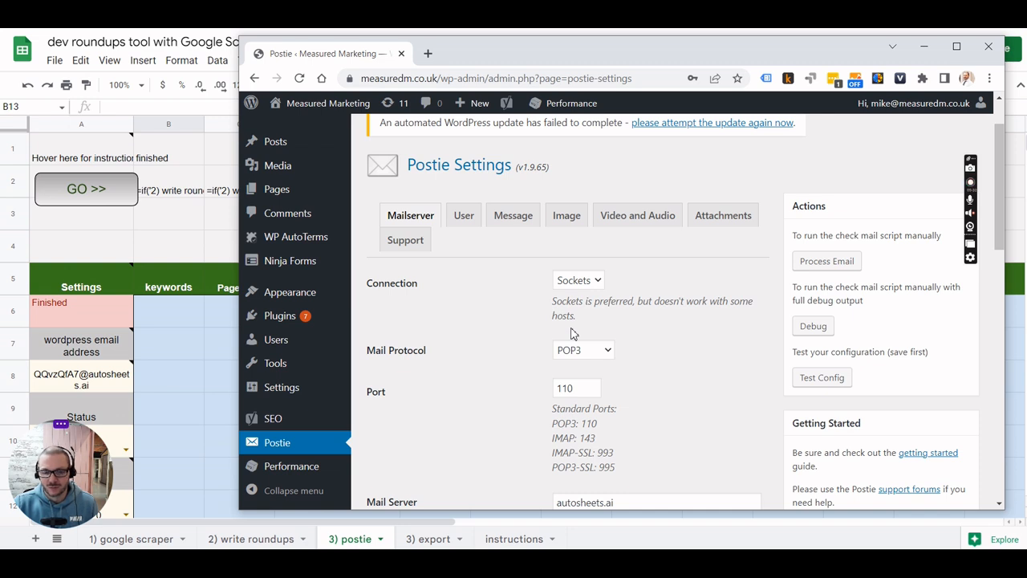
{"action": "mouse_move", "coordinate": [643, 328]}
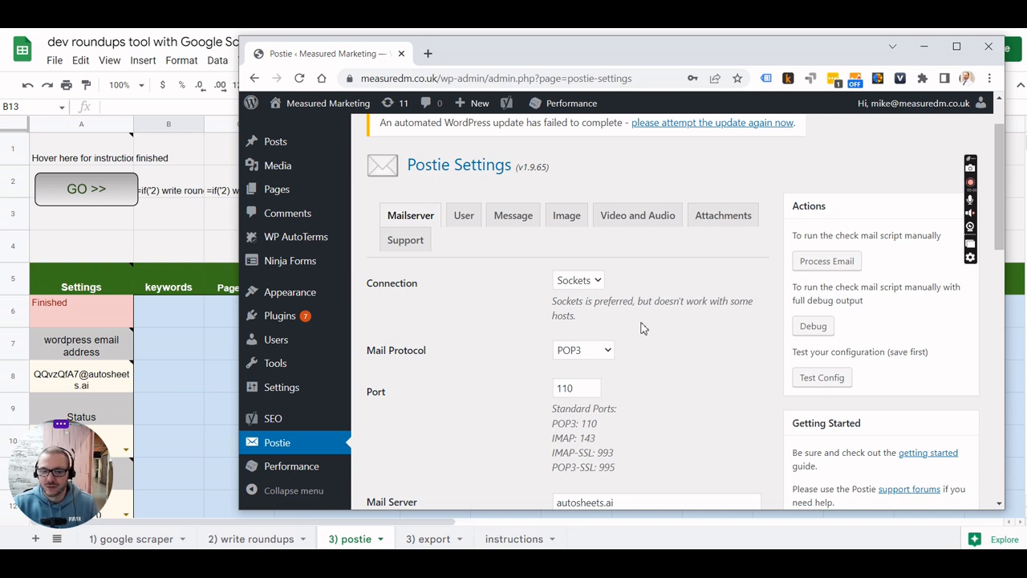
{"action": "scroll", "scroll_direction": "down", "scroll_amount": 3}
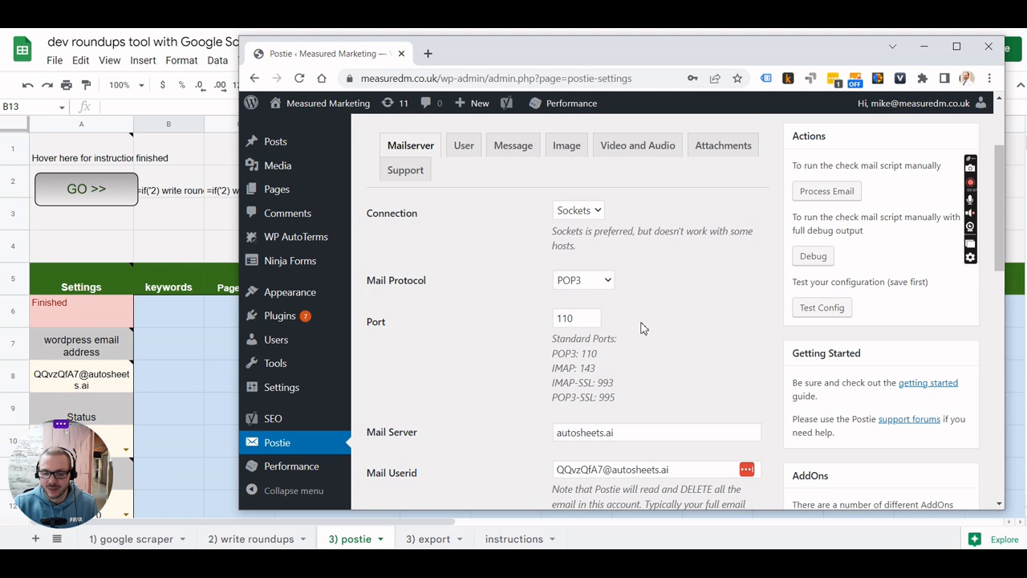
{"action": "scroll", "scroll_direction": "down", "scroll_amount": 3}
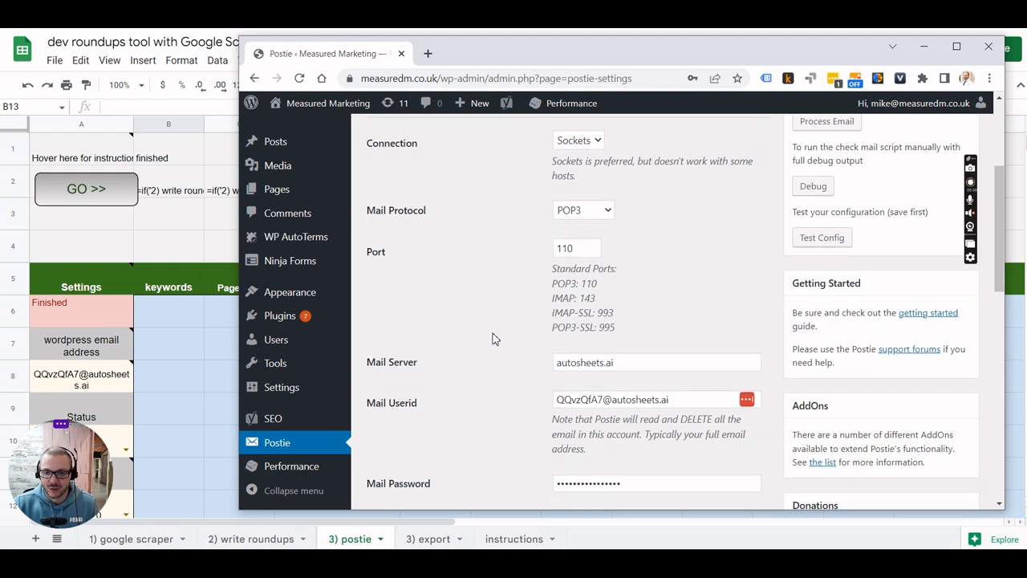
{"action": "mouse_move", "coordinate": [564, 225]}
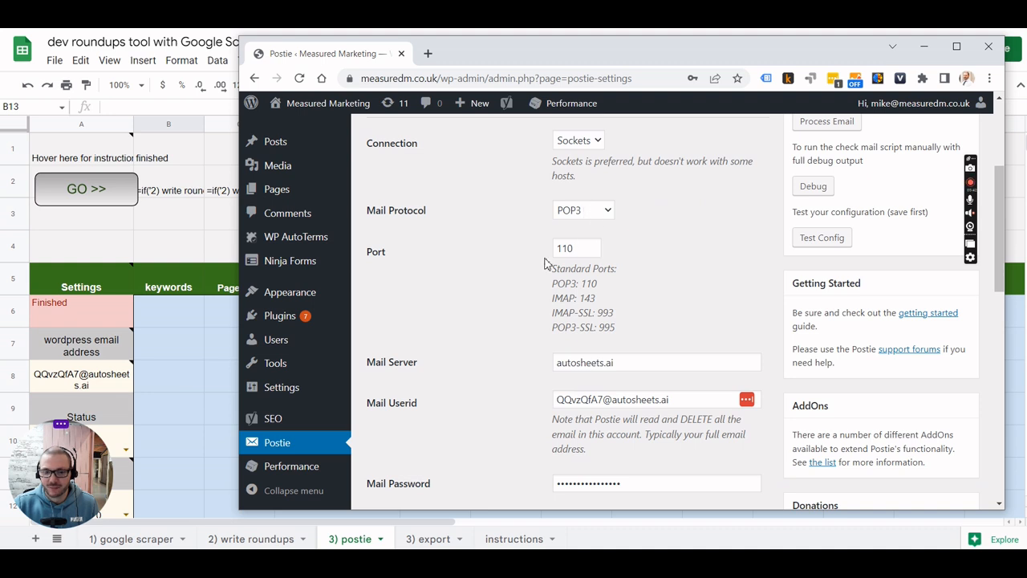
{"action": "scroll", "scroll_direction": "down", "scroll_amount": 3}
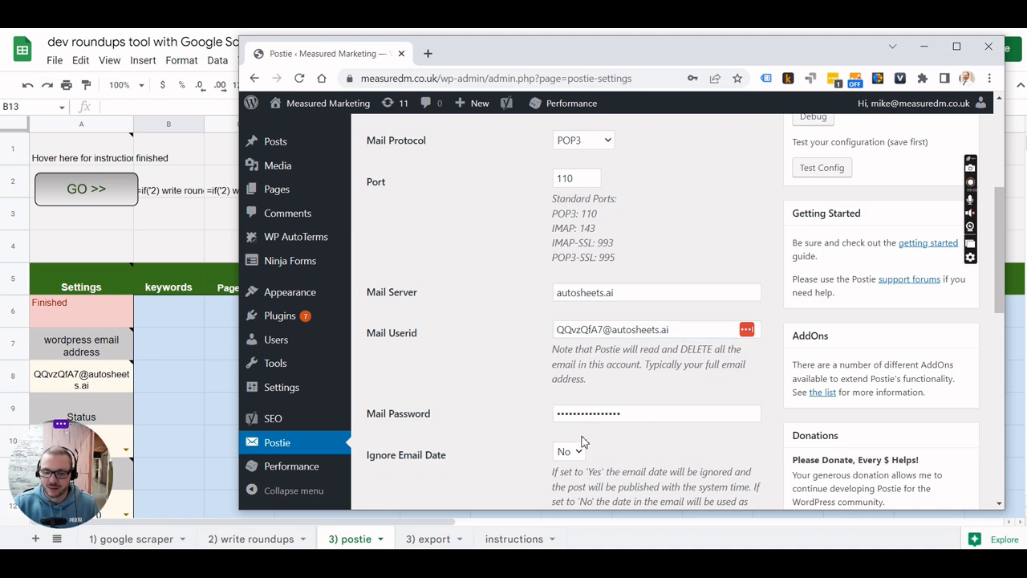
{"action": "scroll", "scroll_direction": "down", "scroll_amount": 3}
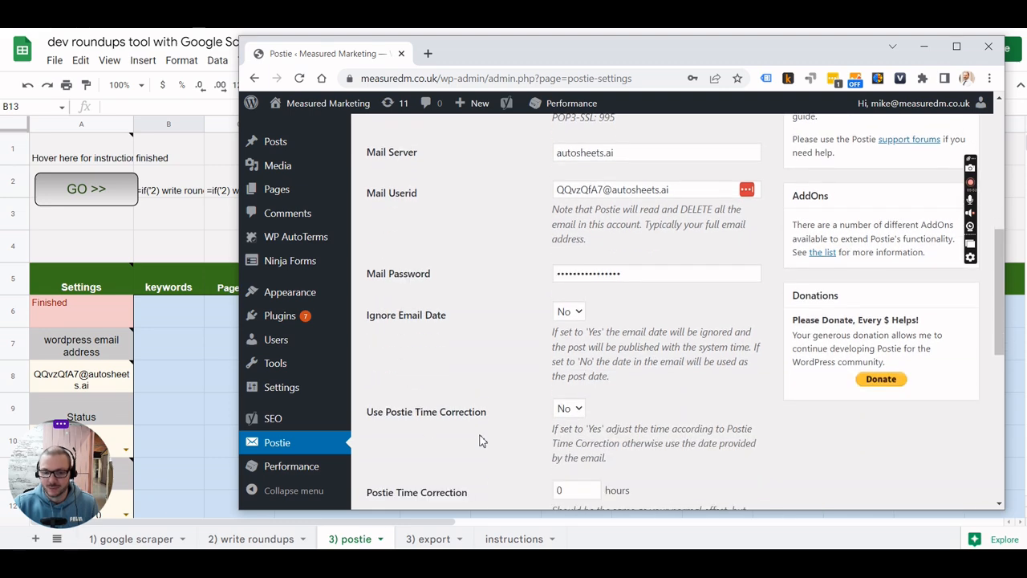
{"action": "scroll", "scroll_direction": "down", "scroll_amount": 3}
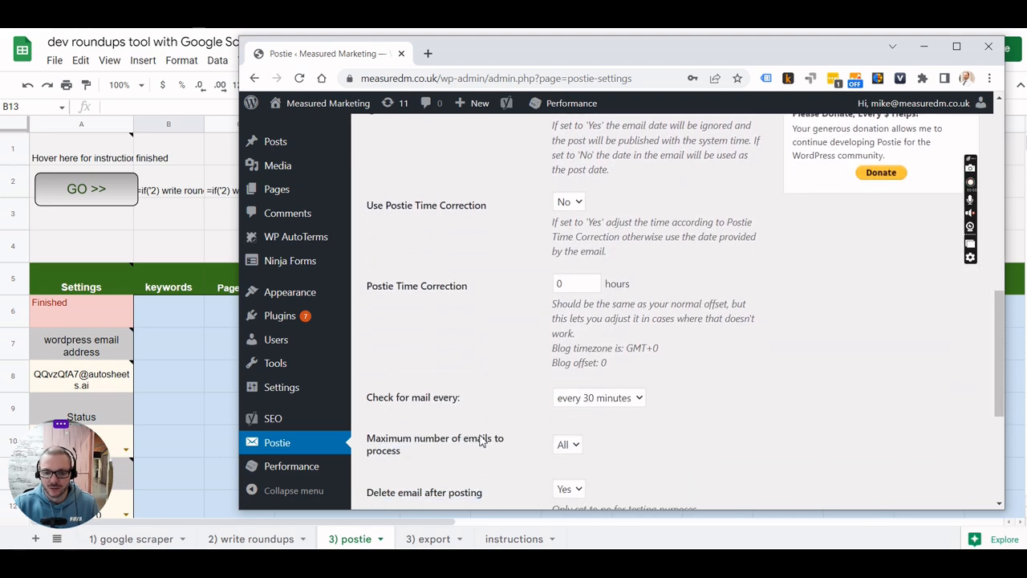
{"action": "scroll", "scroll_direction": "down", "scroll_amount": 3}
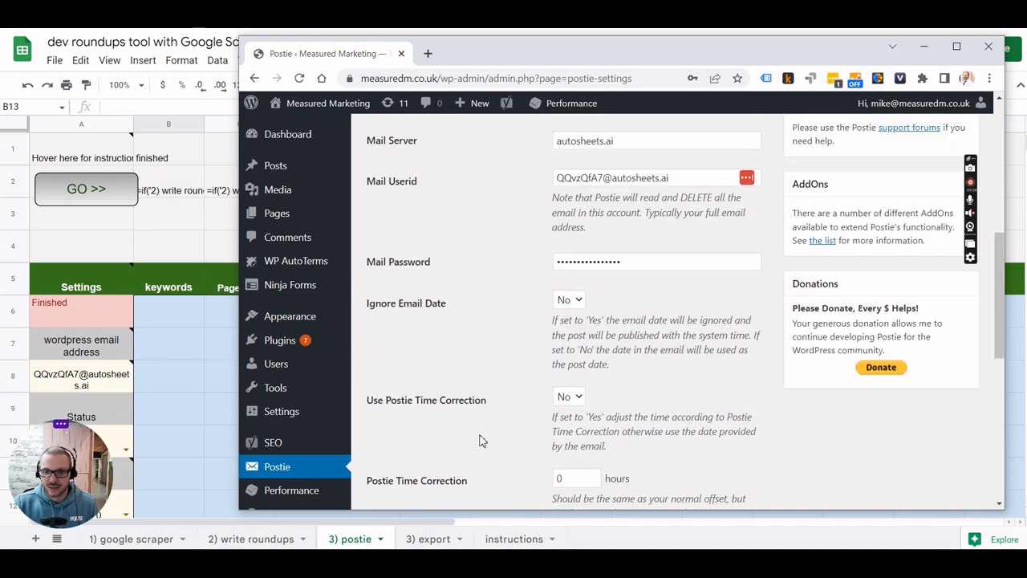
{"action": "scroll", "scroll_direction": "down", "scroll_amount": 3}
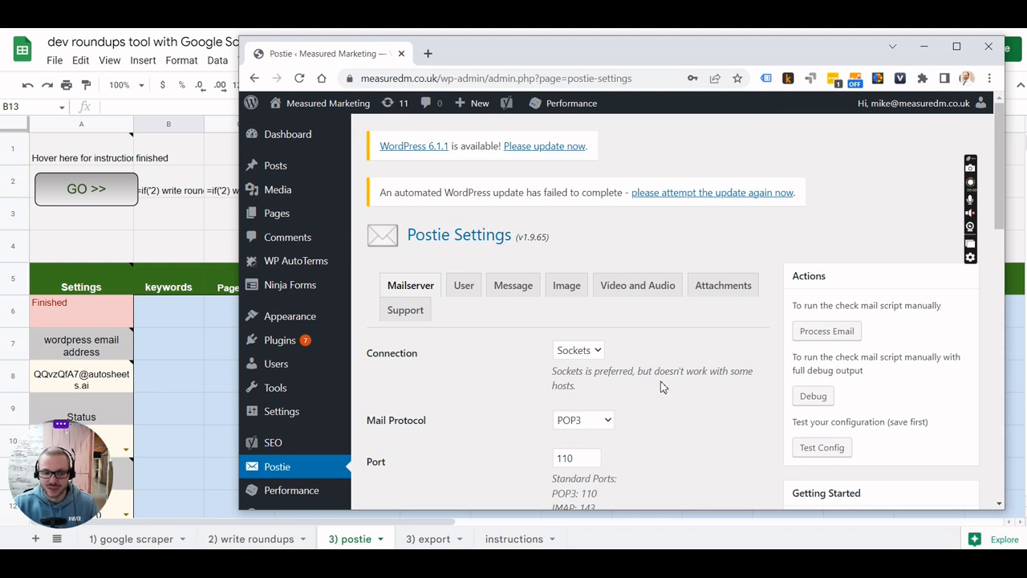
{"action": "mouse_move", "coordinate": [719, 409]}
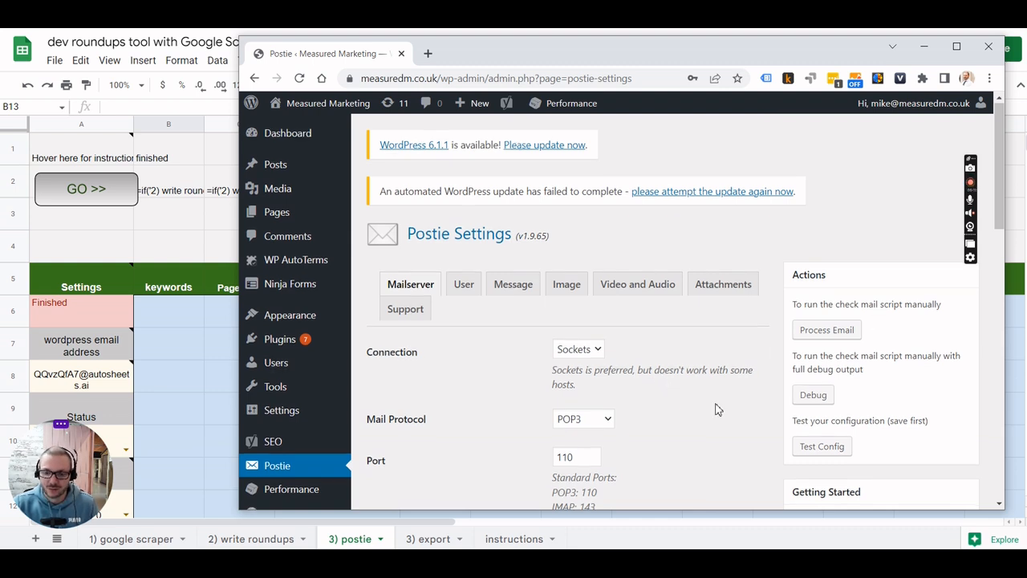
{"action": "scroll", "scroll_direction": "down", "scroll_amount": 3}
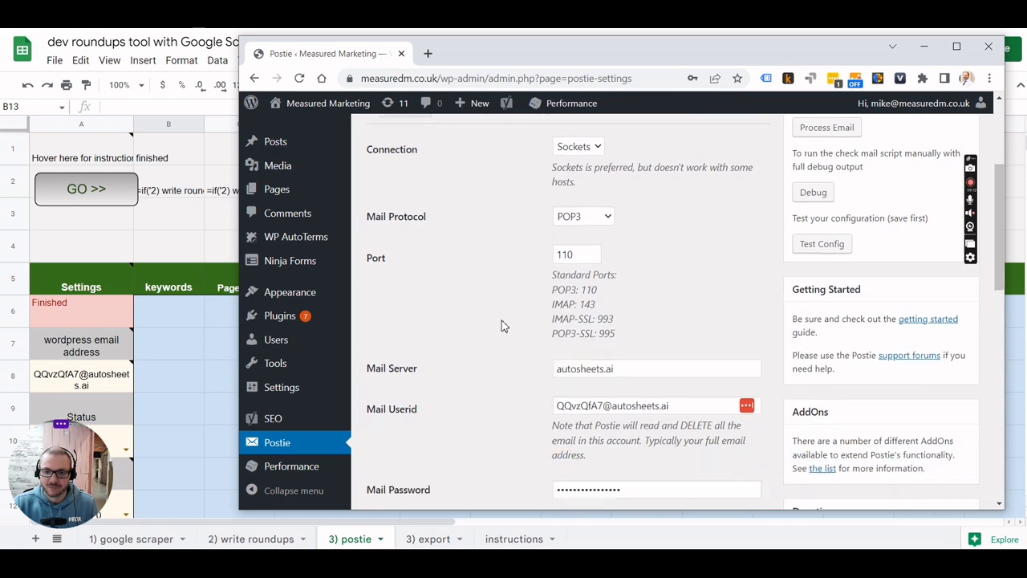
{"action": "scroll", "scroll_direction": "down", "scroll_amount": 3}
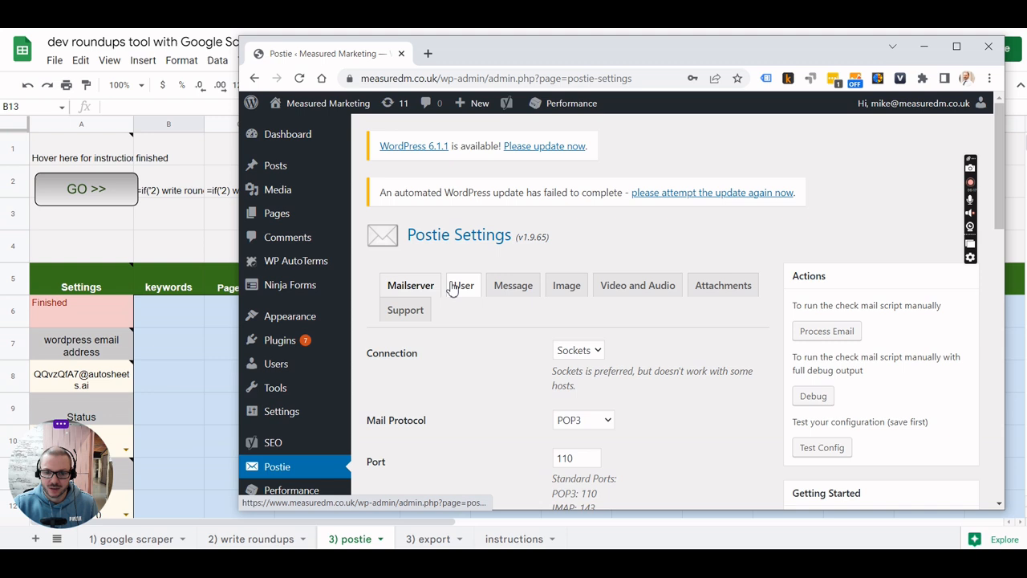
{"action": "left_click", "coordinate": [513, 285]}
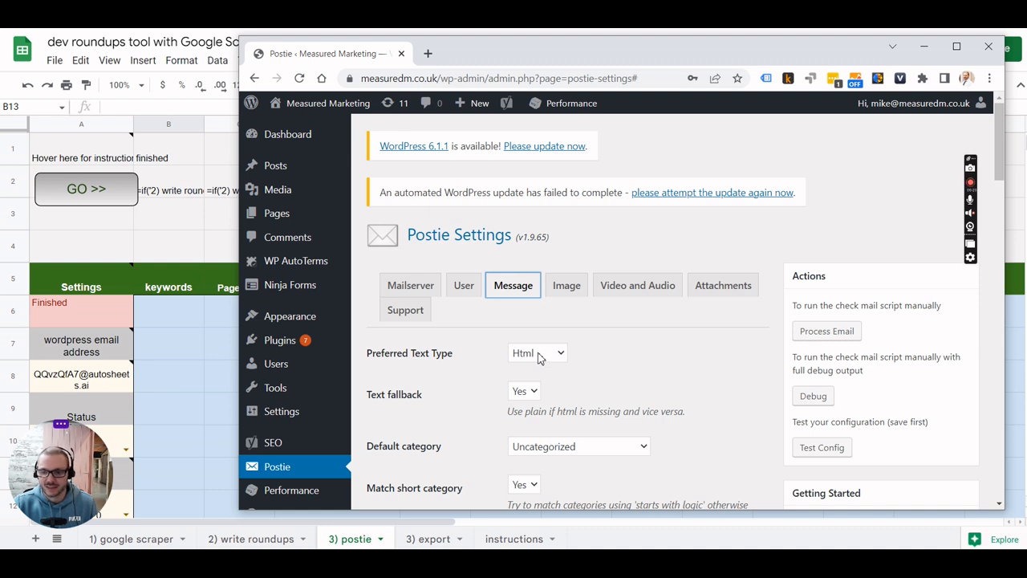
{"action": "mouse_move", "coordinate": [731, 383]}
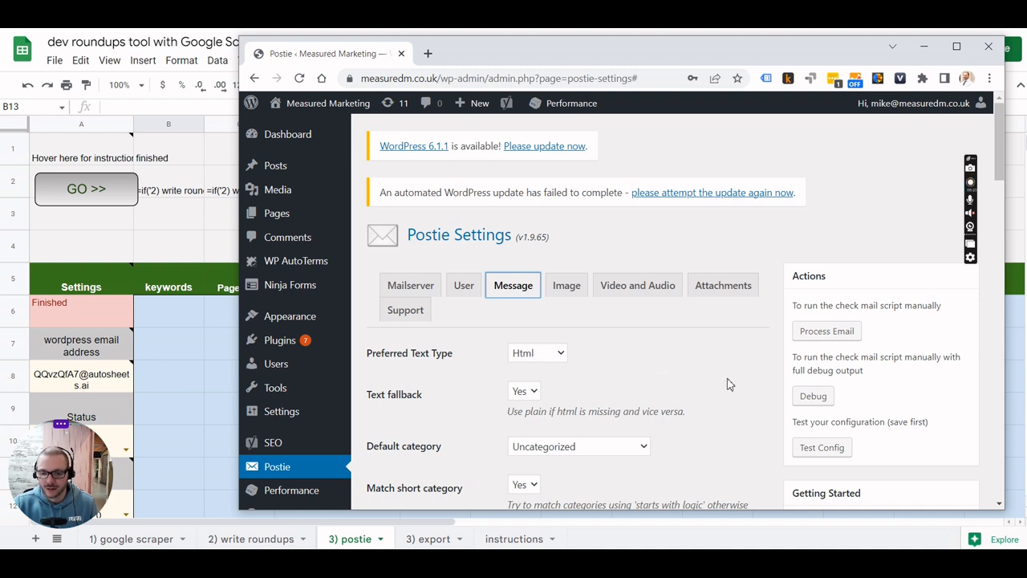
Scroll down Postie's Message settings to confirm Preferred Text Type is Html
{"action": "scroll", "scroll_direction": "down", "scroll_amount": 3}
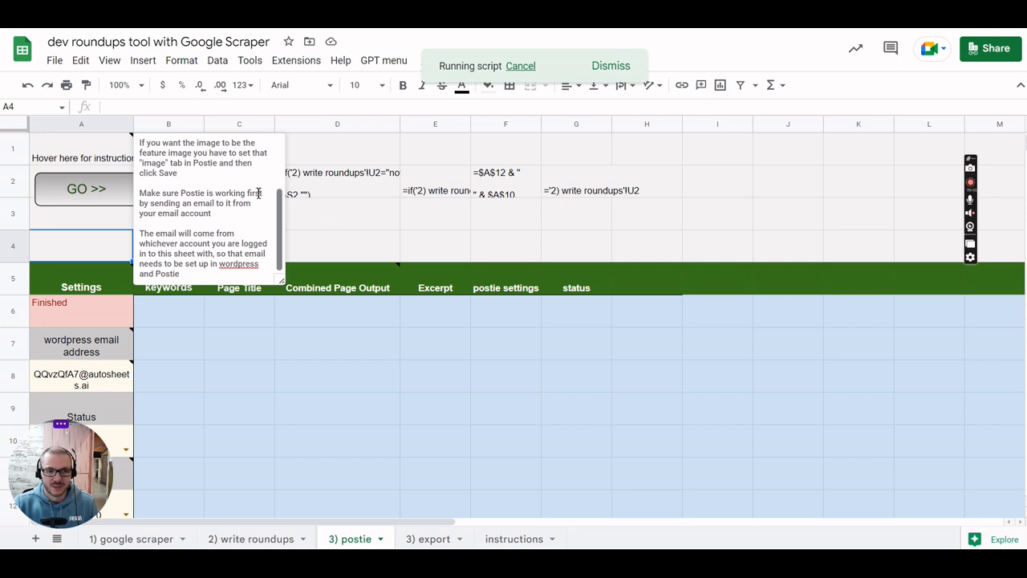
Close the instructions note, return to '2) write roundups' and scroll down the rows
{"action": "left_click", "coordinate": [337, 213]}
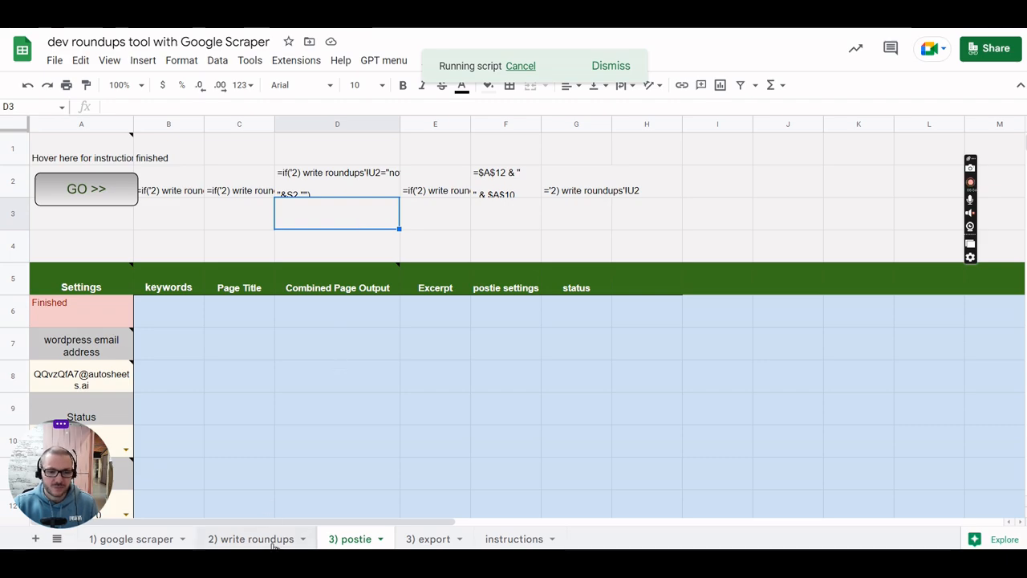
{"action": "left_click", "coordinate": [250, 539]}
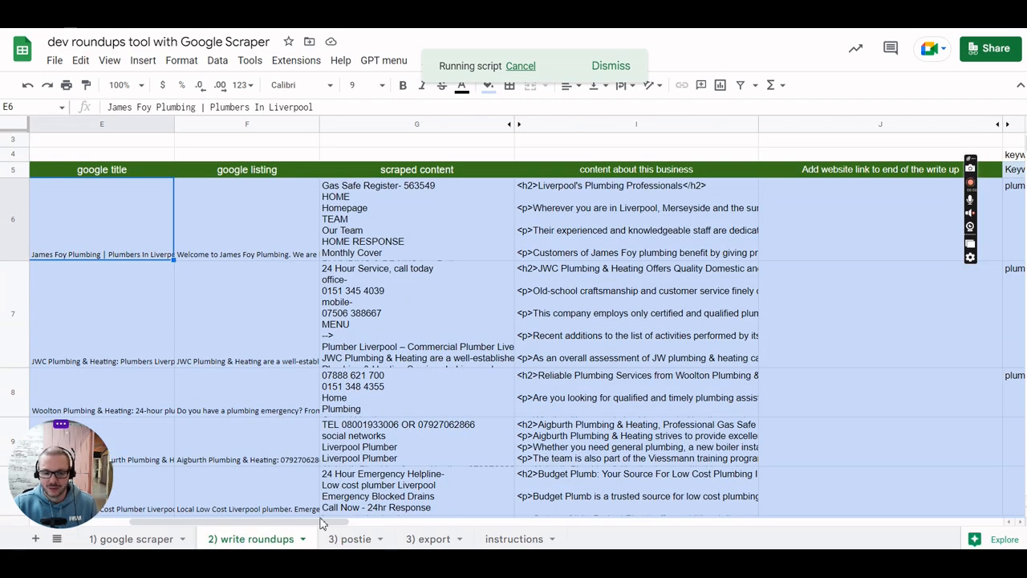
{"action": "scroll", "scroll_direction": "down", "scroll_amount": 3}
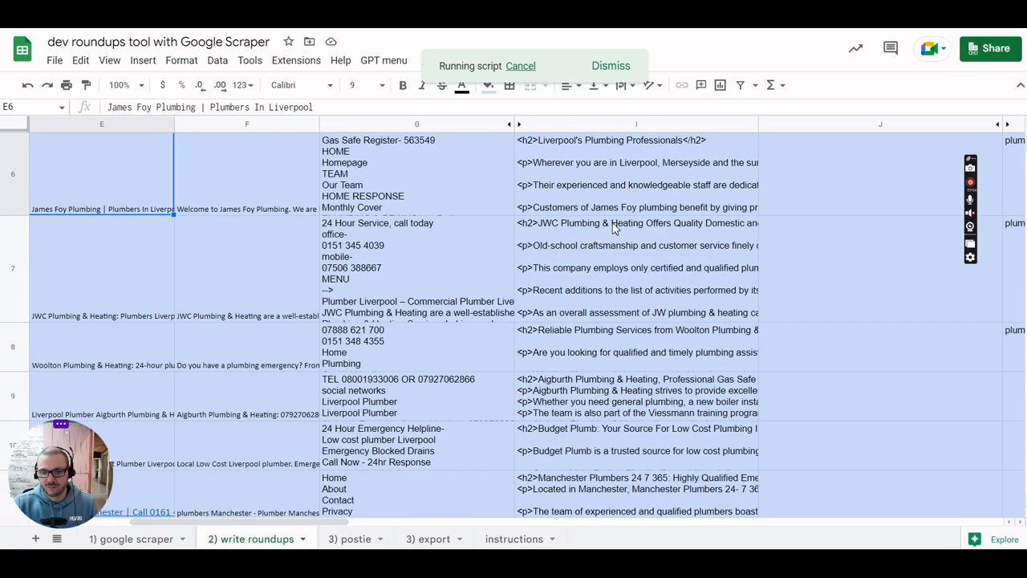
{"action": "scroll", "scroll_direction": "down", "scroll_amount": 3}
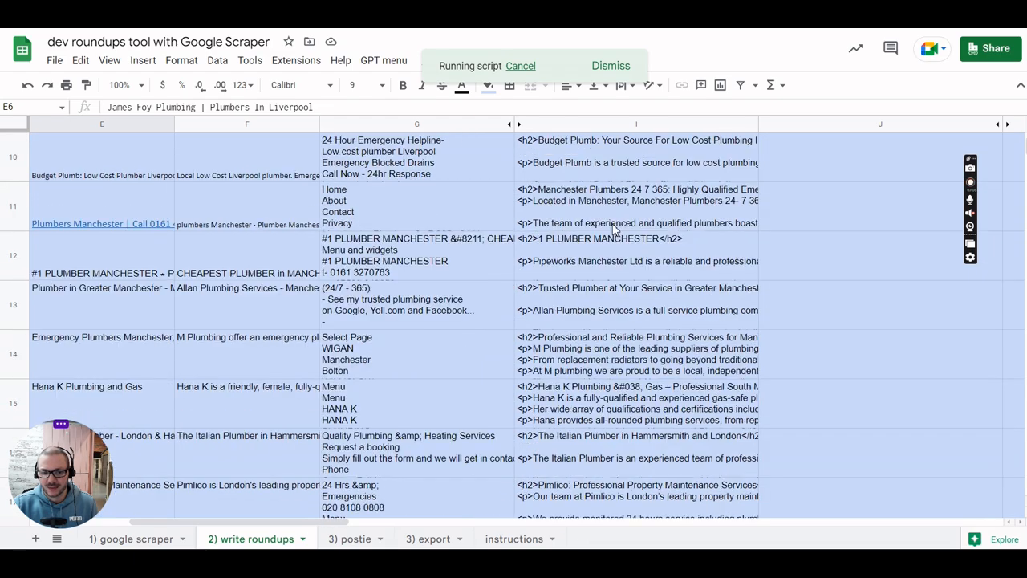
{"action": "scroll", "scroll_direction": "down", "scroll_amount": 3}
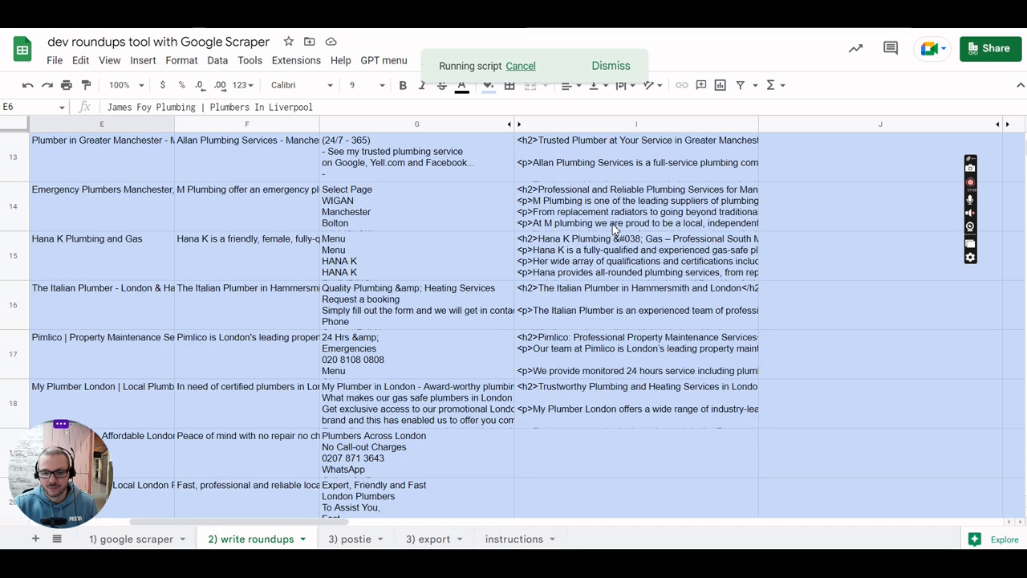
{"action": "scroll", "scroll_direction": "down", "scroll_amount": 3}
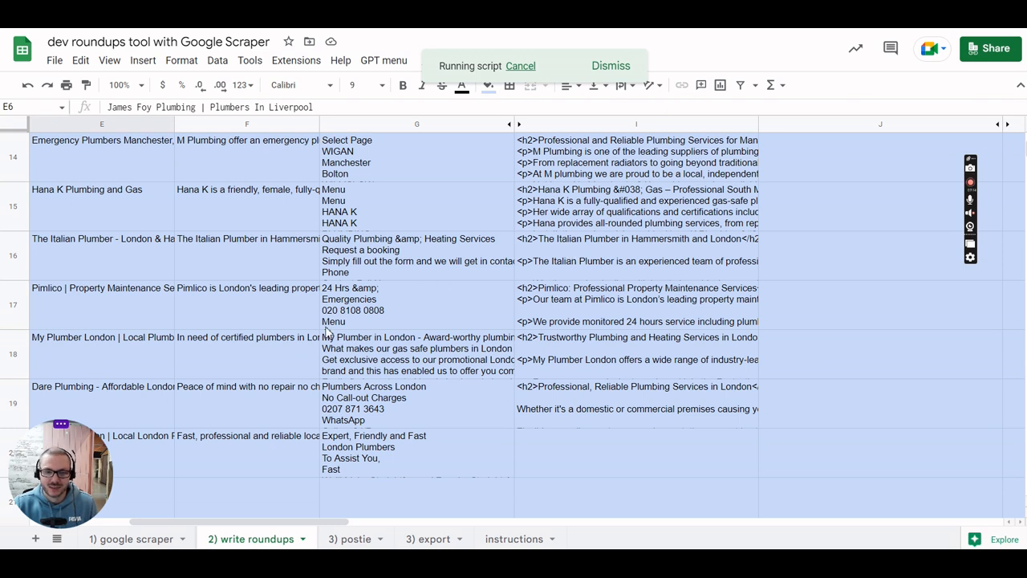
{"action": "mouse_move", "coordinate": [578, 373]}
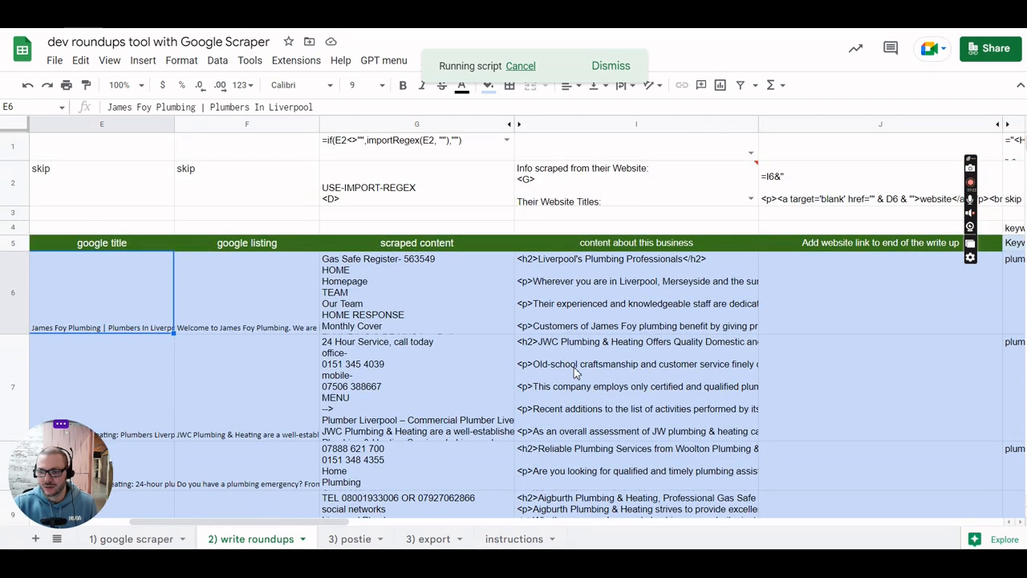
{"action": "mouse_move", "coordinate": [545, 354]}
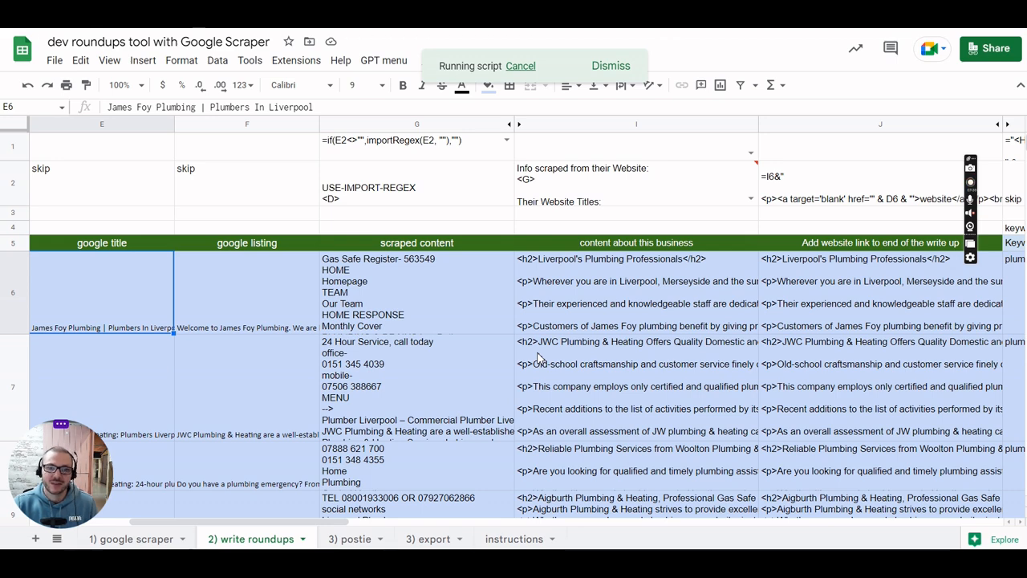
On the instructions tab, correct 'Oen Ai' to 'OpenAi' in cell A3
{"action": "left_click", "coordinate": [515, 539]}
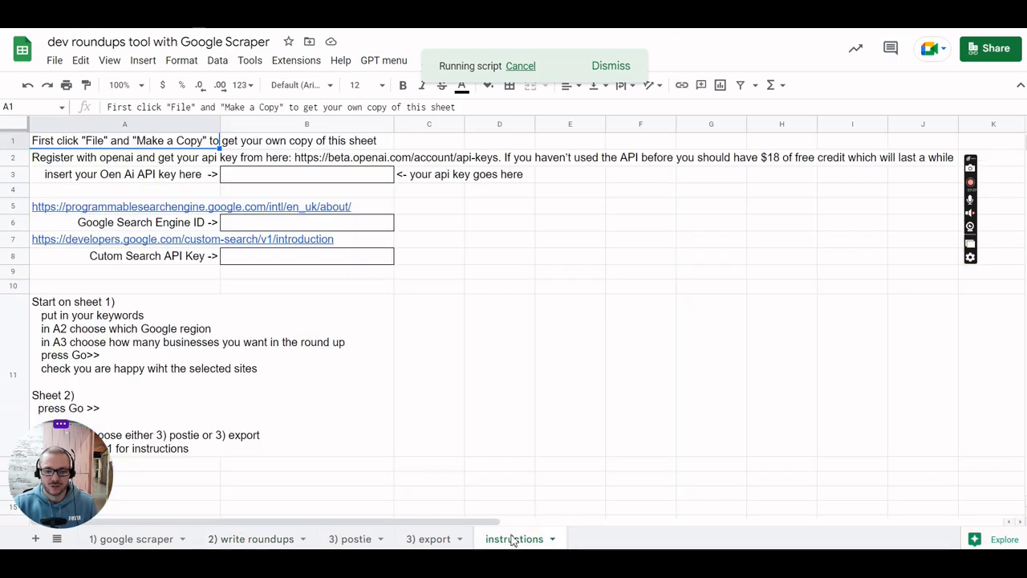
{"action": "mouse_move", "coordinate": [62, 130]}
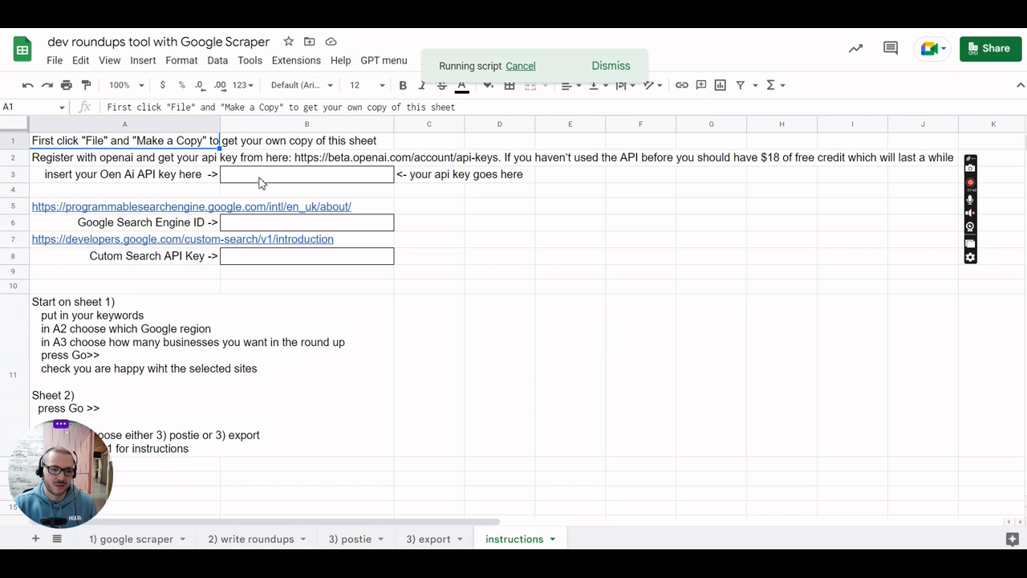
{"action": "left_click", "coordinate": [121, 174]}
{"action": "type", "text": "p"}
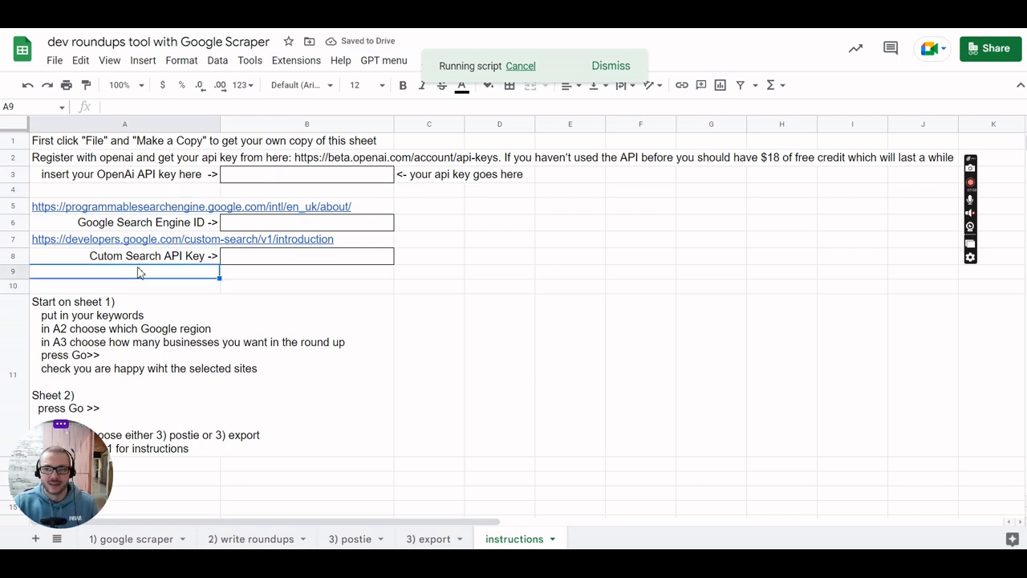
{"action": "left_click", "coordinate": [120, 206]}
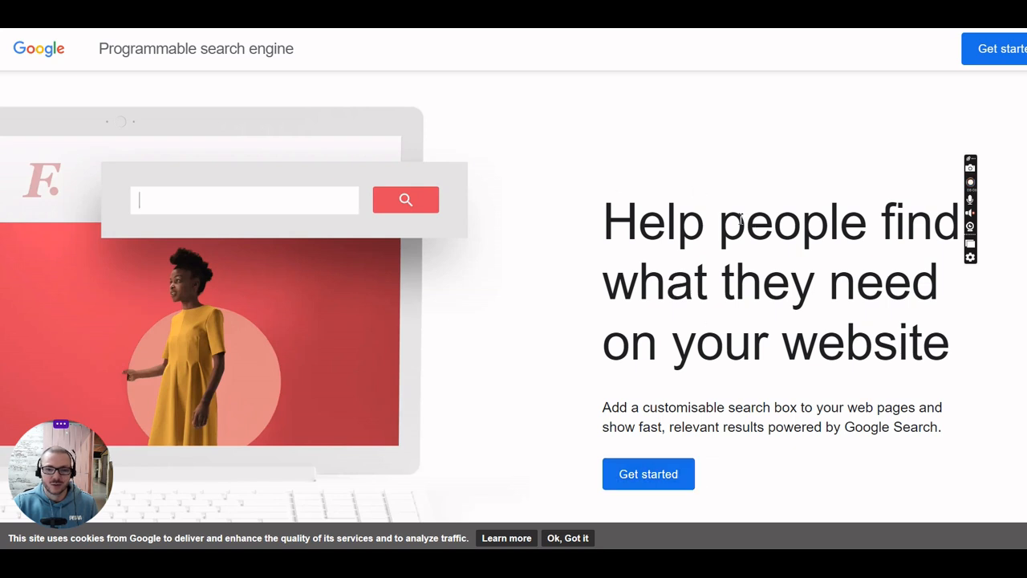
{"action": "type", "text": "dresses"}
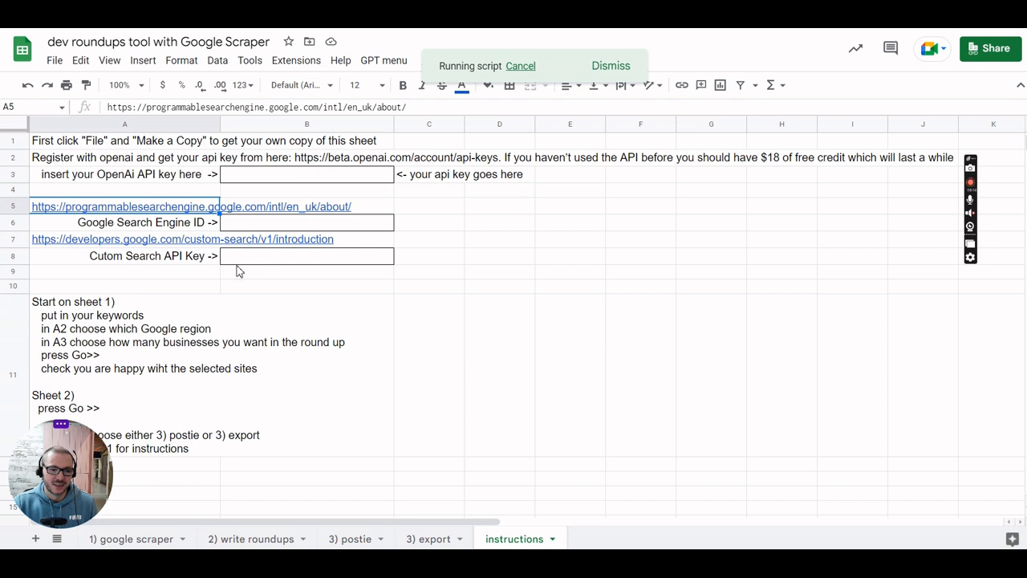
{"action": "mouse_move", "coordinate": [157, 265]}
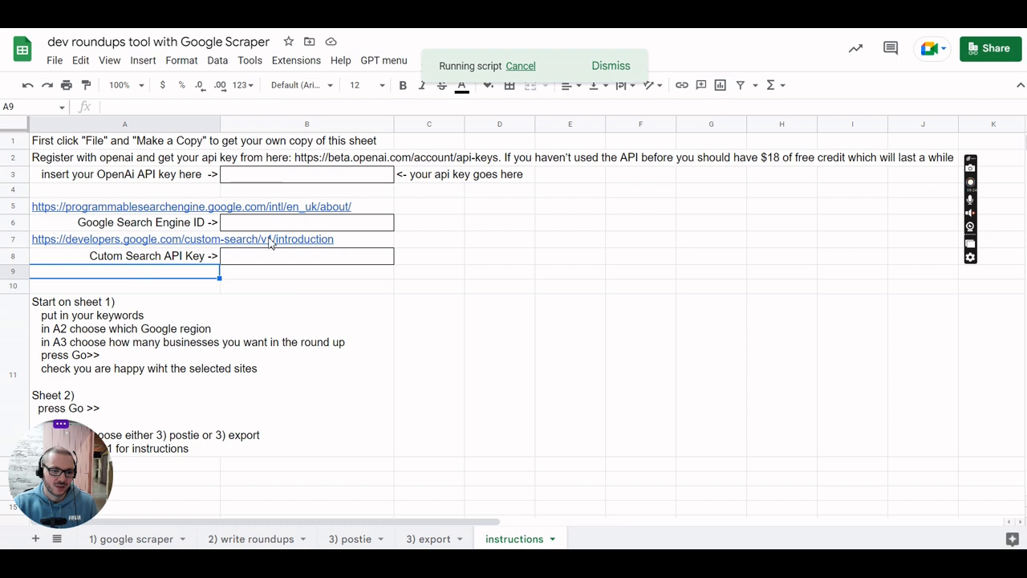
{"action": "mouse_move", "coordinate": [213, 305]}
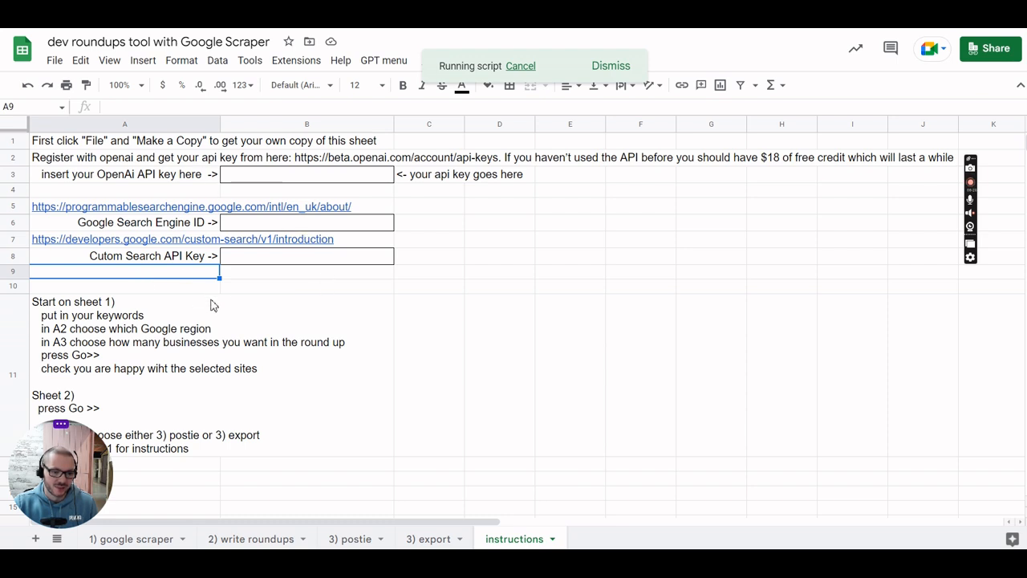
{"action": "mouse_move", "coordinate": [281, 393]}
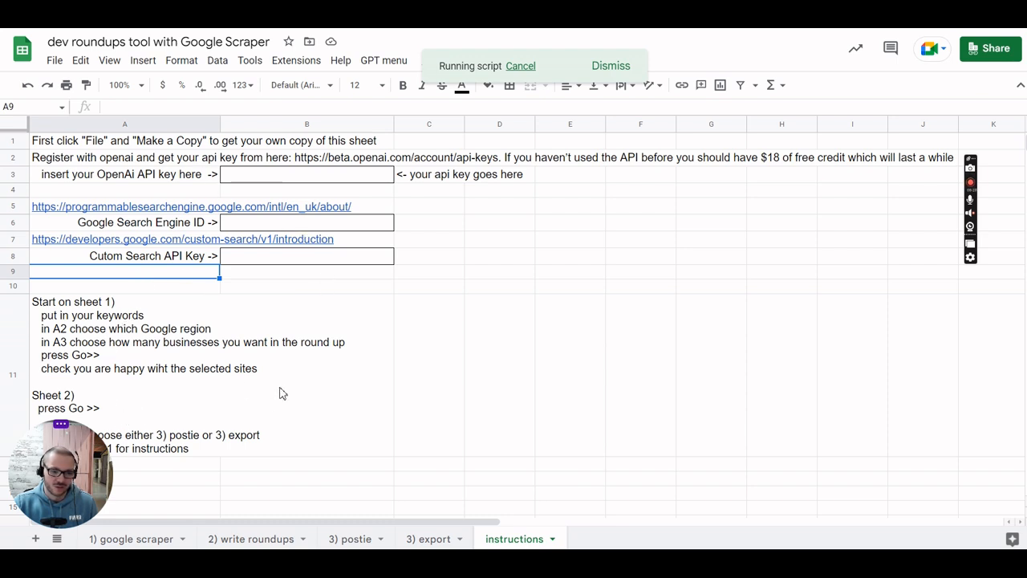
Return to the '2) write roundups' sheet tab
{"action": "left_click", "coordinate": [249, 539]}
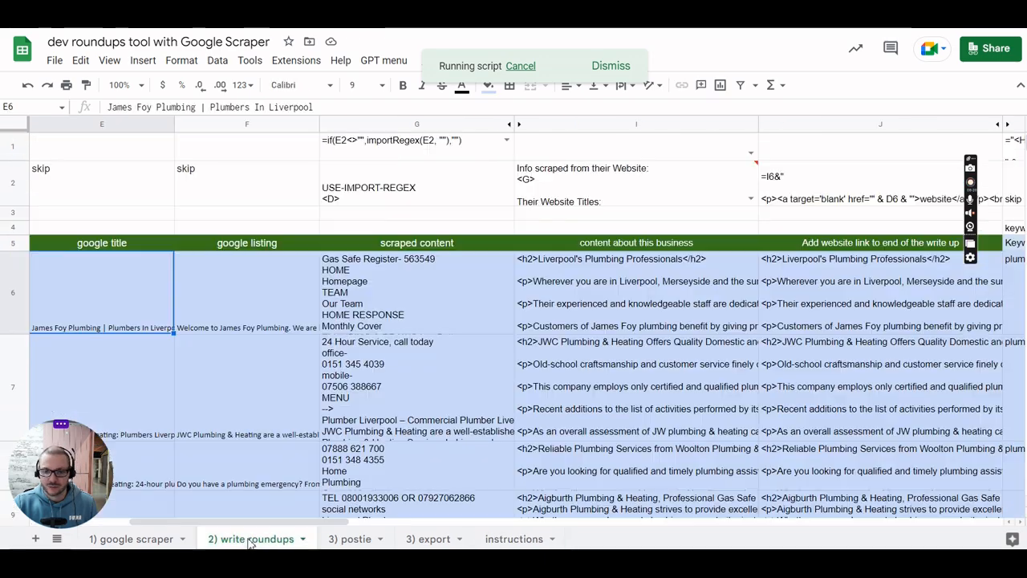
{"action": "scroll", "scroll_direction": "right", "scroll_amount": 3}
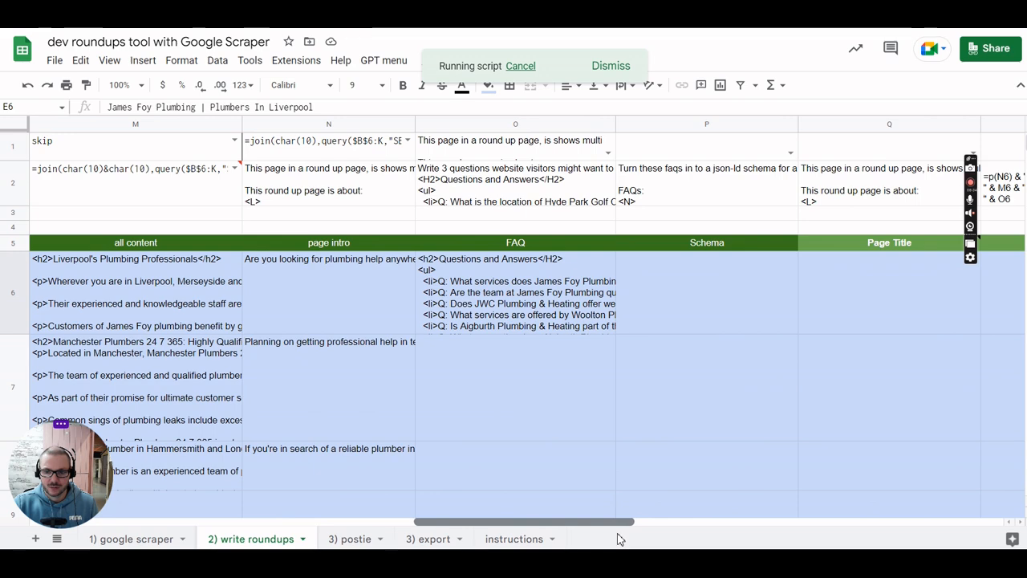
{"action": "scroll", "scroll_direction": "down", "scroll_amount": 3}
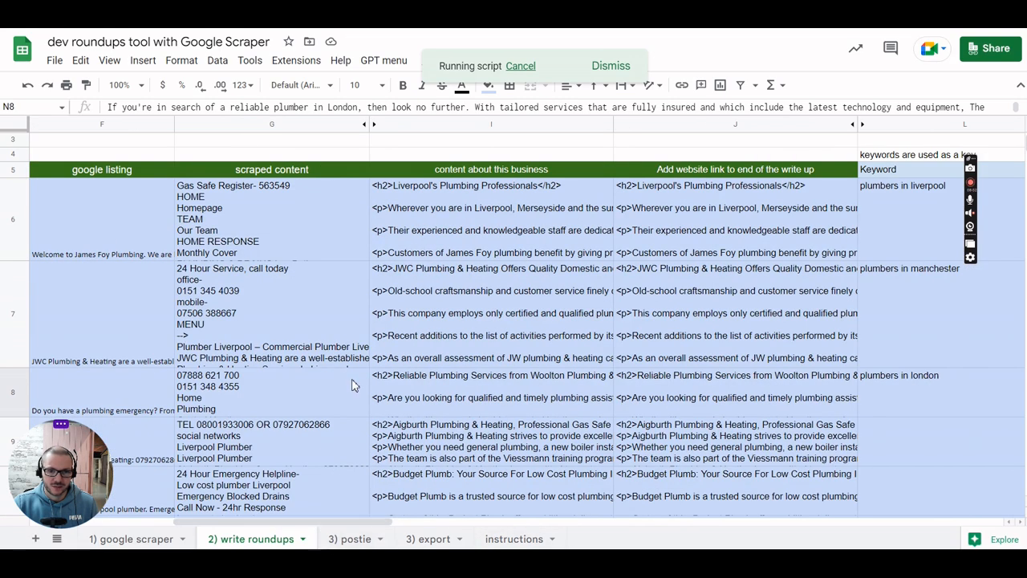
{"action": "left_click", "coordinate": [492, 397]}
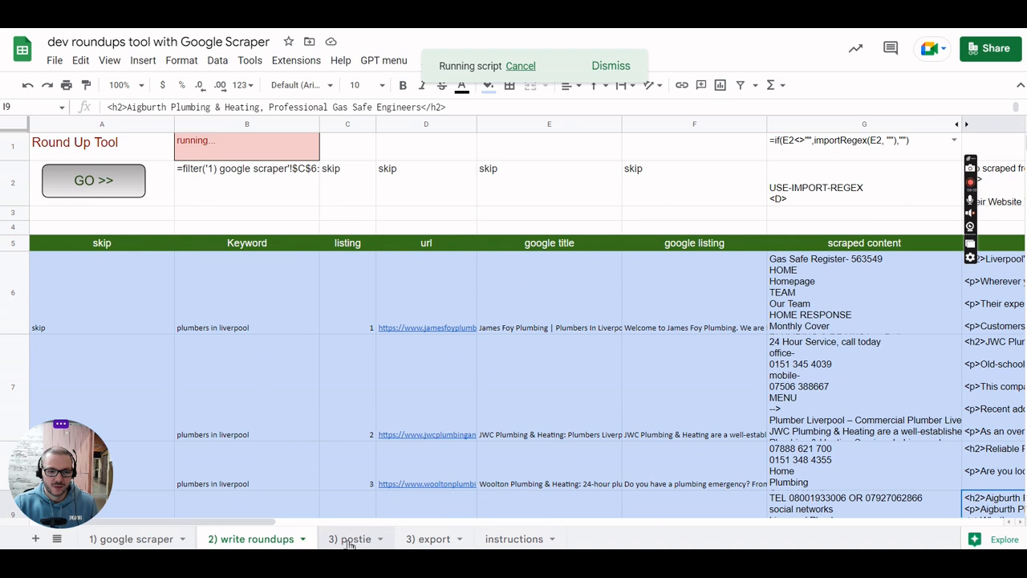
Return to the '3) postie' sheet to review its settings
{"action": "left_click", "coordinate": [350, 538]}
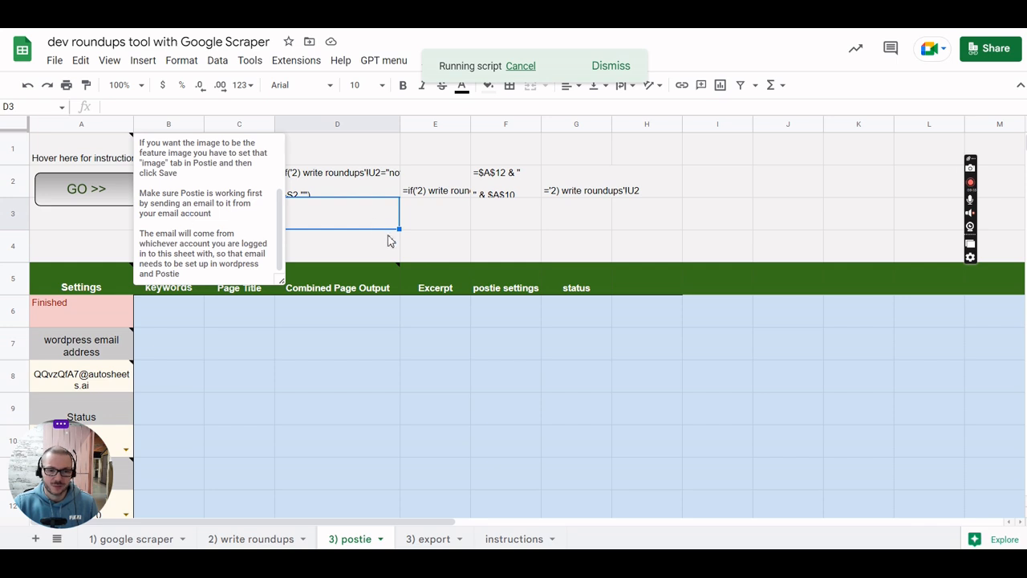
{"action": "mouse_move", "coordinate": [94, 239]}
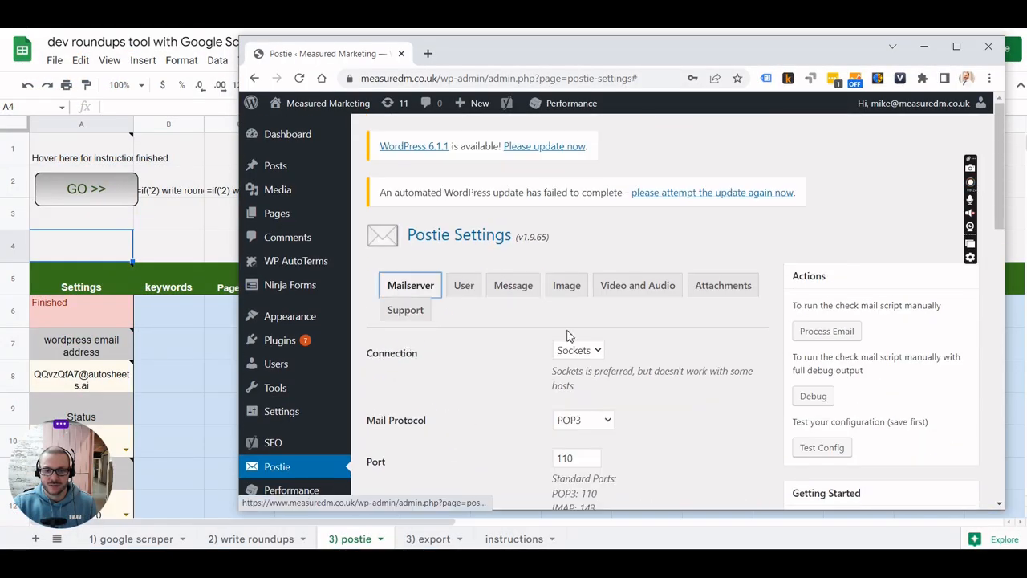
Scroll the Postie Mailserver settings to check the autosheets.ai mail server and userid
{"action": "scroll", "scroll_direction": "down", "scroll_amount": 3}
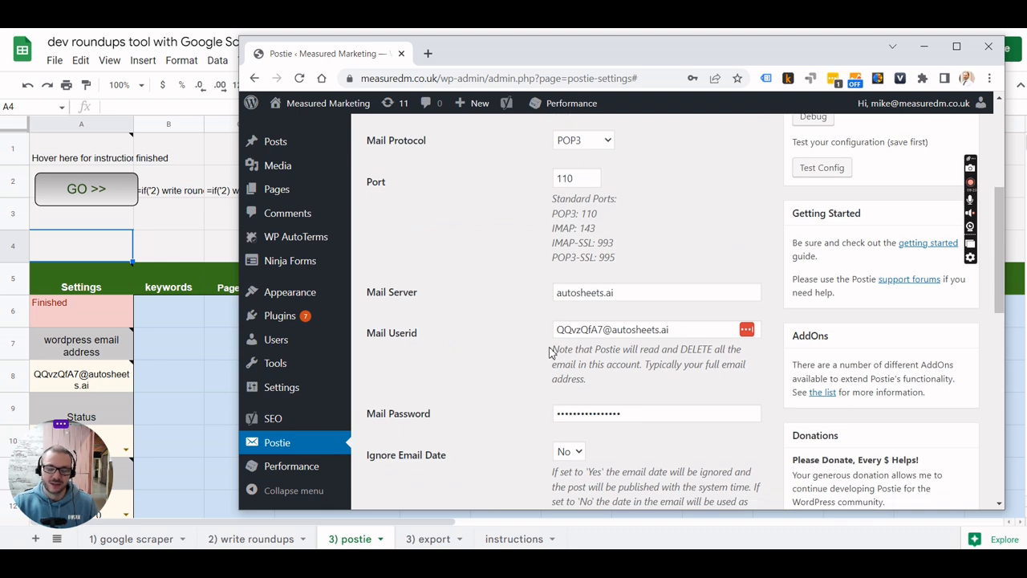
{"action": "mouse_move", "coordinate": [536, 352]}
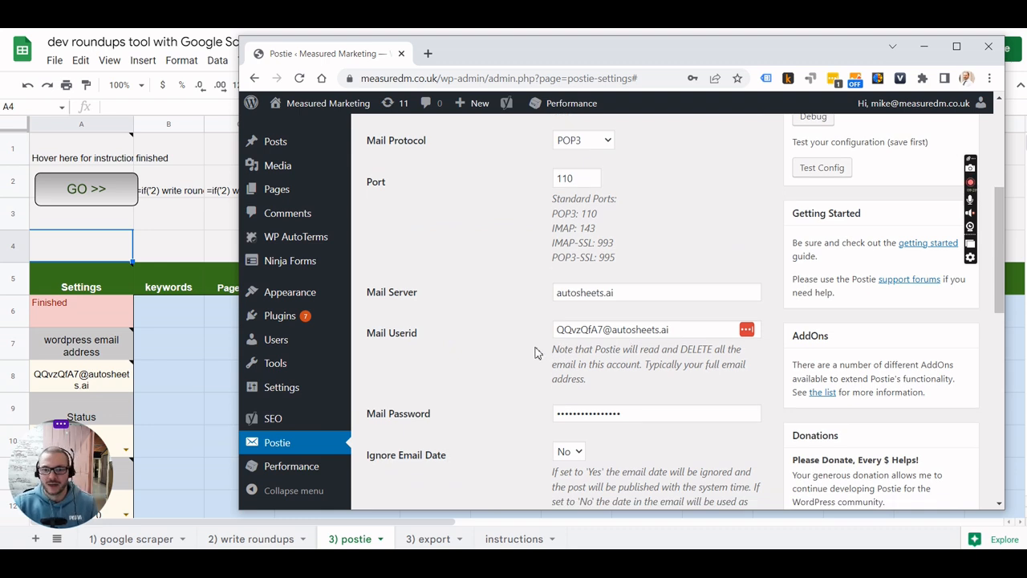
{"action": "mouse_move", "coordinate": [548, 296]}
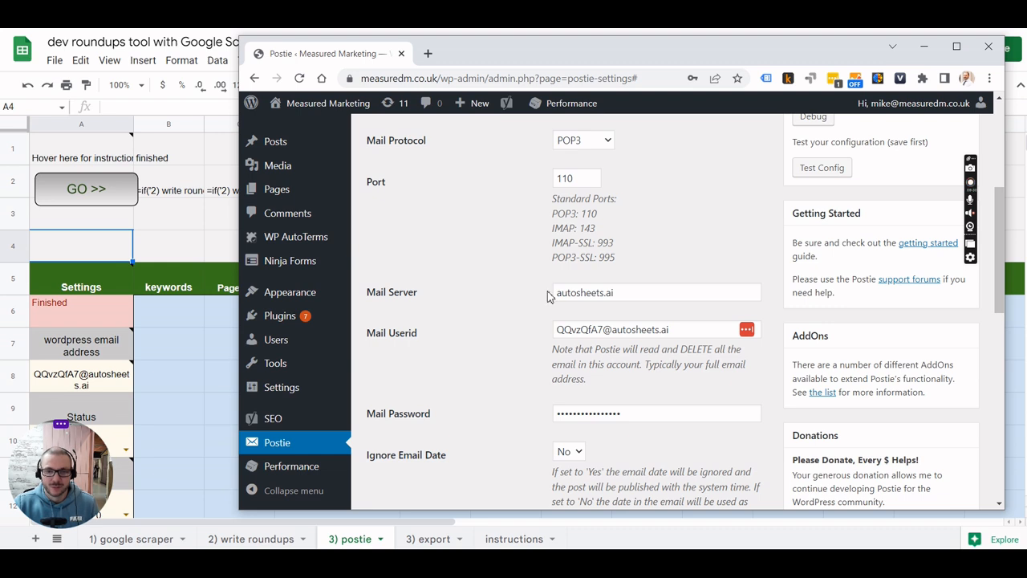
{"action": "mouse_move", "coordinate": [481, 289]}
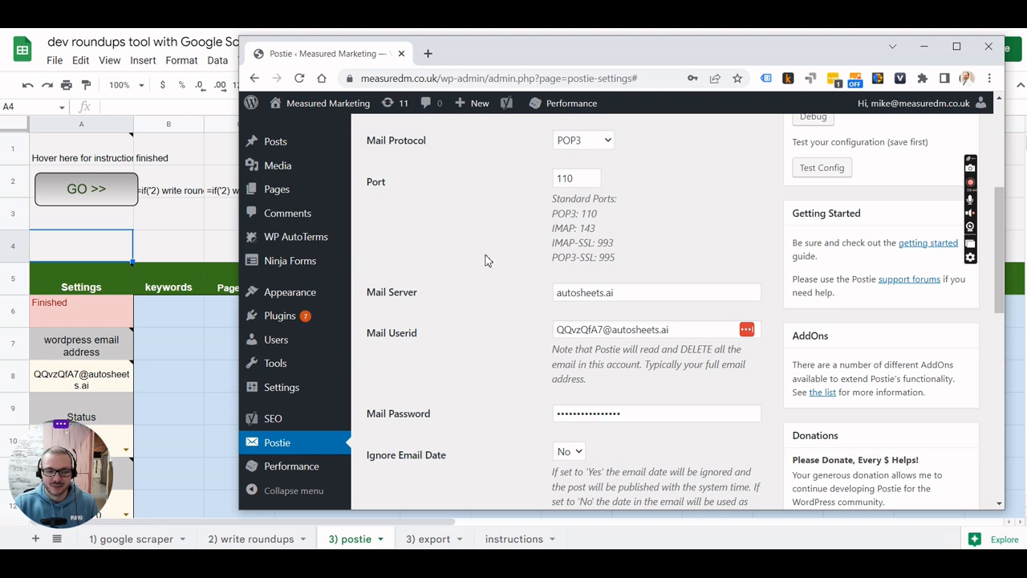
{"action": "mouse_move", "coordinate": [531, 238]}
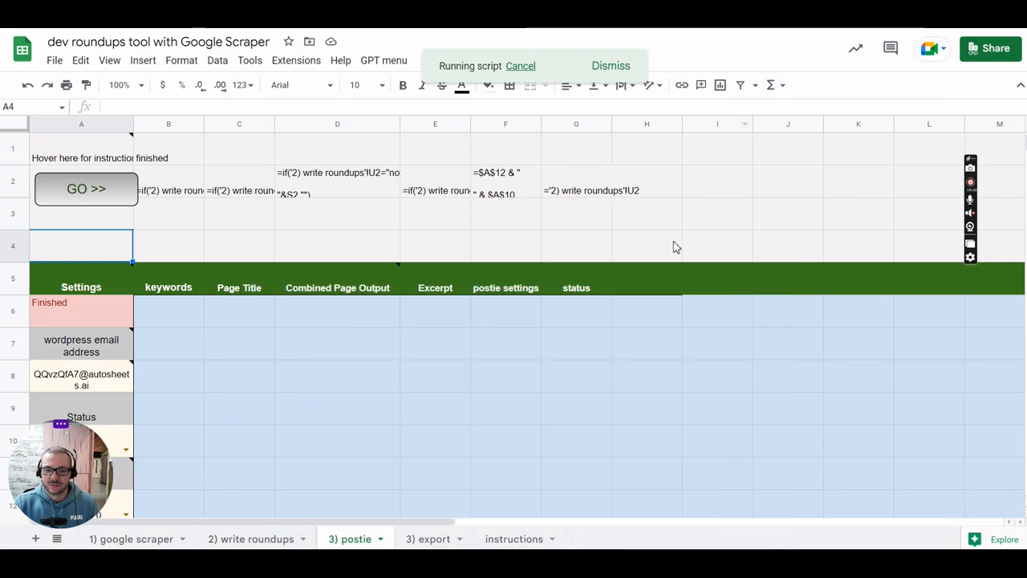
Review the write roundups sheet: finished status in B1, titles, content, and the Sent? column
{"action": "left_click", "coordinate": [251, 539]}
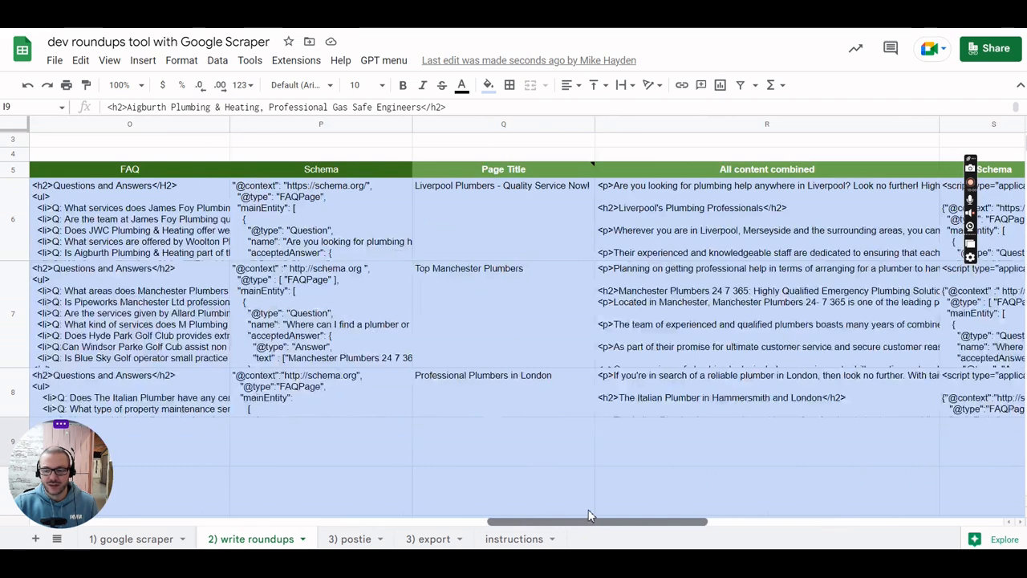
{"action": "scroll", "scroll_direction": "right", "scroll_amount": 3}
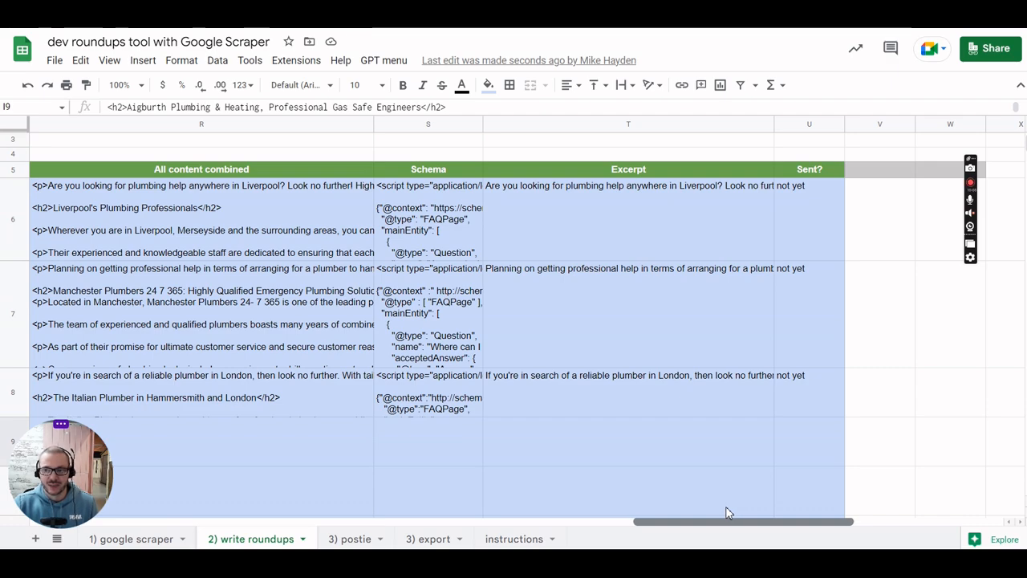
{"action": "scroll", "scroll_direction": "left", "scroll_amount": 3}
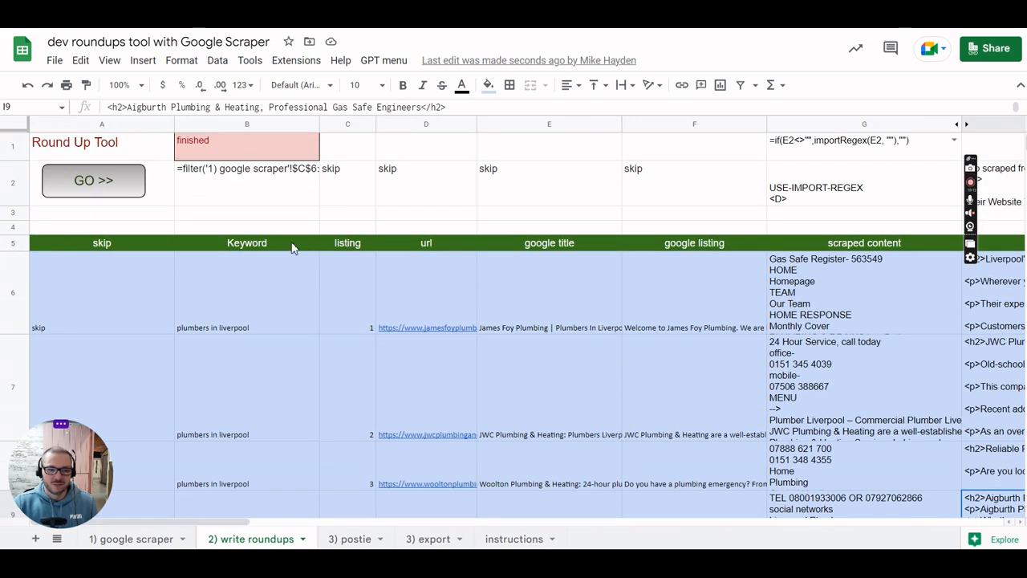
{"action": "left_click", "coordinate": [247, 146]}
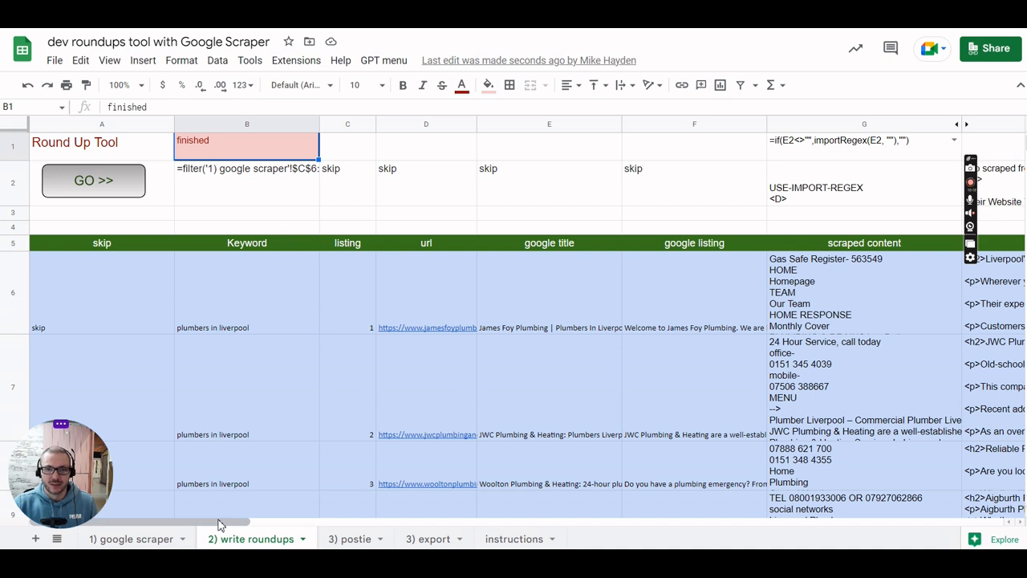
{"action": "mouse_move", "coordinate": [644, 183]}
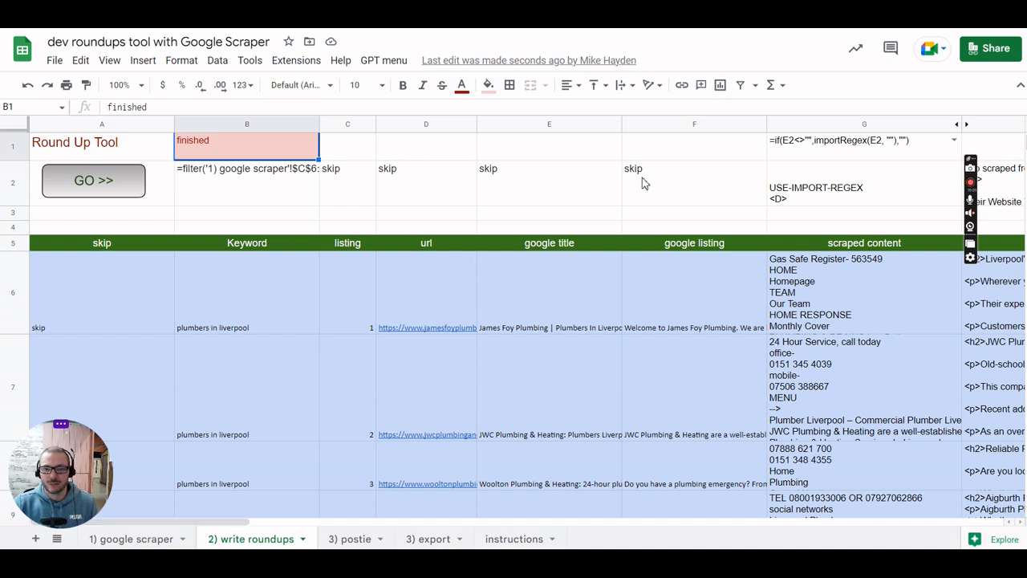
{"action": "mouse_move", "coordinate": [426, 490]}
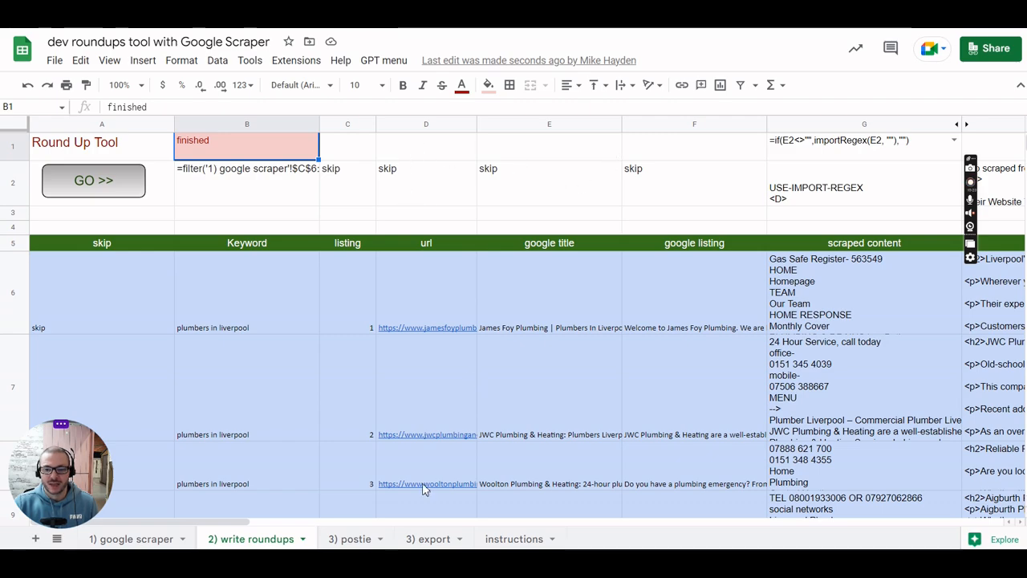
{"action": "scroll", "scroll_direction": "right", "scroll_amount": 3}
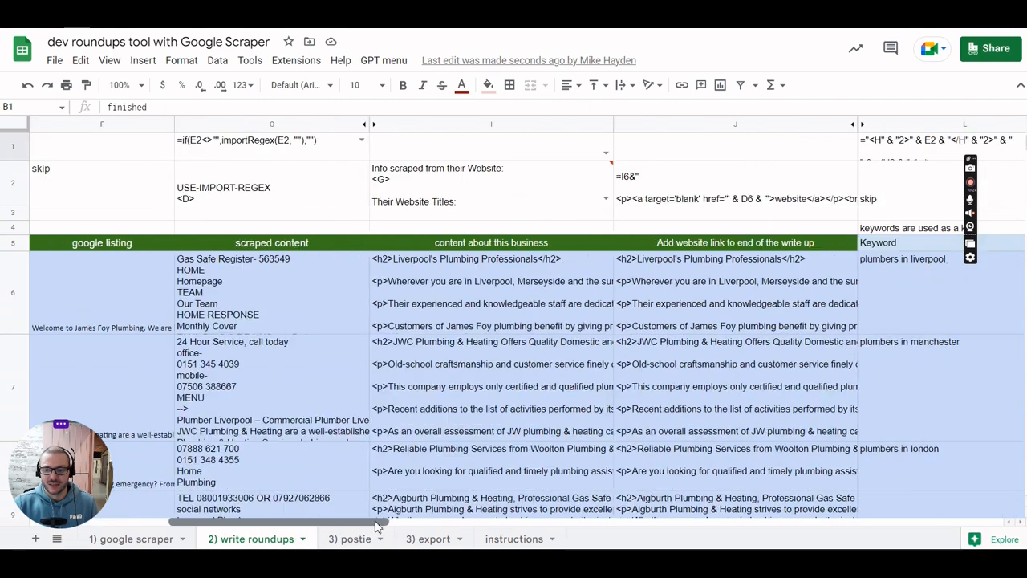
{"action": "scroll", "scroll_direction": "right", "scroll_amount": 3}
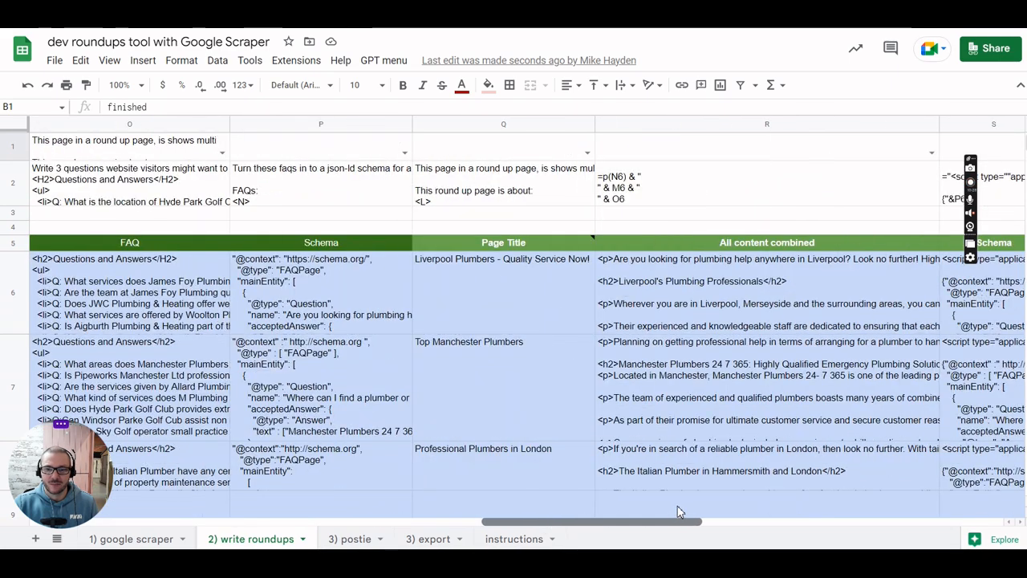
{"action": "scroll", "scroll_direction": "right", "scroll_amount": 3}
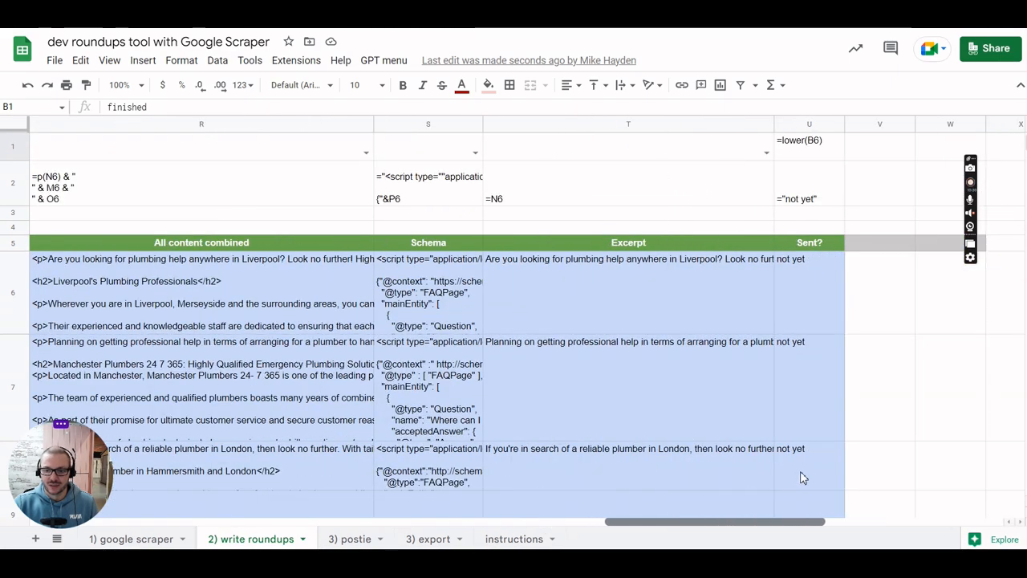
{"action": "scroll", "scroll_direction": "down", "scroll_amount": 3}
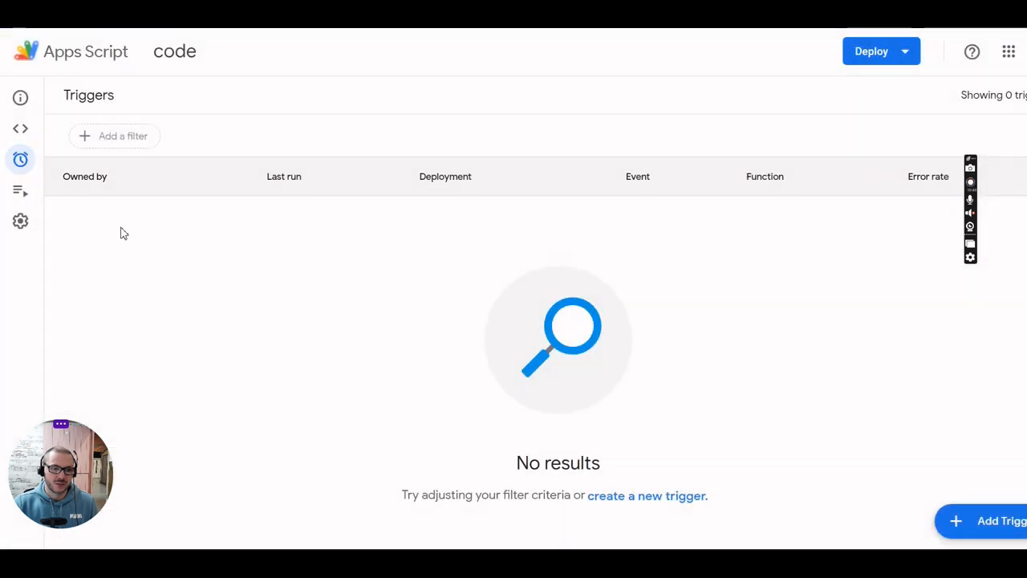
{"action": "mouse_move", "coordinate": [215, 242]}
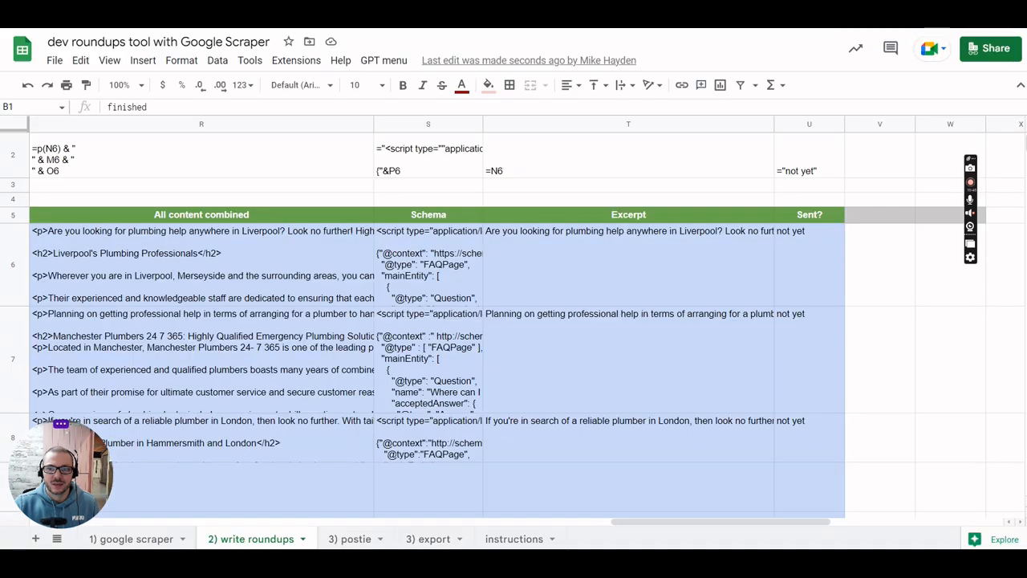
{"action": "left_click", "coordinate": [296, 60]}
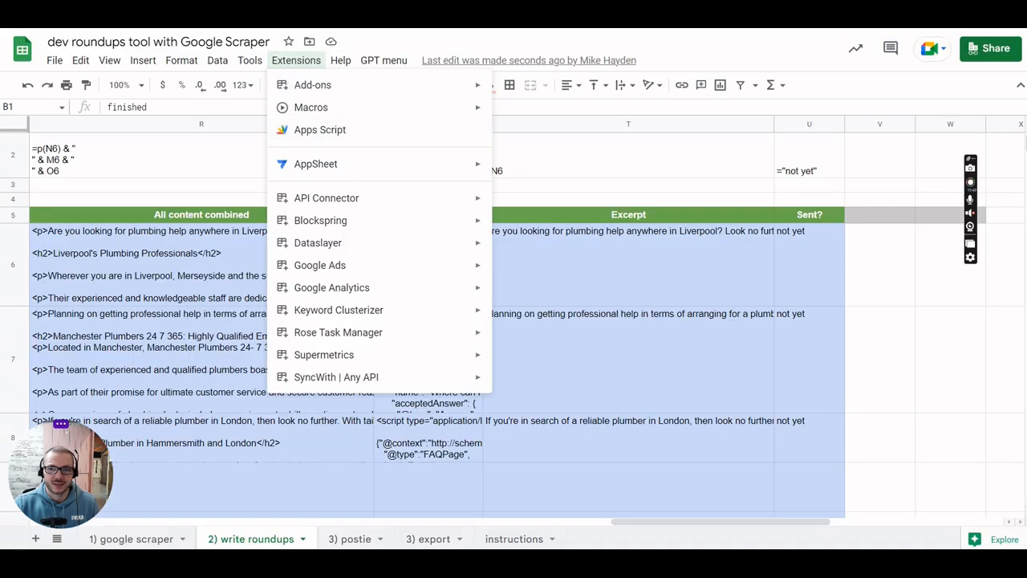
{"action": "left_click", "coordinate": [319, 130]}
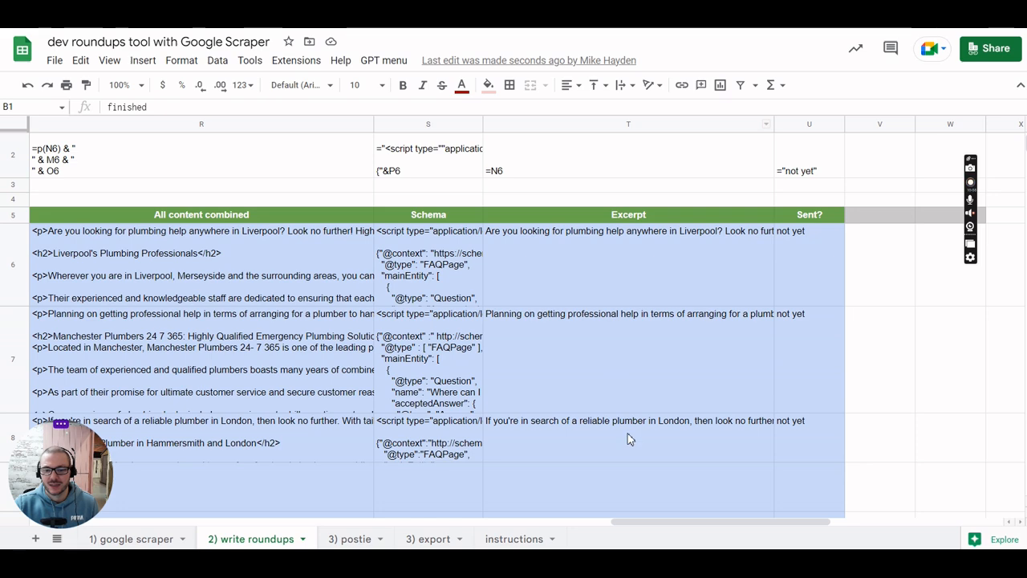
{"action": "mouse_move", "coordinate": [757, 515]}
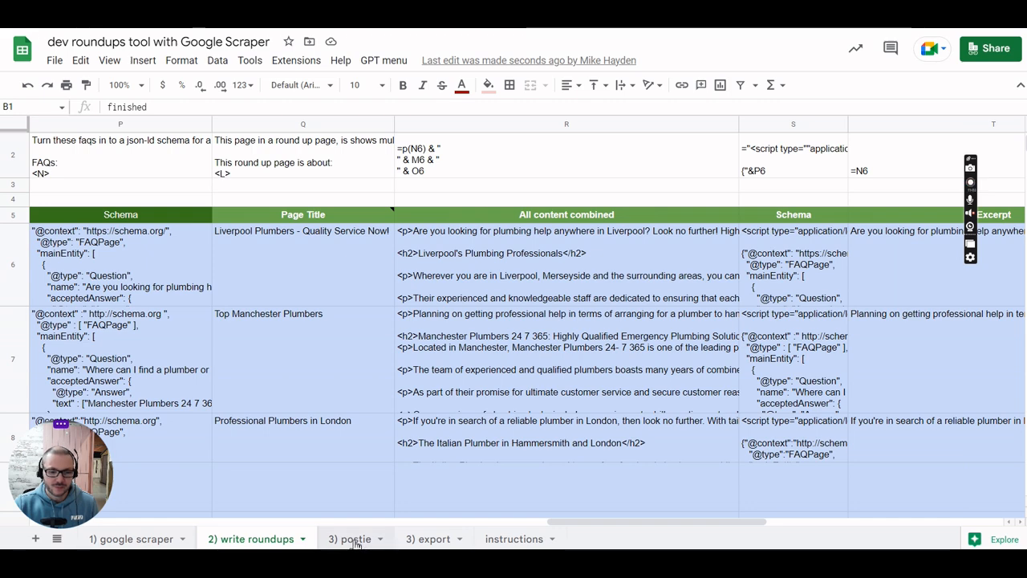
Switch to the '3) postie' sheet to run the GO >> mailing script
{"action": "left_click", "coordinate": [347, 538]}
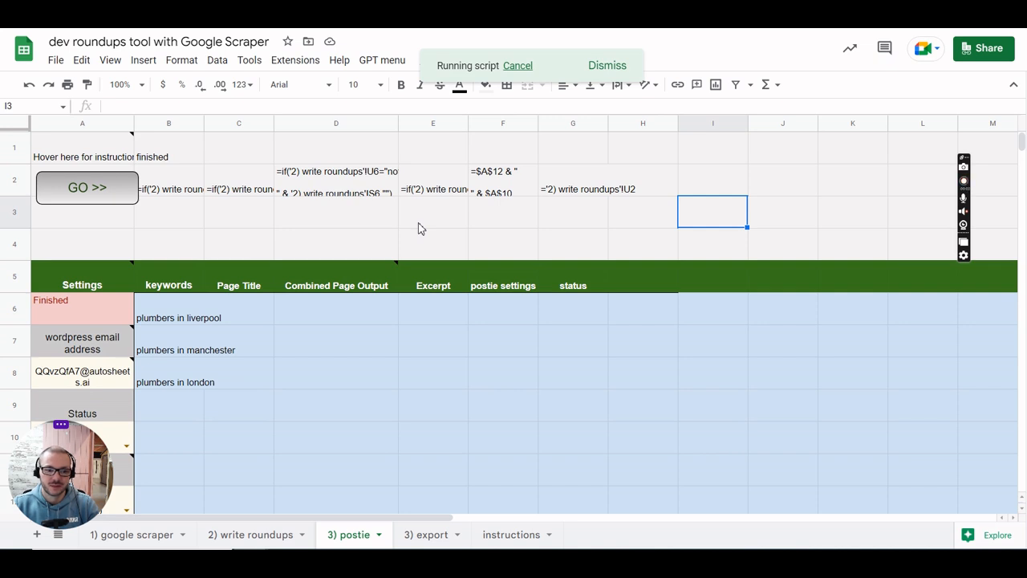
{"action": "mouse_move", "coordinate": [452, 289]}
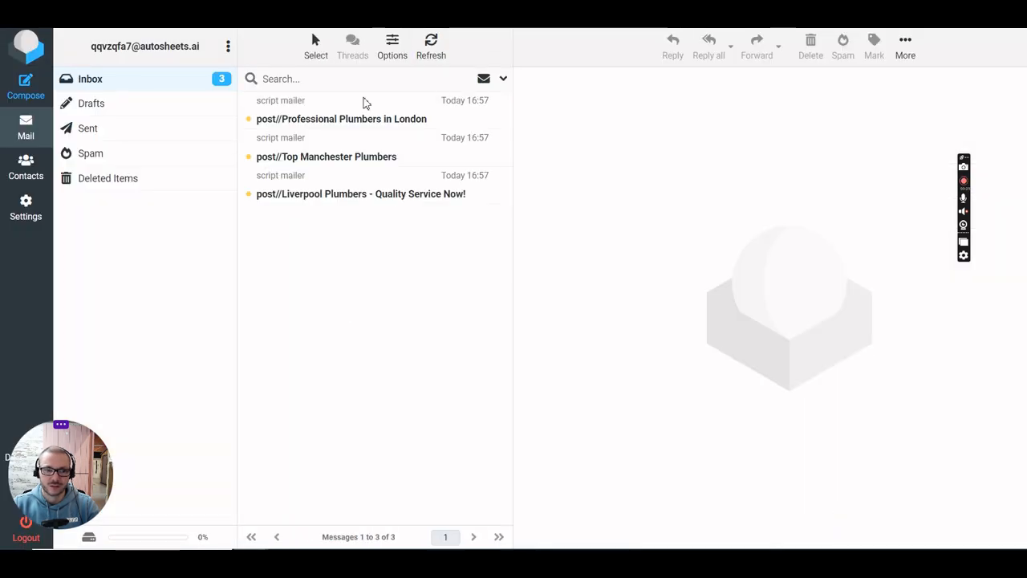
Open the 'Professional Plumbers in London' email and scroll through its article preview
{"action": "left_click", "coordinate": [341, 118]}
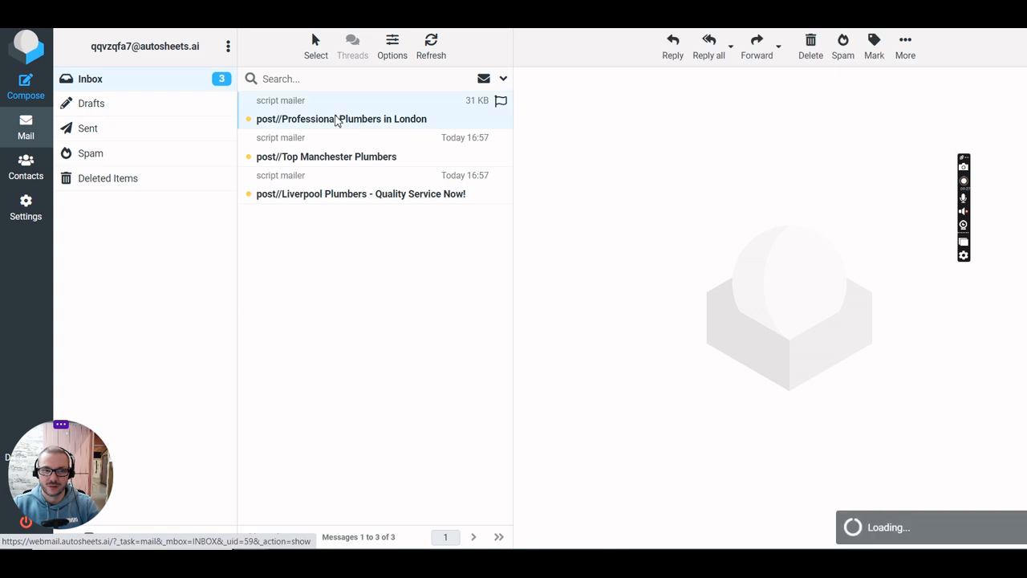
{"action": "left_click", "coordinate": [341, 119]}
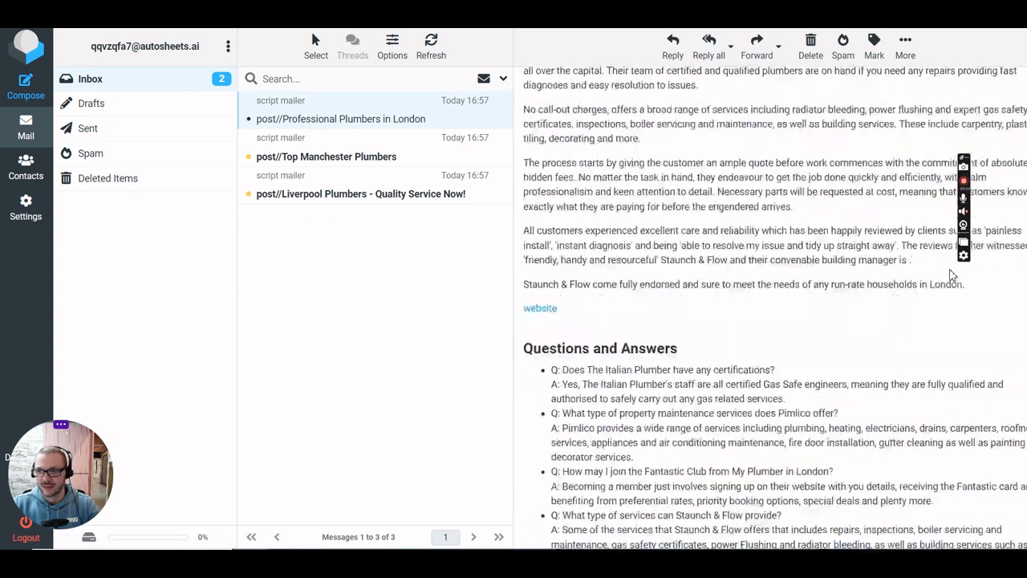
{"action": "scroll", "scroll_direction": "down", "scroll_amount": 3}
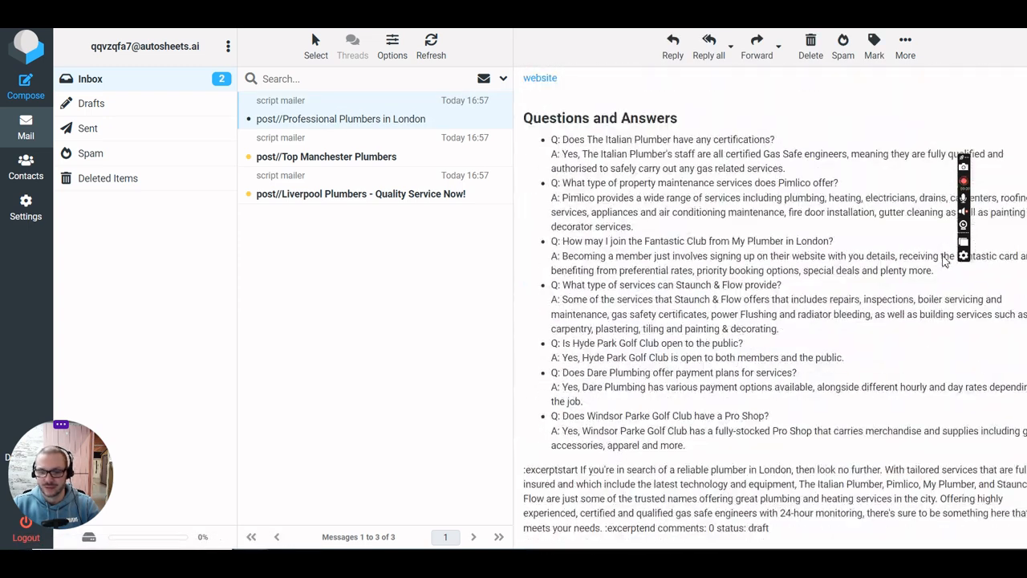
{"action": "mouse_move", "coordinate": [846, 410]}
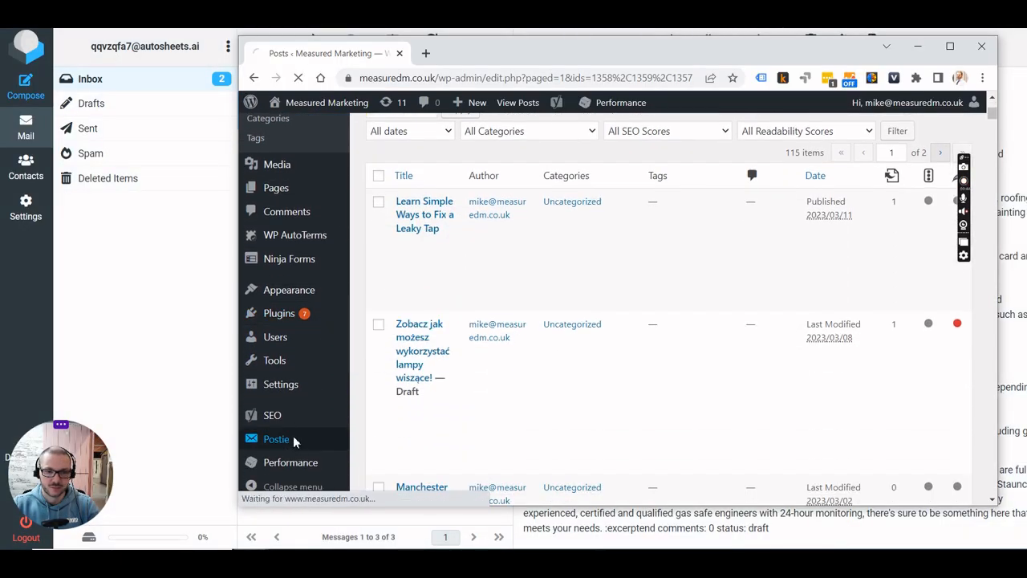
Process the waiting emails in Postie, then browse All Posts for the new drafts
{"action": "left_click", "coordinate": [276, 439]}
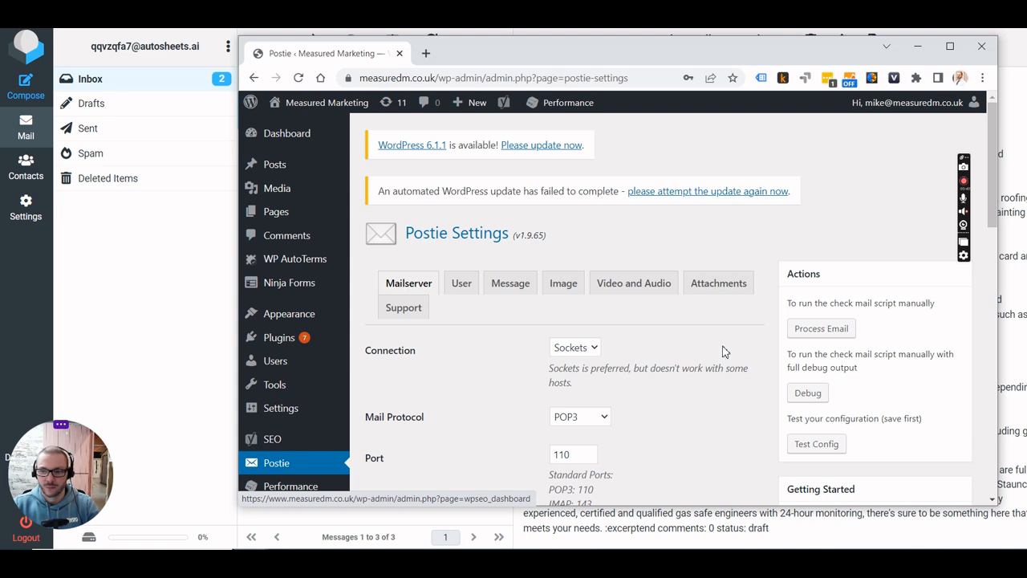
{"action": "left_click", "coordinate": [821, 328]}
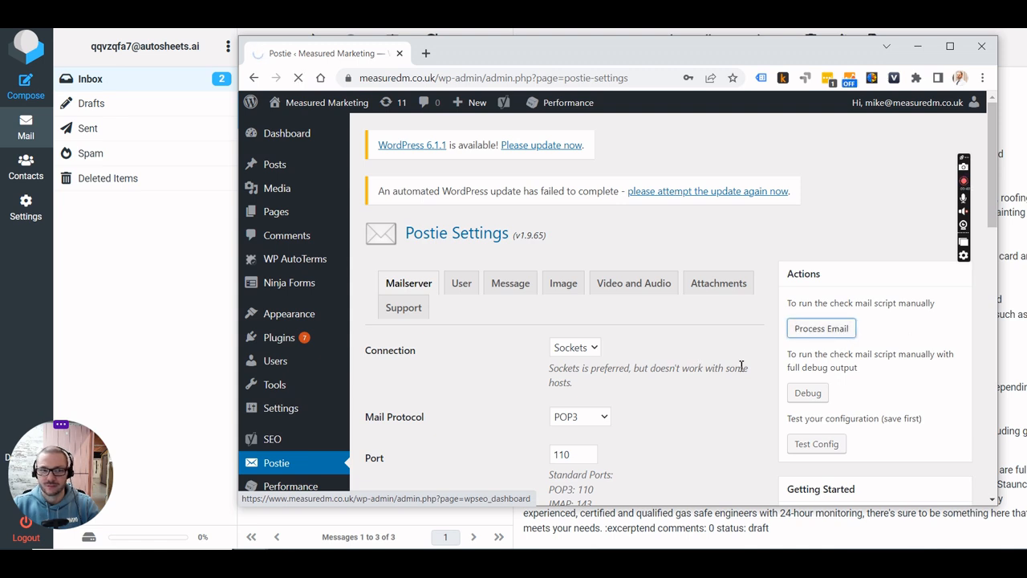
{"action": "left_click", "coordinate": [298, 77]}
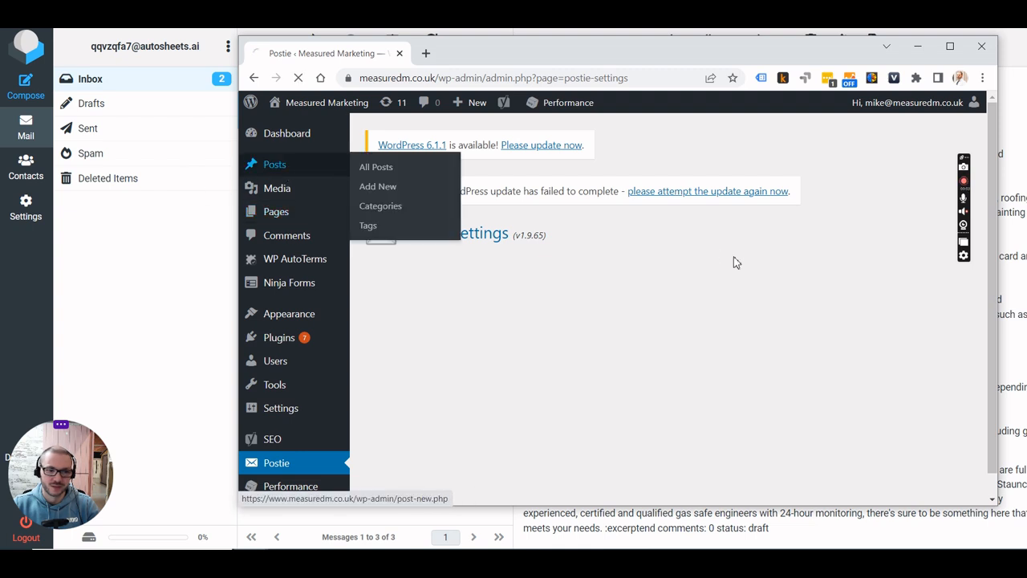
{"action": "left_click", "coordinate": [376, 166]}
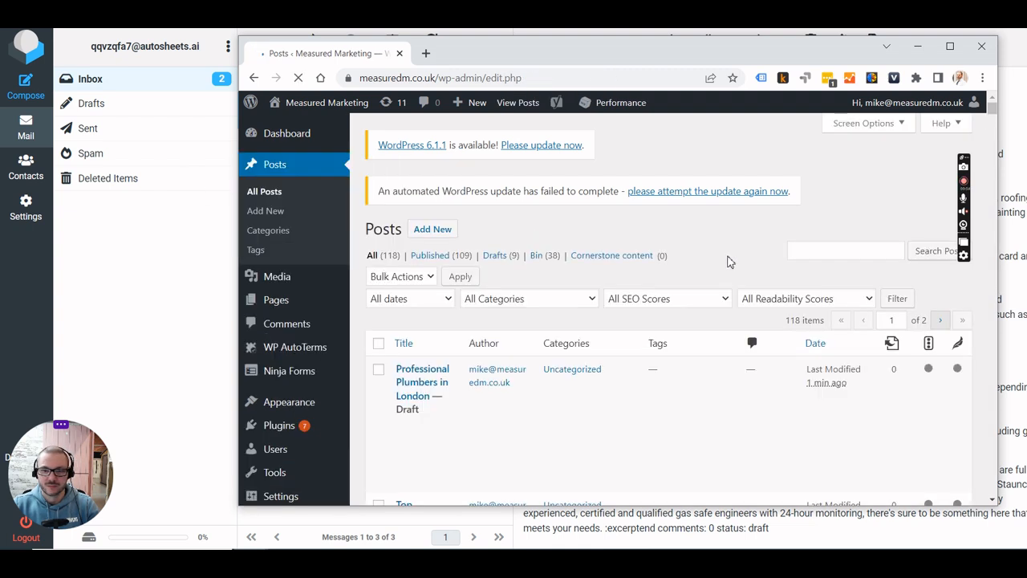
{"action": "scroll", "scroll_direction": "down", "scroll_amount": 3}
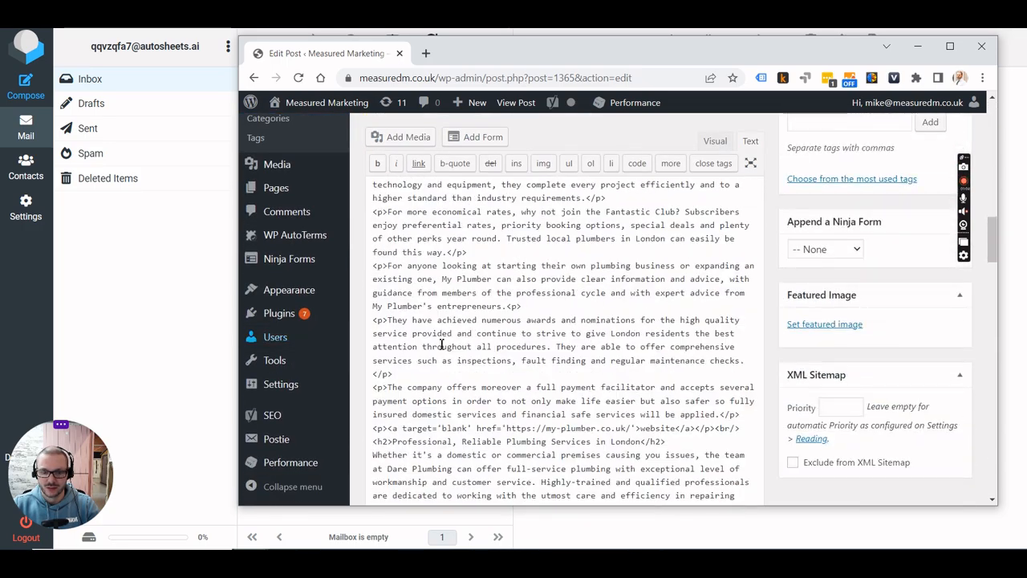
{"action": "scroll", "scroll_direction": "down", "scroll_amount": 3}
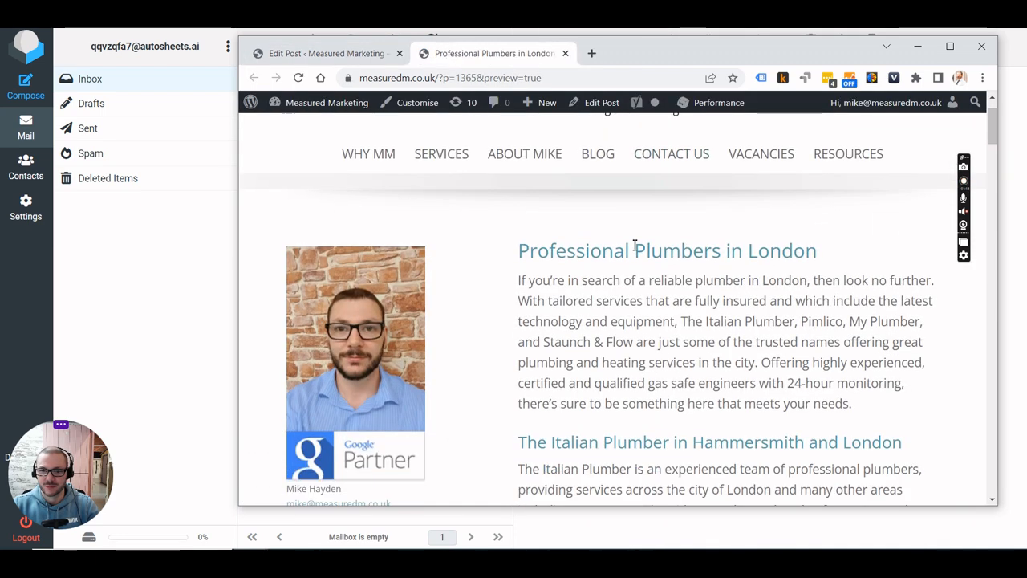
Scroll the London plumbers draft preview through its intro, plumber sections and Q&A
{"action": "scroll", "scroll_direction": "down", "scroll_amount": 3}
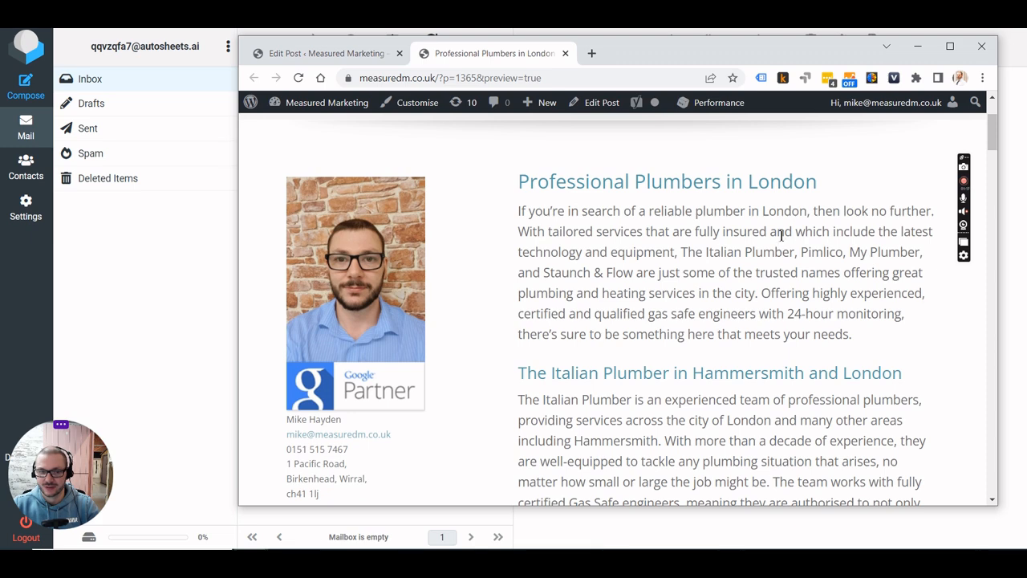
{"action": "mouse_move", "coordinate": [689, 302]}
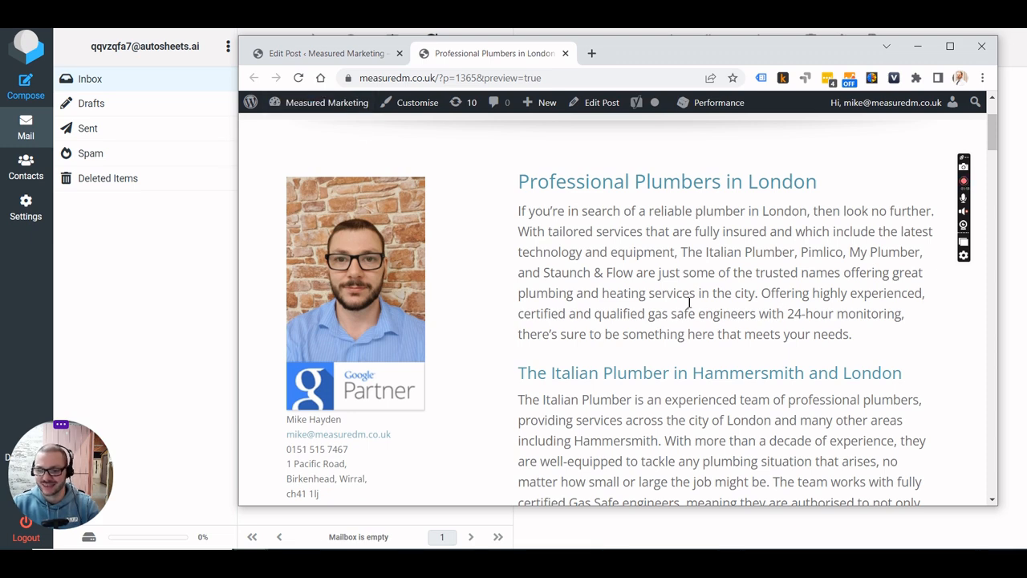
{"action": "scroll", "scroll_direction": "down", "scroll_amount": 3}
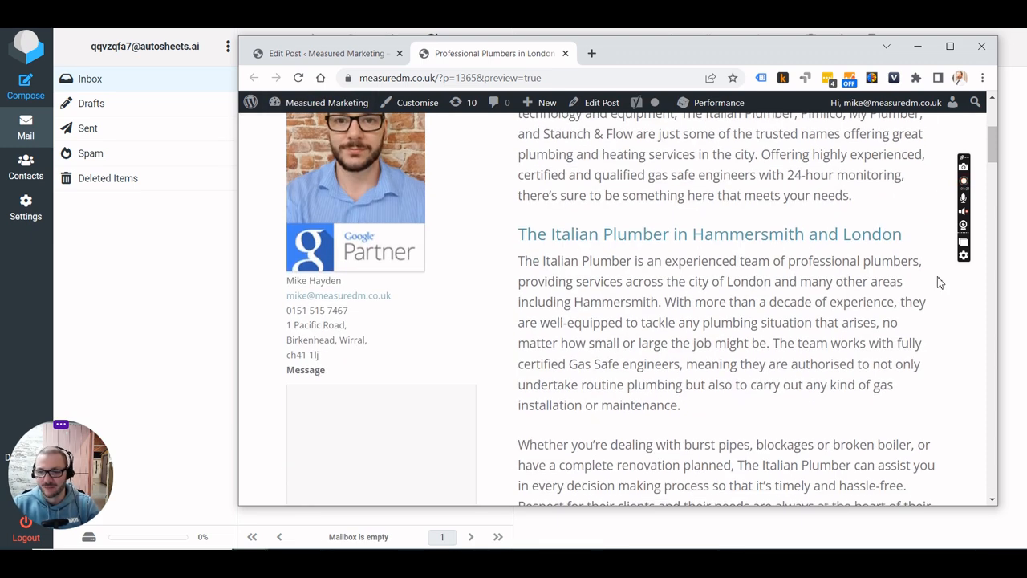
{"action": "scroll", "scroll_direction": "down", "scroll_amount": 3}
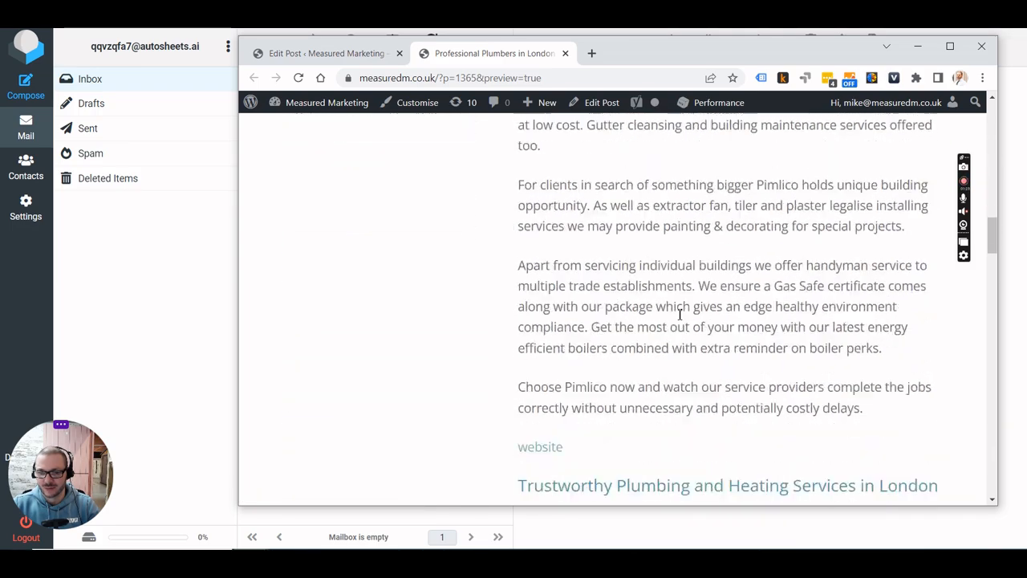
{"action": "scroll", "scroll_direction": "down", "scroll_amount": 3}
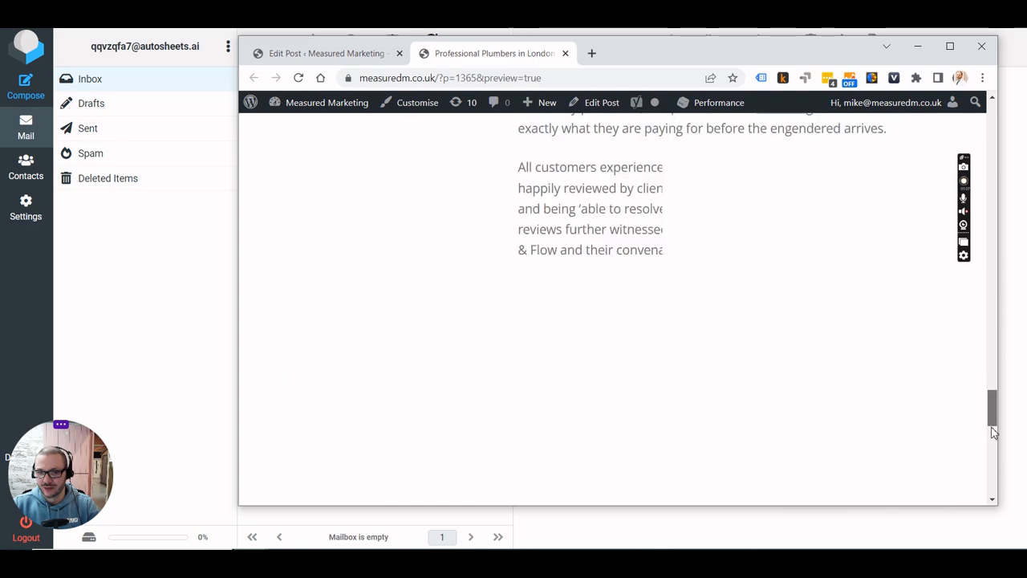
{"action": "scroll", "scroll_direction": "down", "scroll_amount": 3}
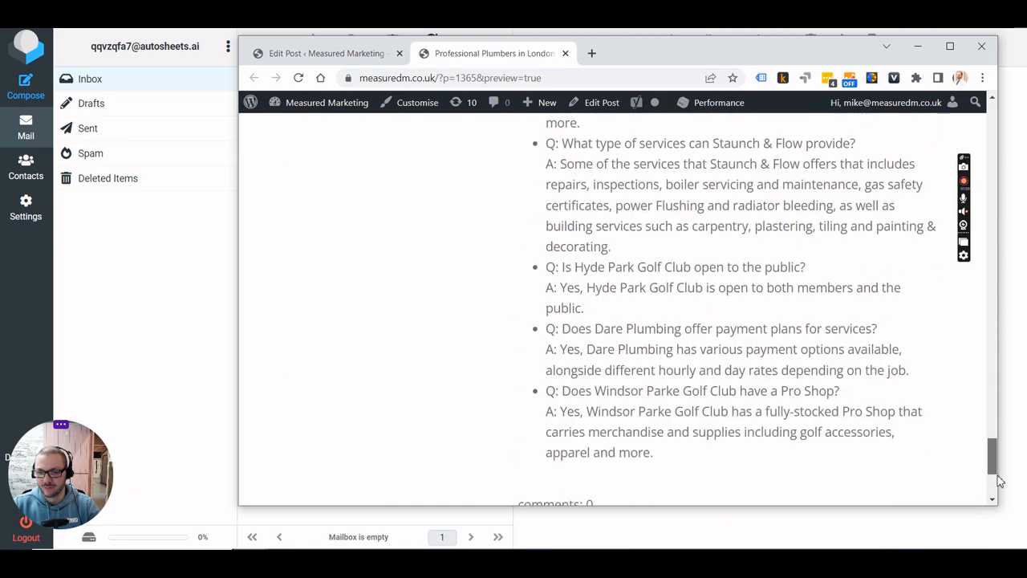
{"action": "scroll", "scroll_direction": "down", "scroll_amount": 3}
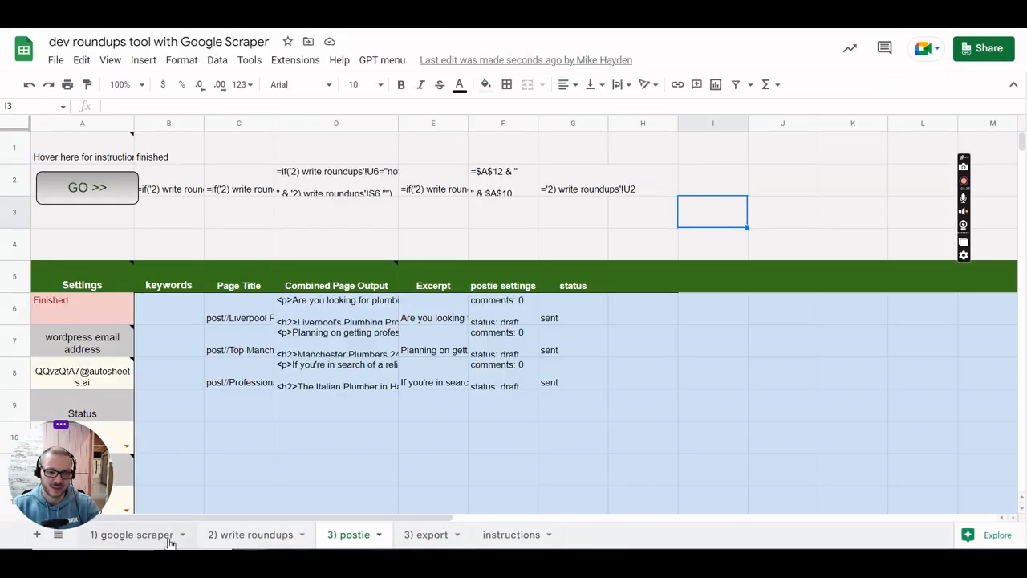
Move through the '1) google scraper' sheet to the instructions sheet
{"action": "left_click", "coordinate": [132, 535]}
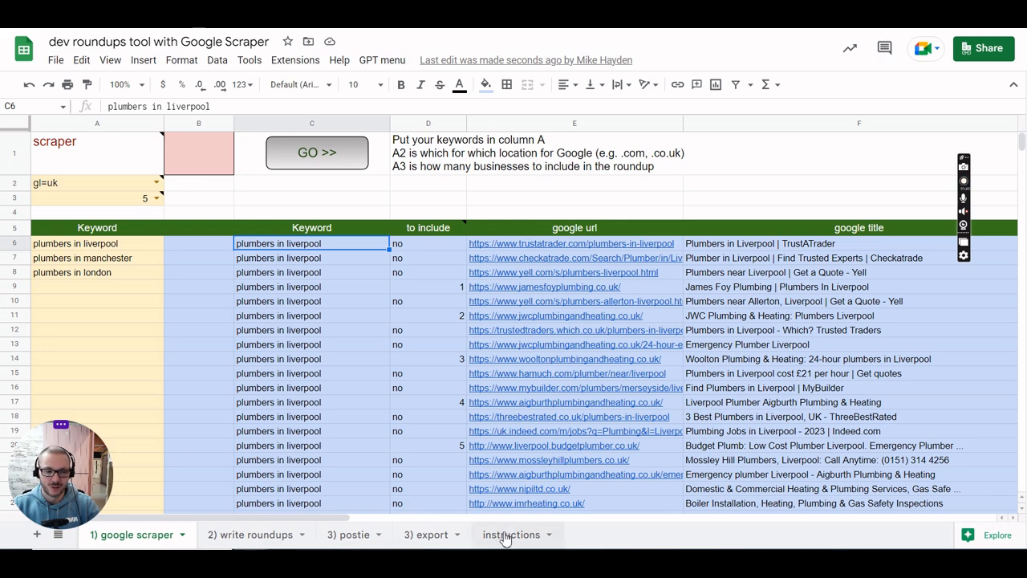
{"action": "left_click", "coordinate": [509, 535]}
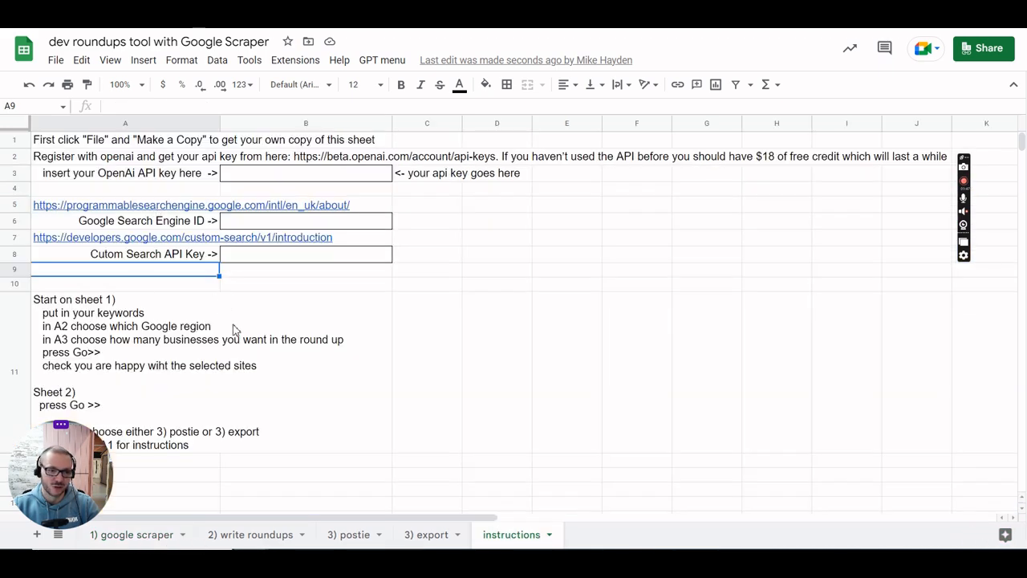